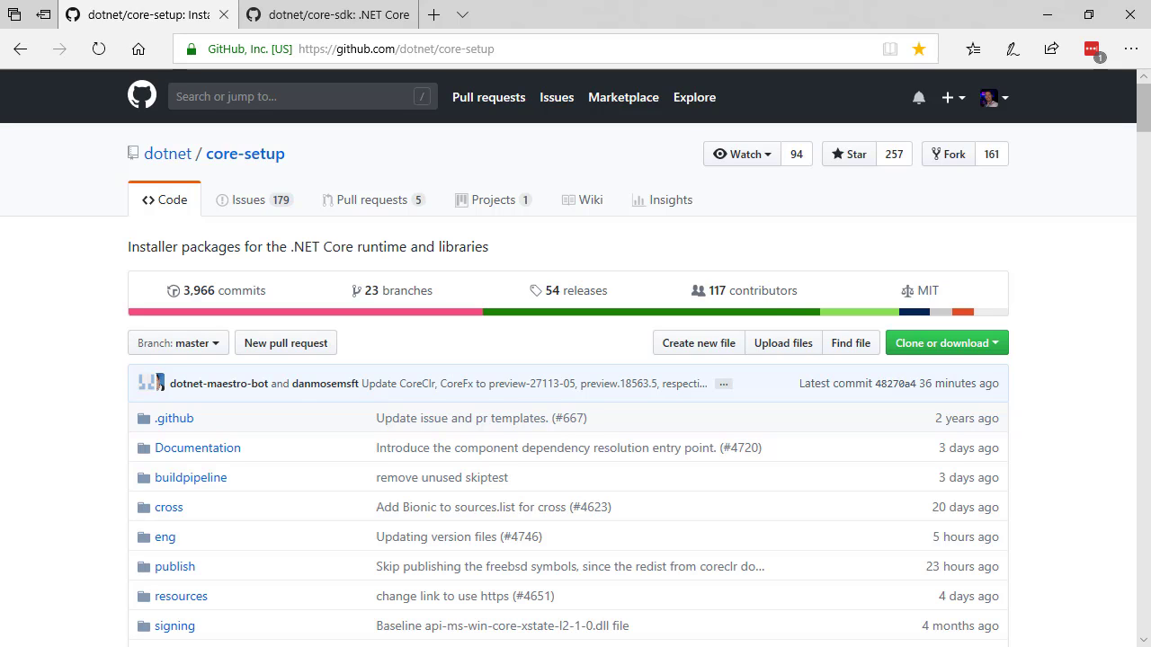
mouse_move(581, 36)
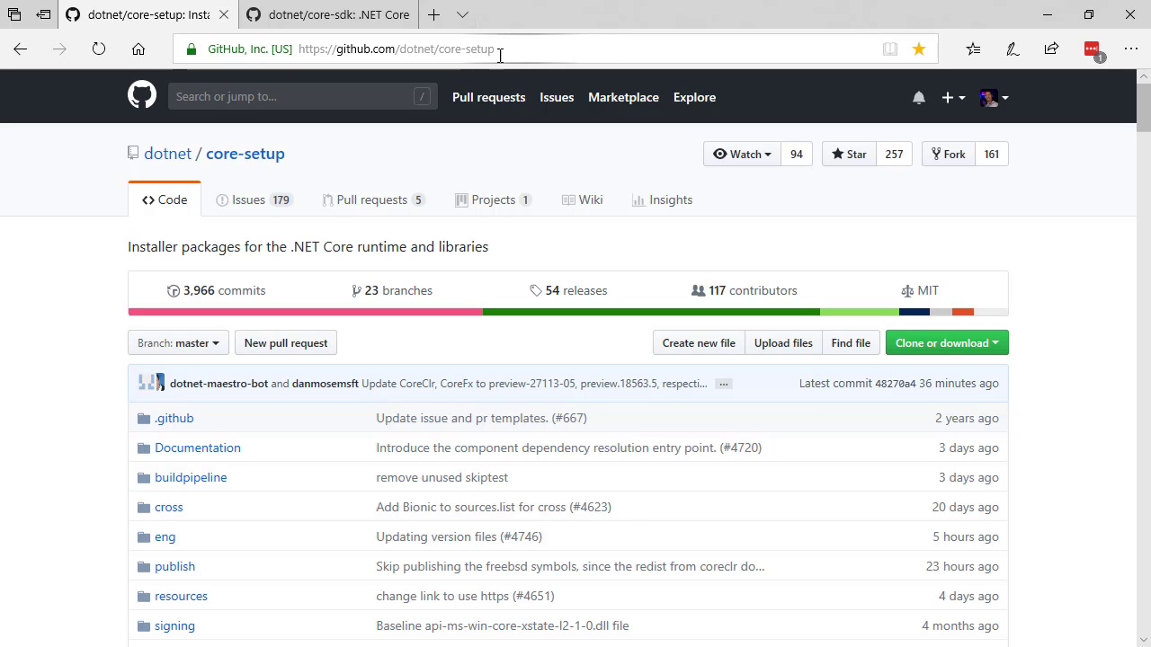
mouse_move(133, 298)
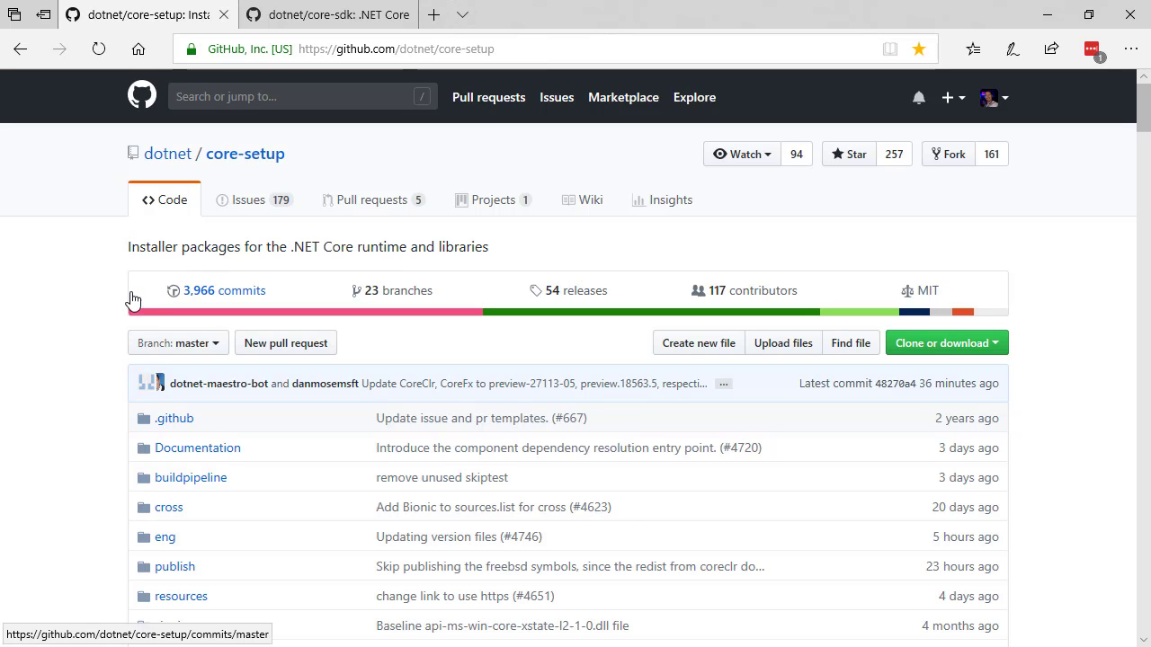
mouse_move(101, 244)
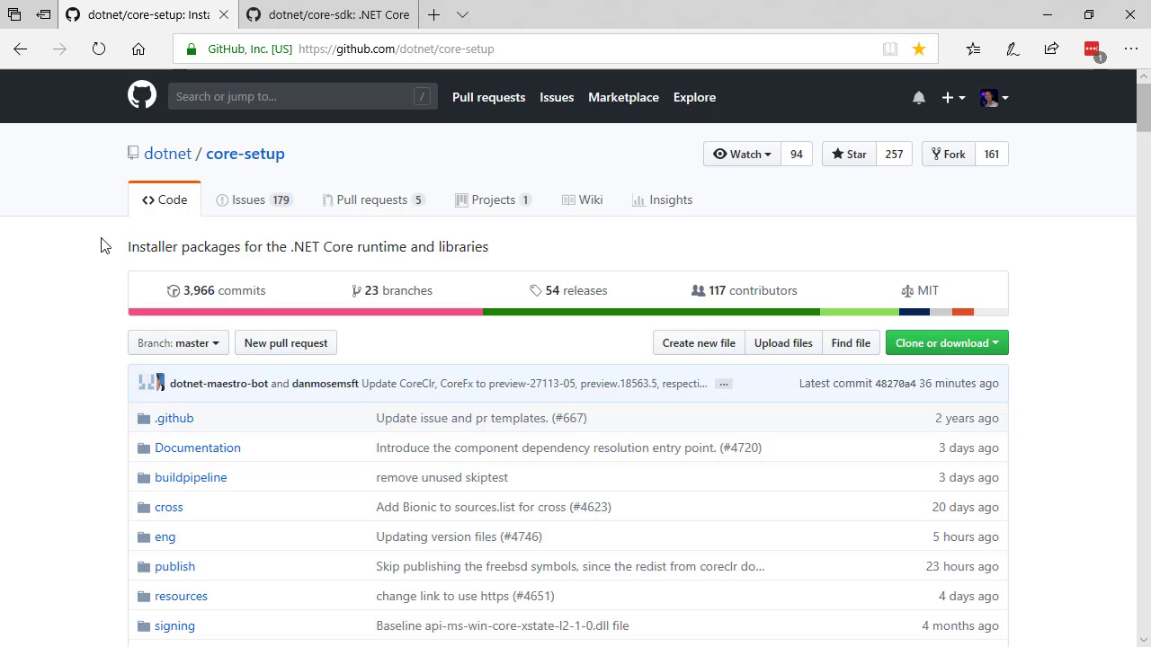
Step: Scroll through the current GitHub page to review its contents
scroll("down", 3)
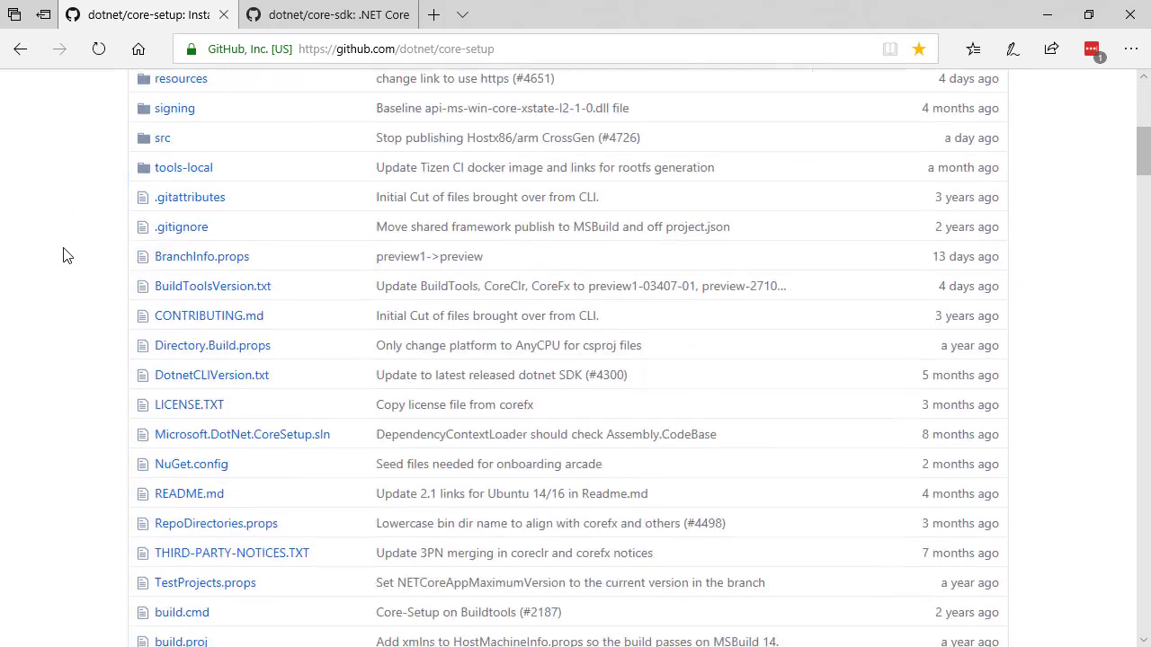
scroll("down", 3)
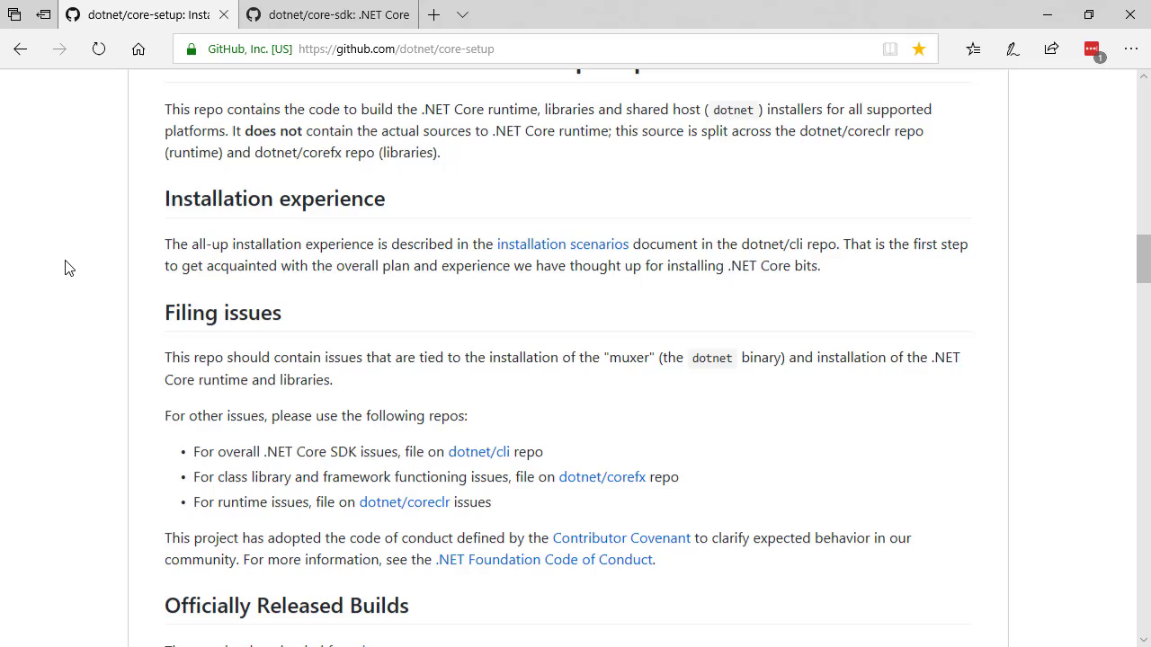
scroll("down", 3)
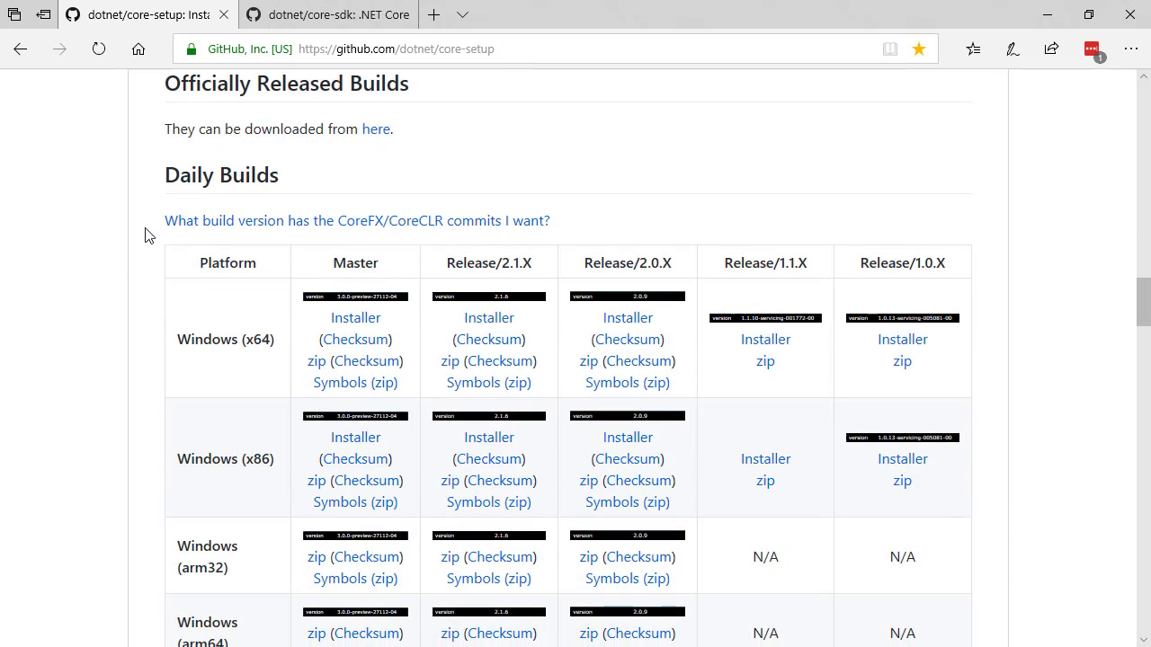
scroll("down", 3)
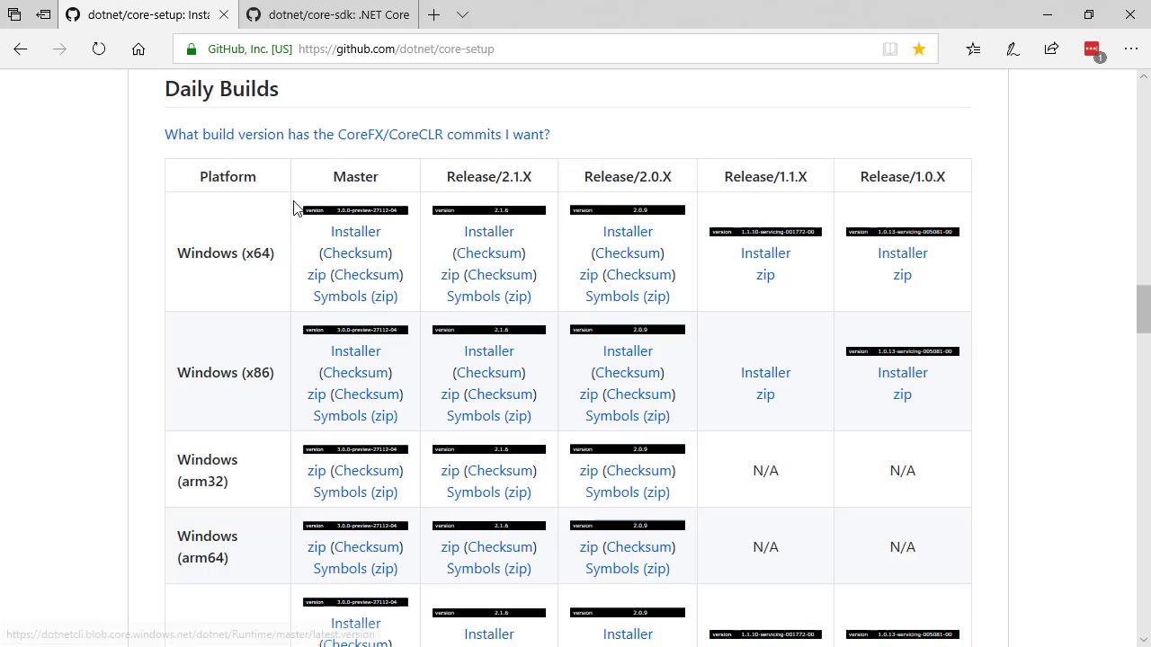
scroll("up", 3)
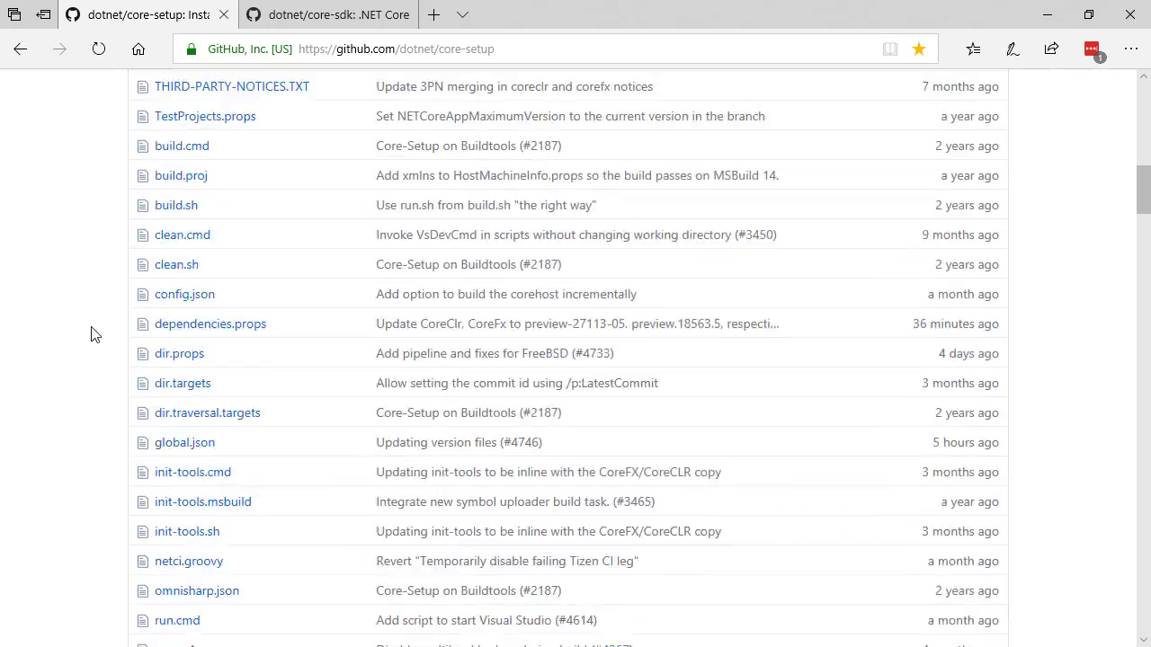
Step: Switch to the dotnet/core-sdk tab and scroll to the Installers and Binaries table
left_click(327, 15)
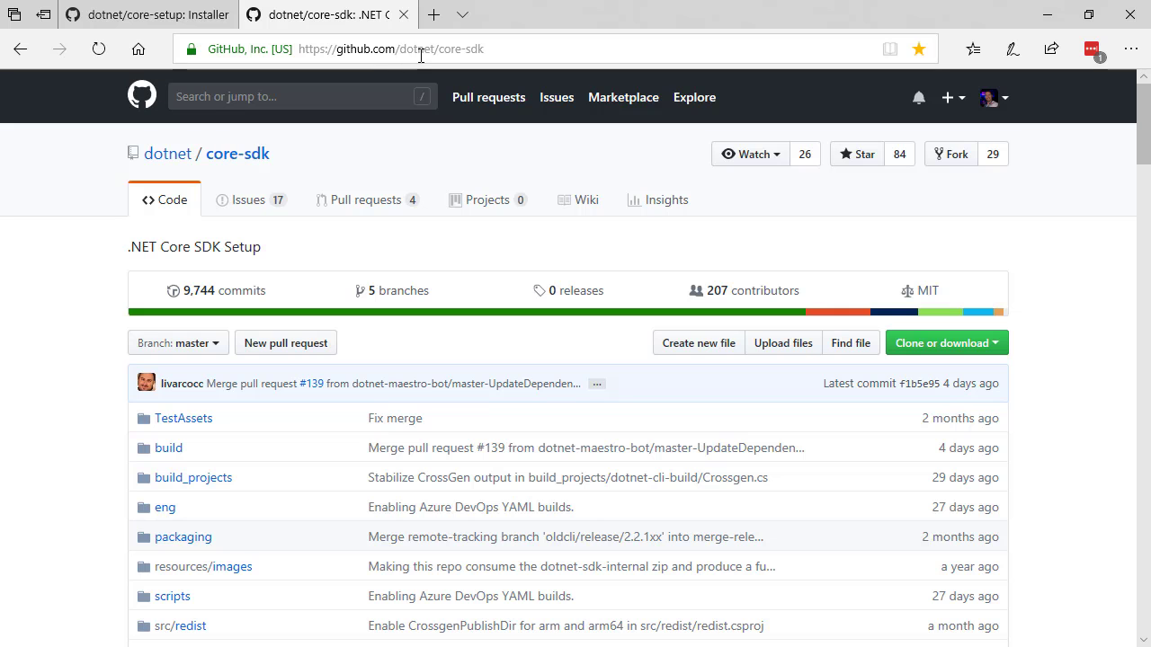
mouse_move(467, 57)
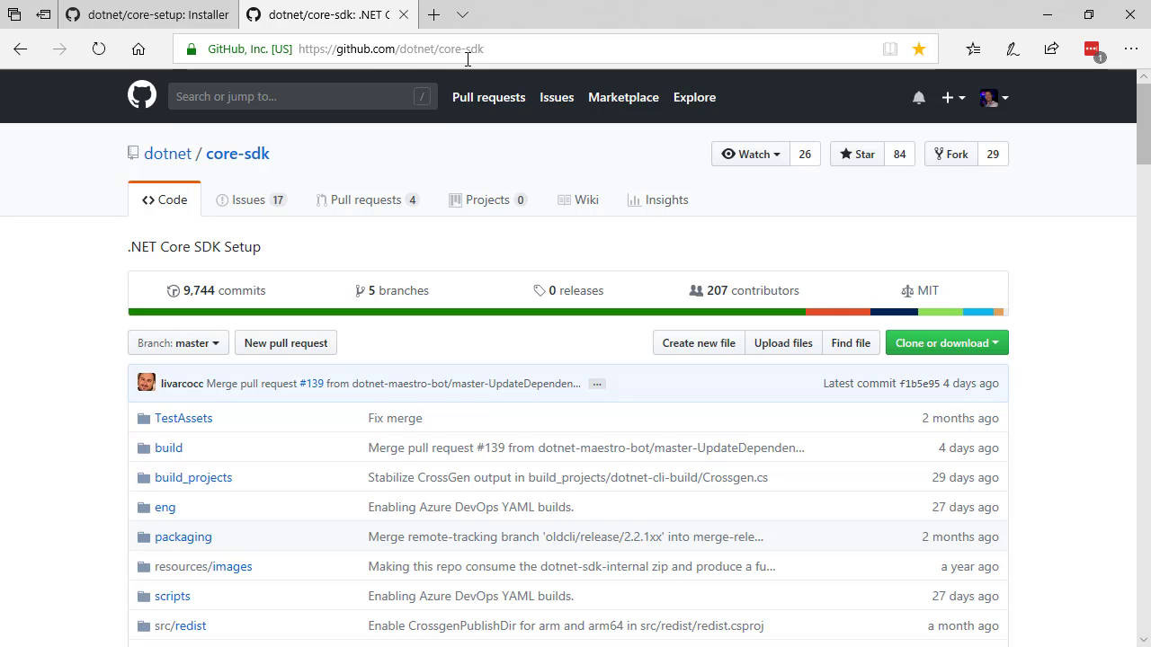
scroll("down", 3)
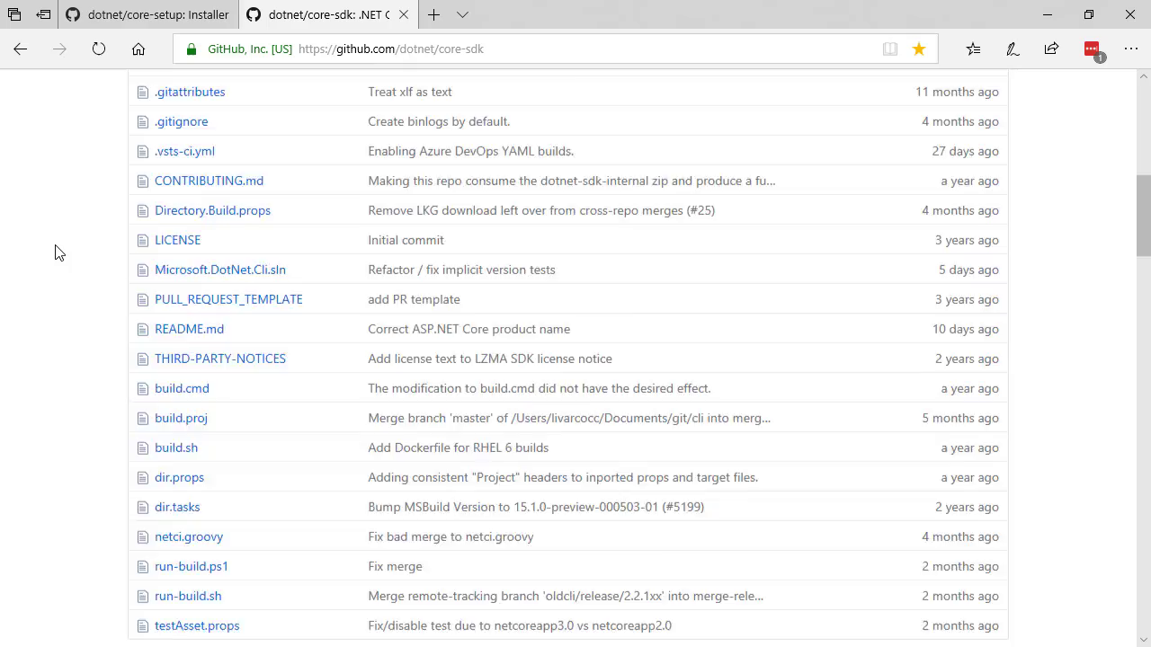
scroll("down", 3)
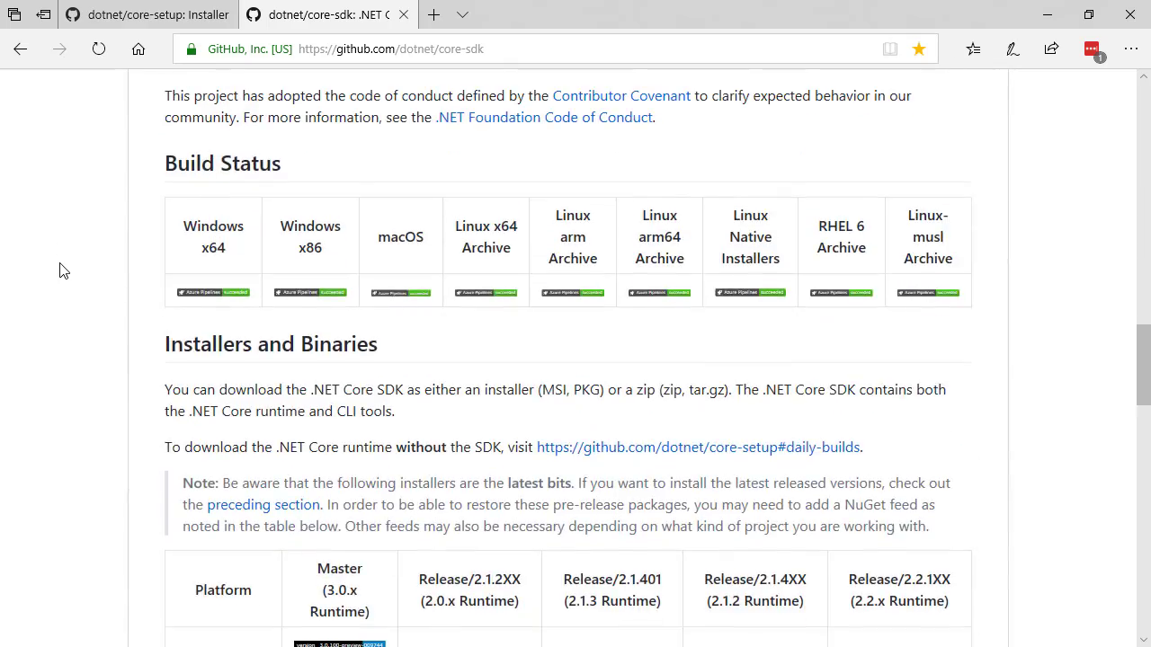
scroll("down", 3)
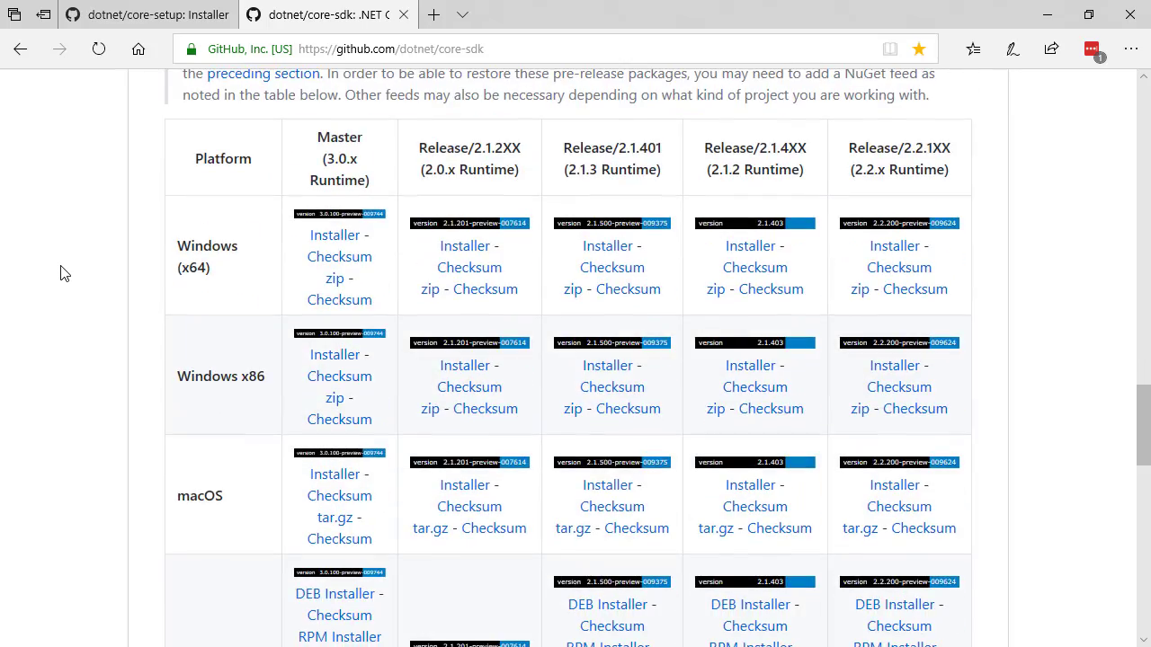
mouse_move(205, 462)
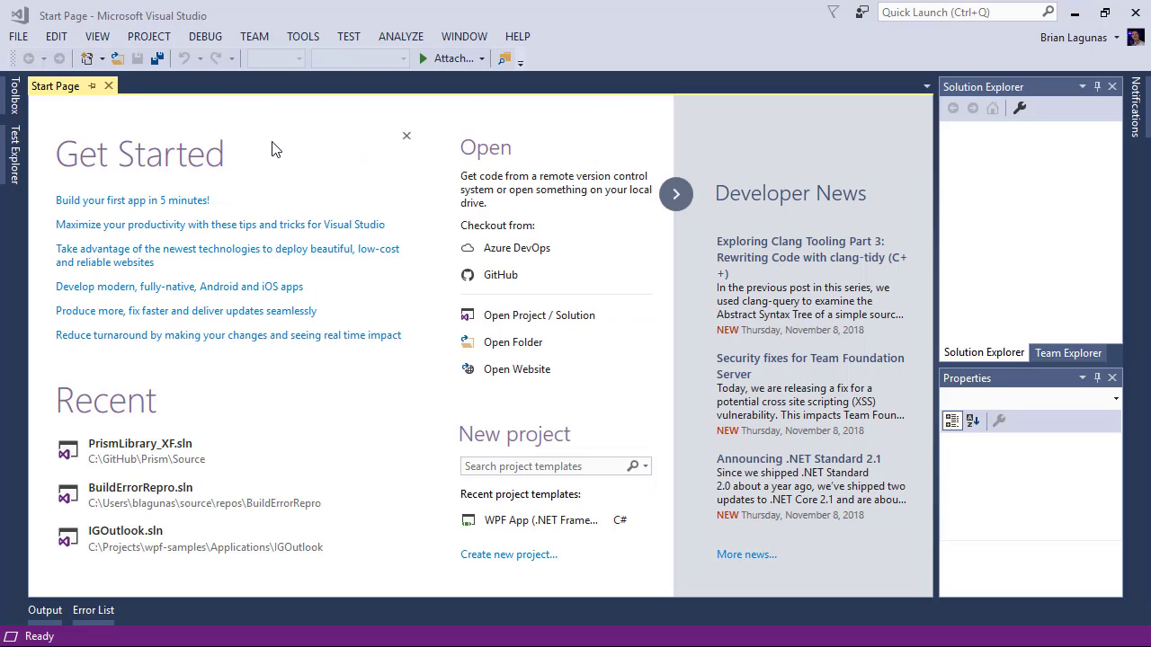
Step: Create a new WPF App (.NET Framework) project named MyCore3App
left_click(18, 36)
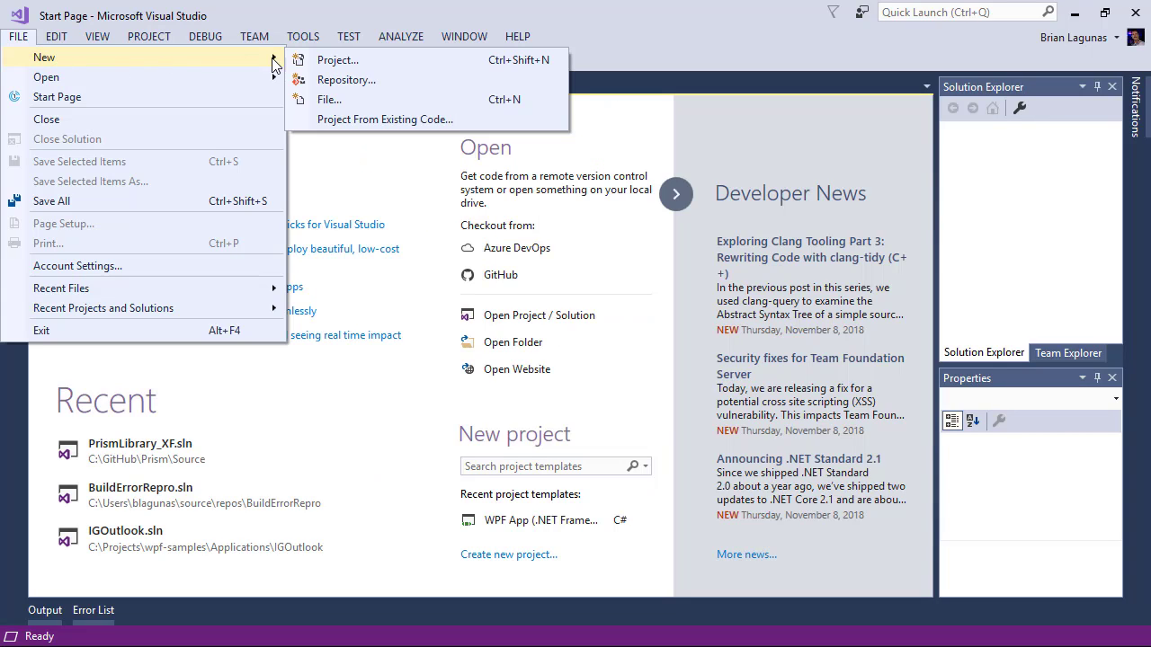
left_click(338, 59)
type("MyCore3")
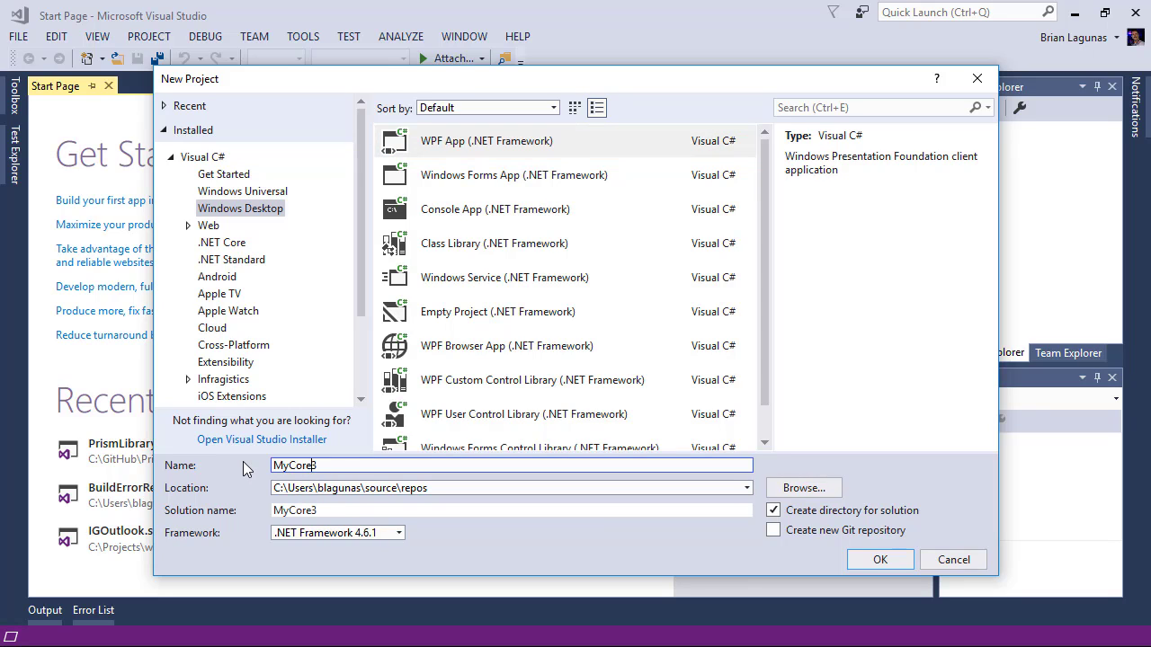
type("App")
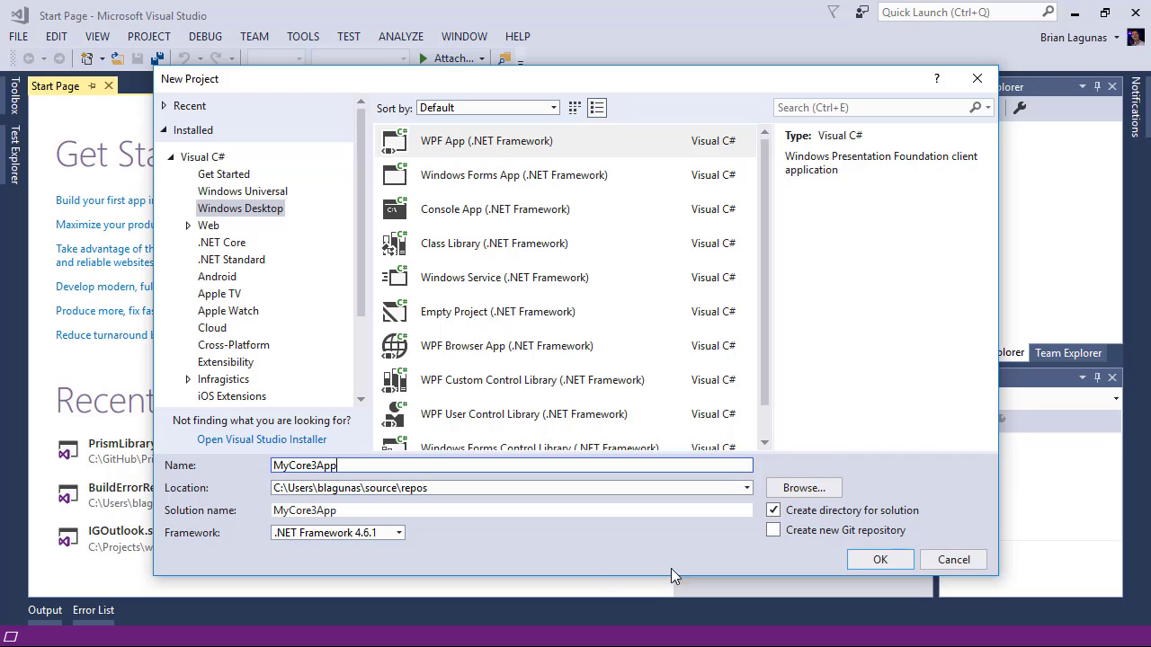
left_click(880, 559)
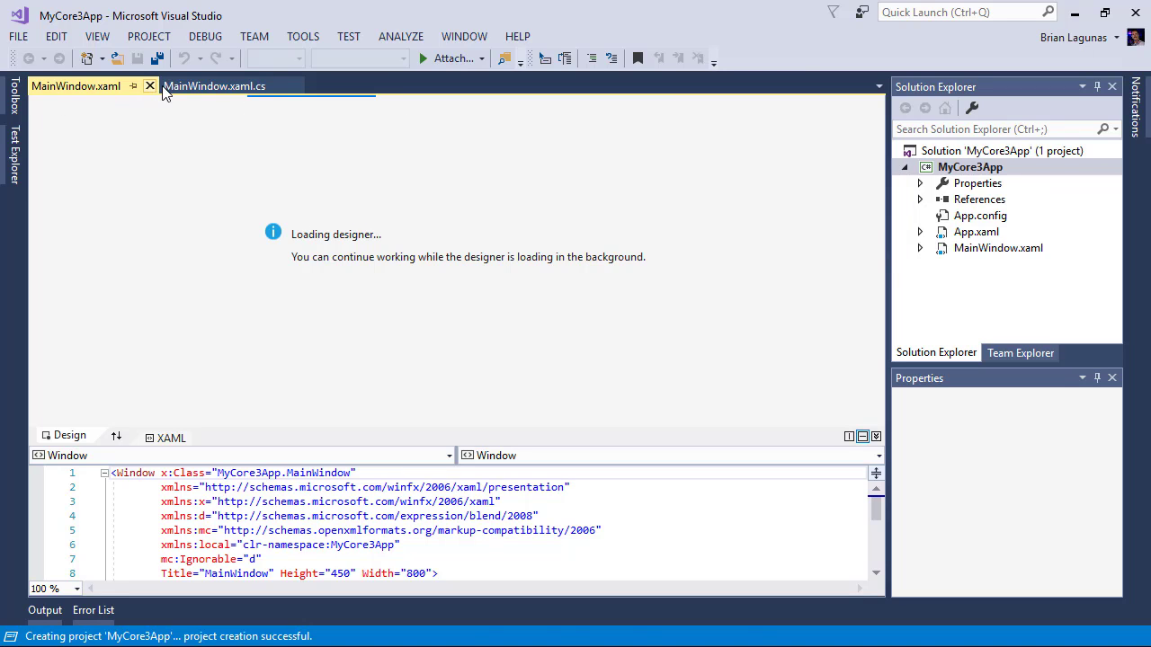
Step: Close the MainWindow editors, unload MyCore3App and start editing MyCore3App.csproj
left_click(151, 87)
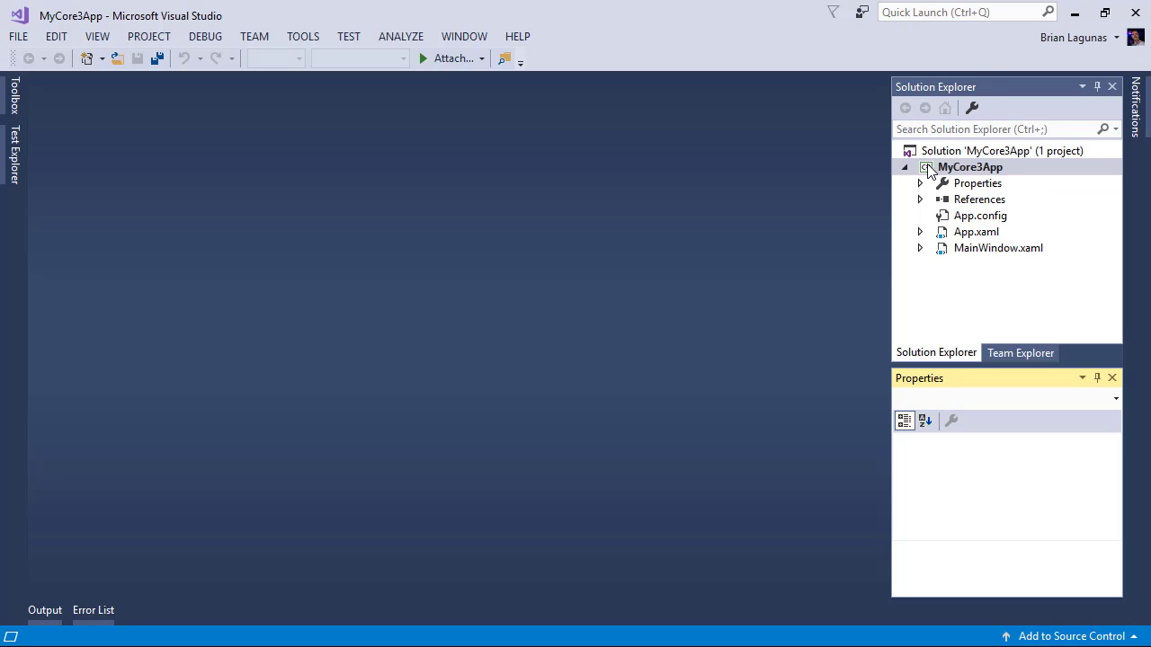
left_click(969, 165)
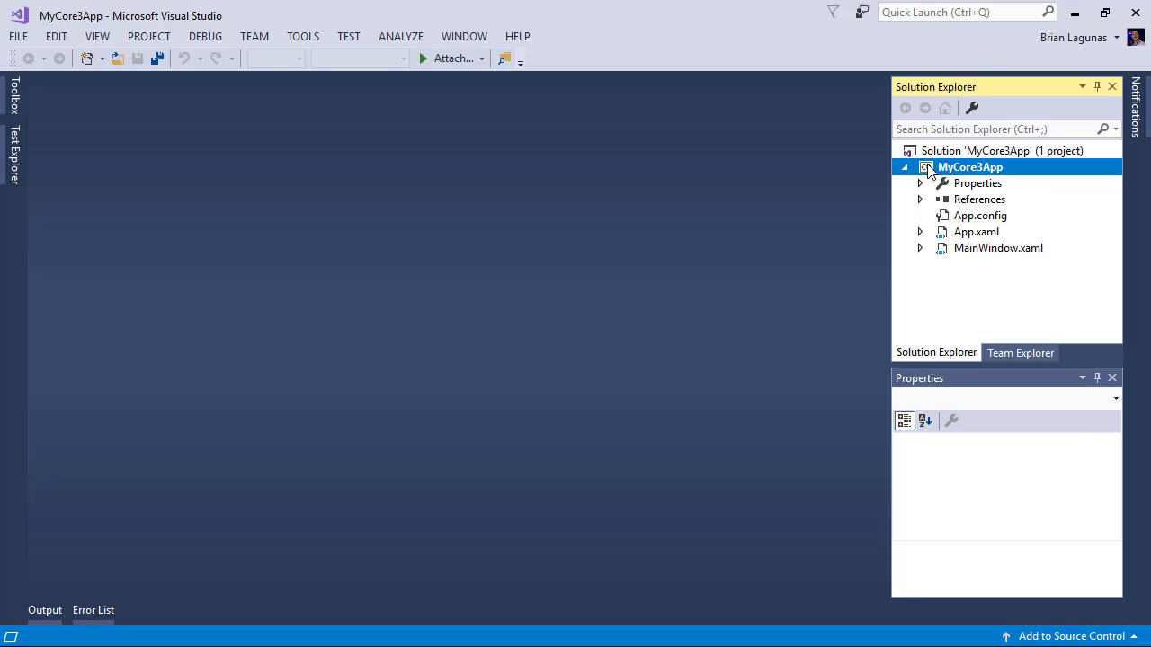
right_click(969, 167)
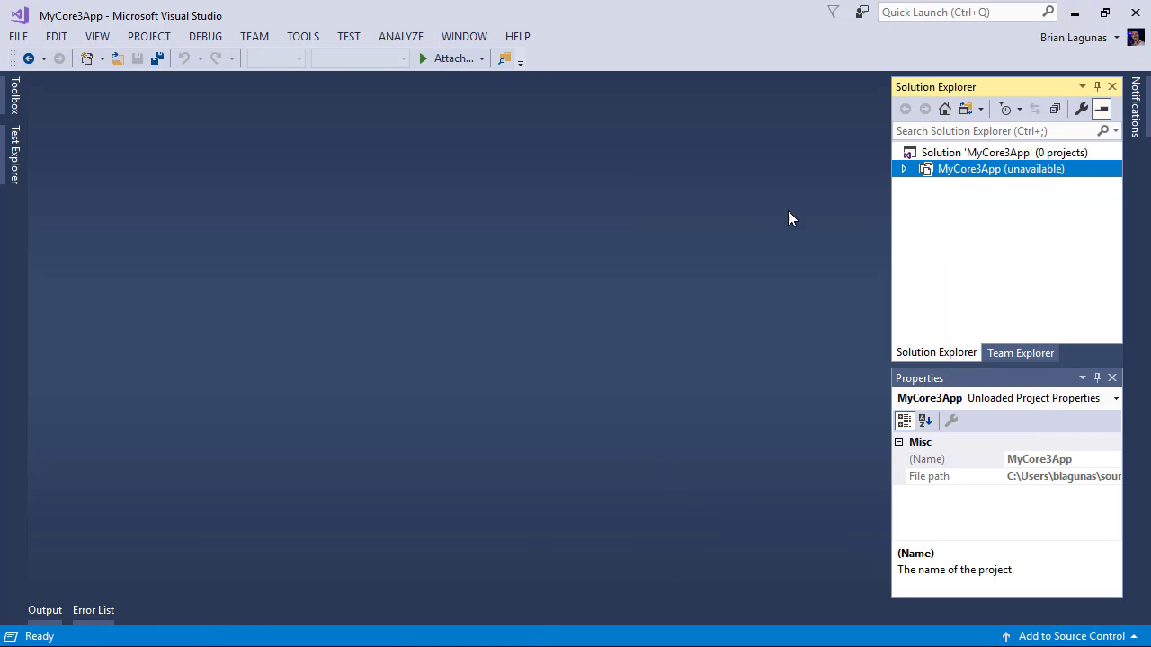
right_click(1000, 169)
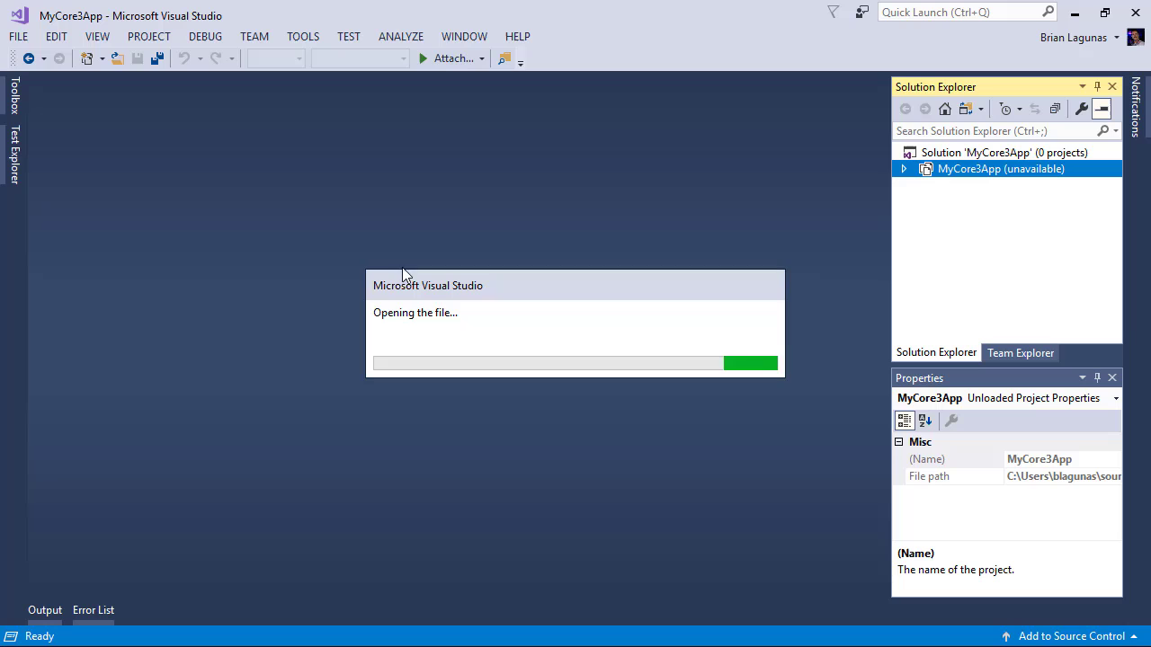
mouse_move(397, 223)
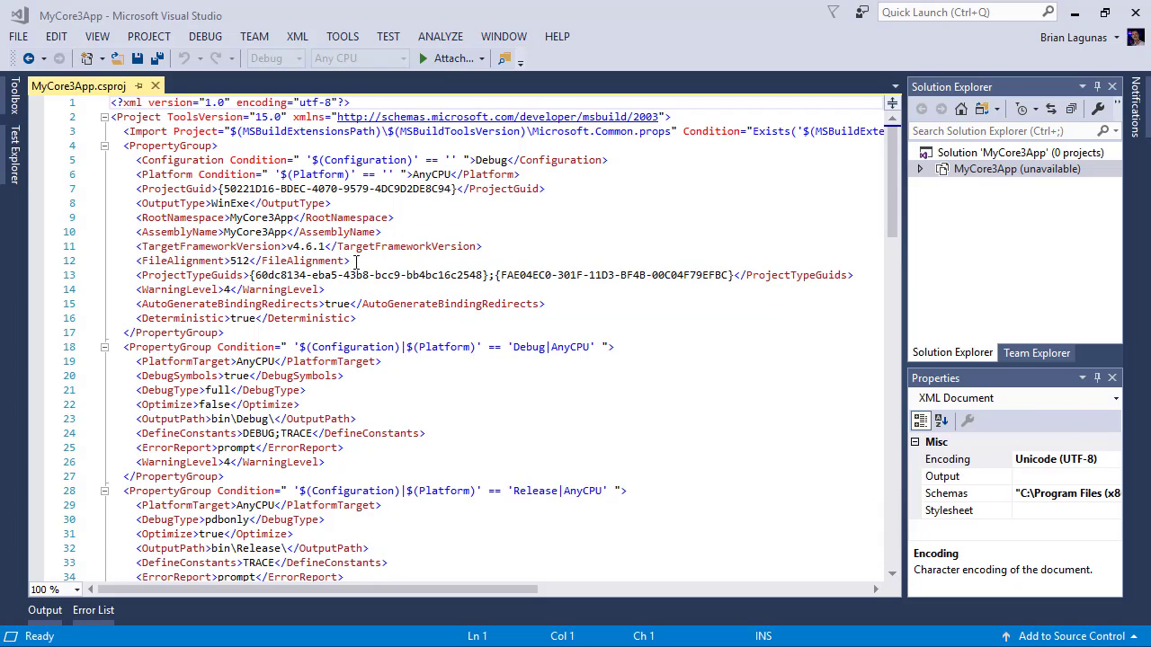
mouse_move(535, 232)
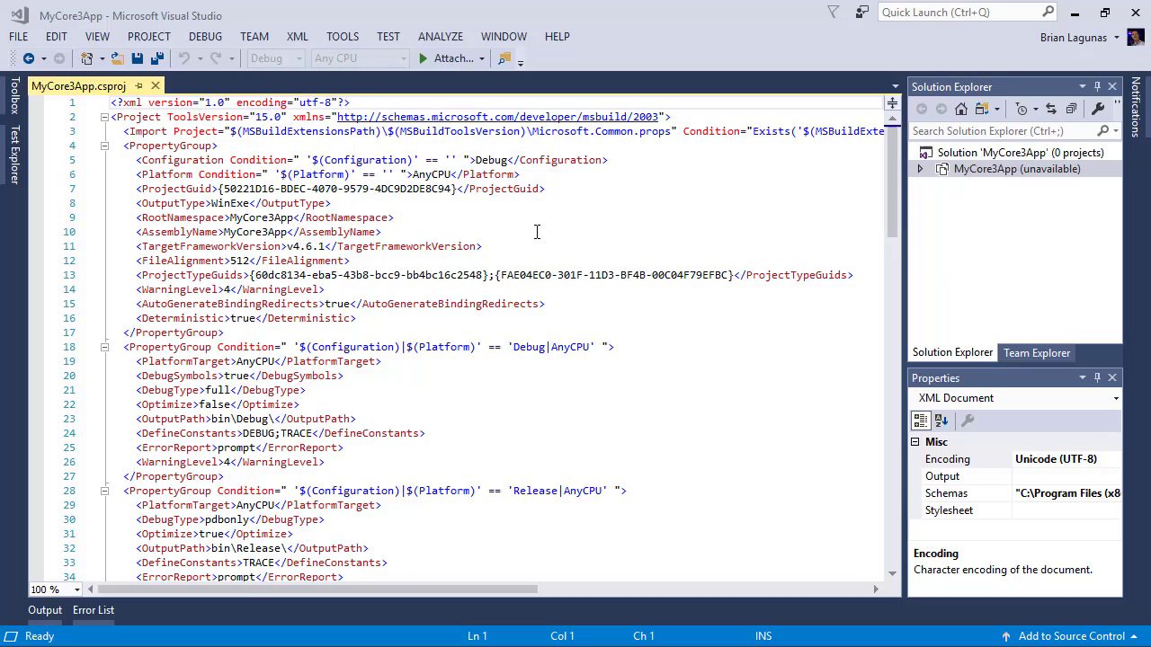
Step: Review MyCore3App.csproj and delete all of its original XML contents
scroll("down", 3)
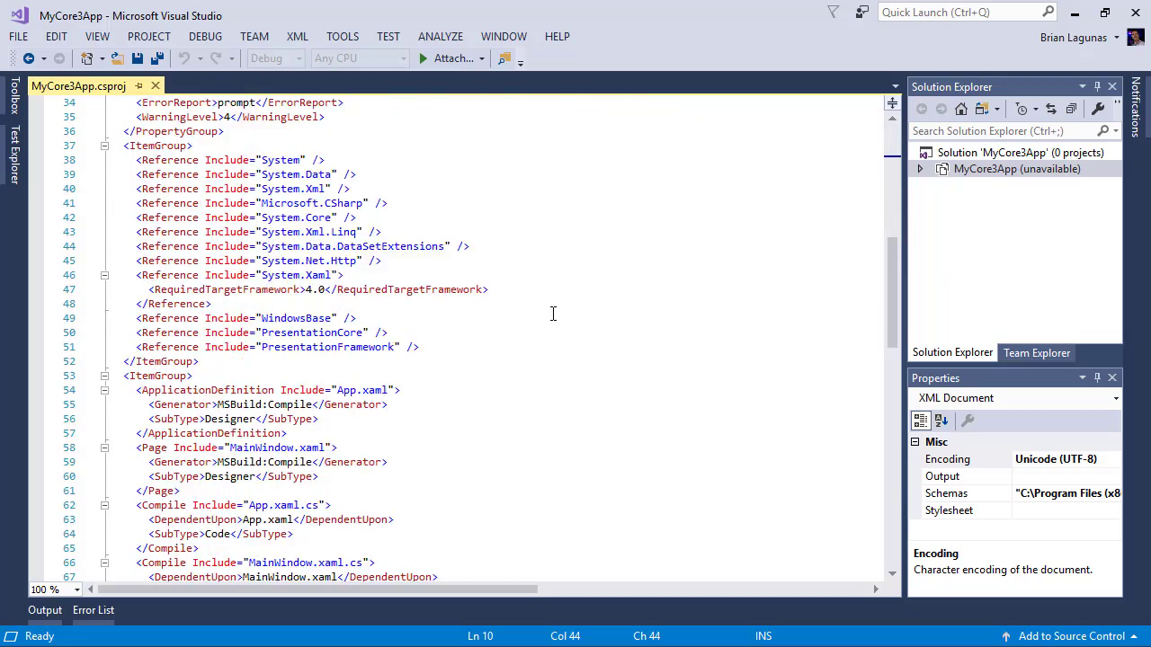
scroll("up", 3)
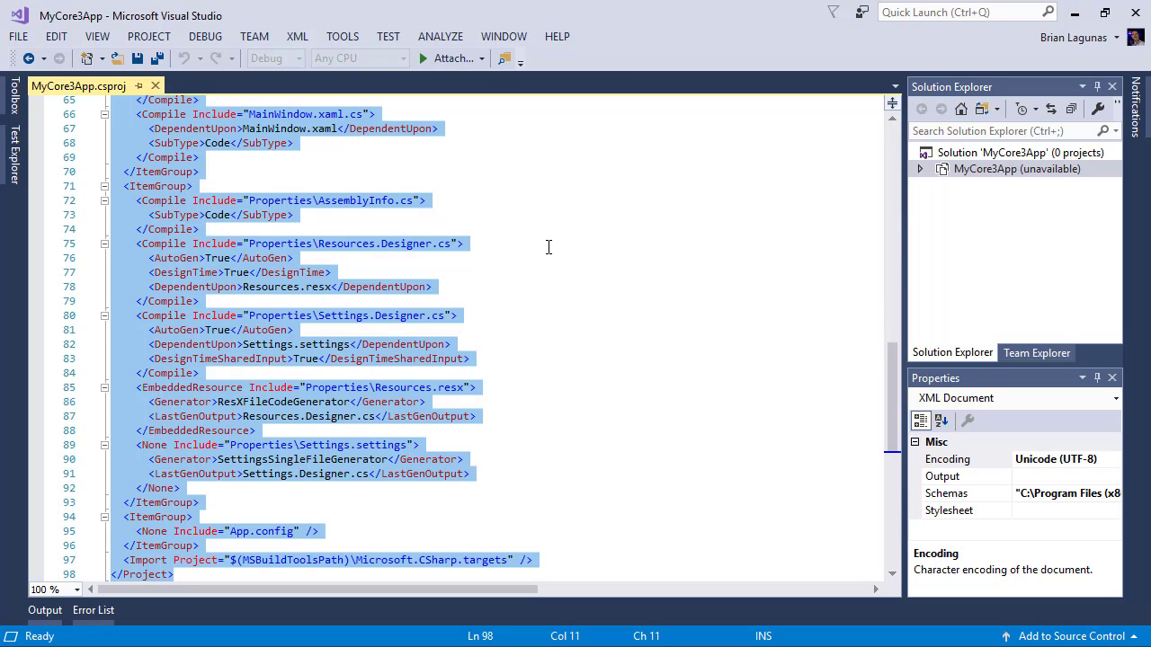
key("ctrl+a")
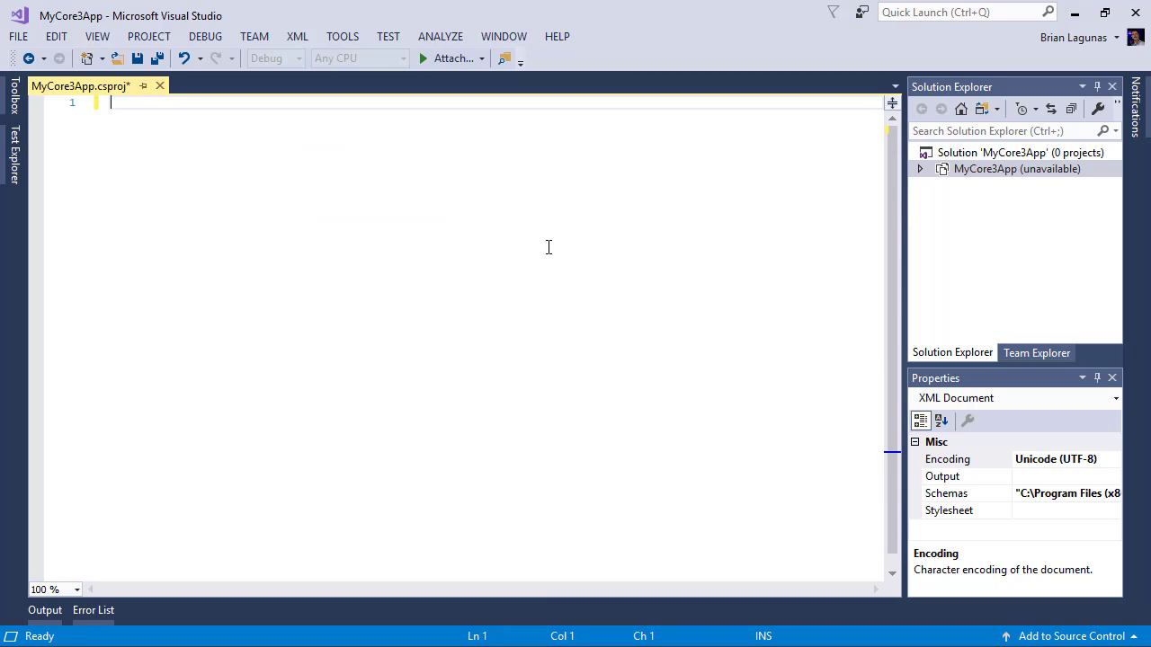
Step: Save the empty file and write a Project element with Sdk="Microsoft.NET.Sdk.Wpf"
key("ctrl+s")
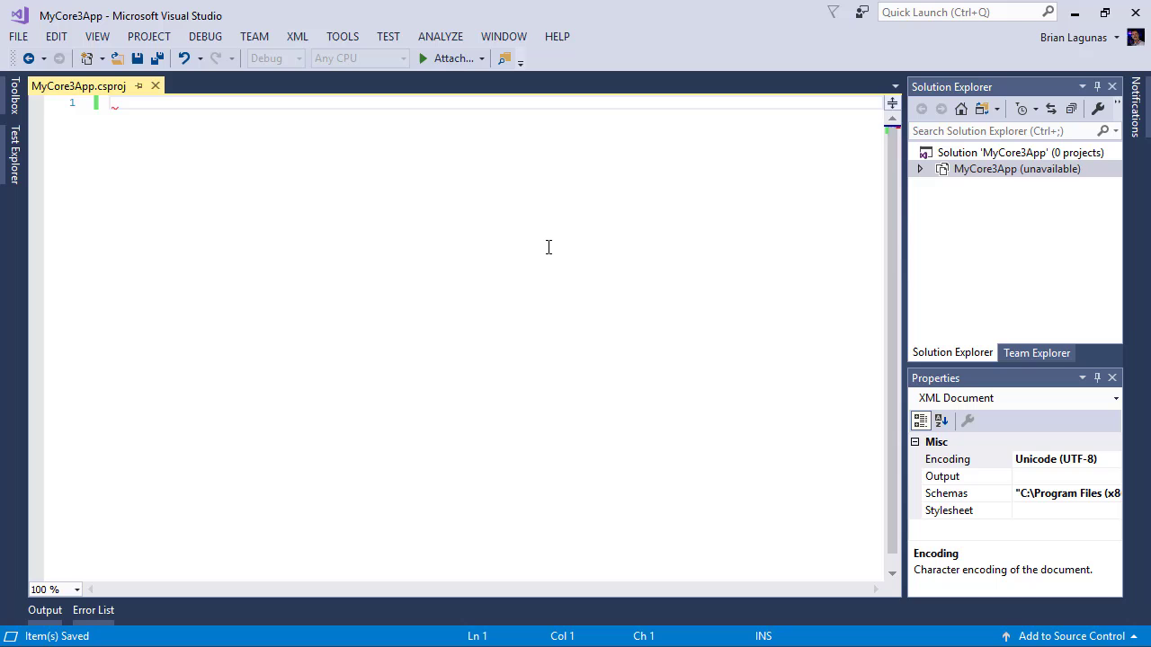
type("Project>")
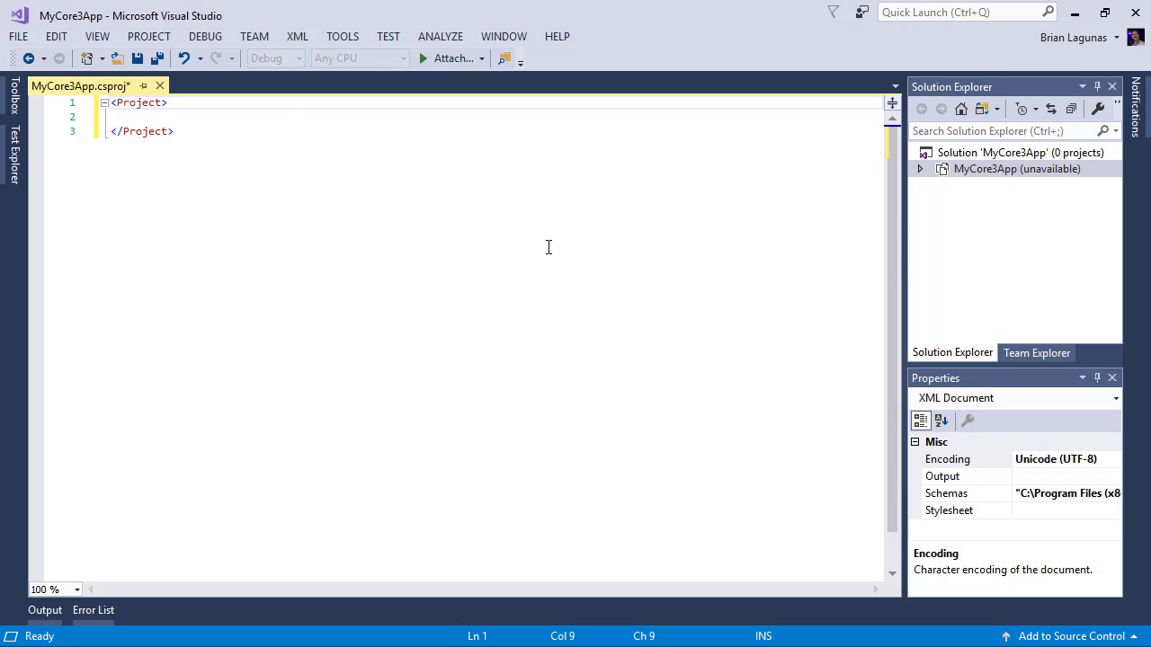
type("Sdk=\"\"")
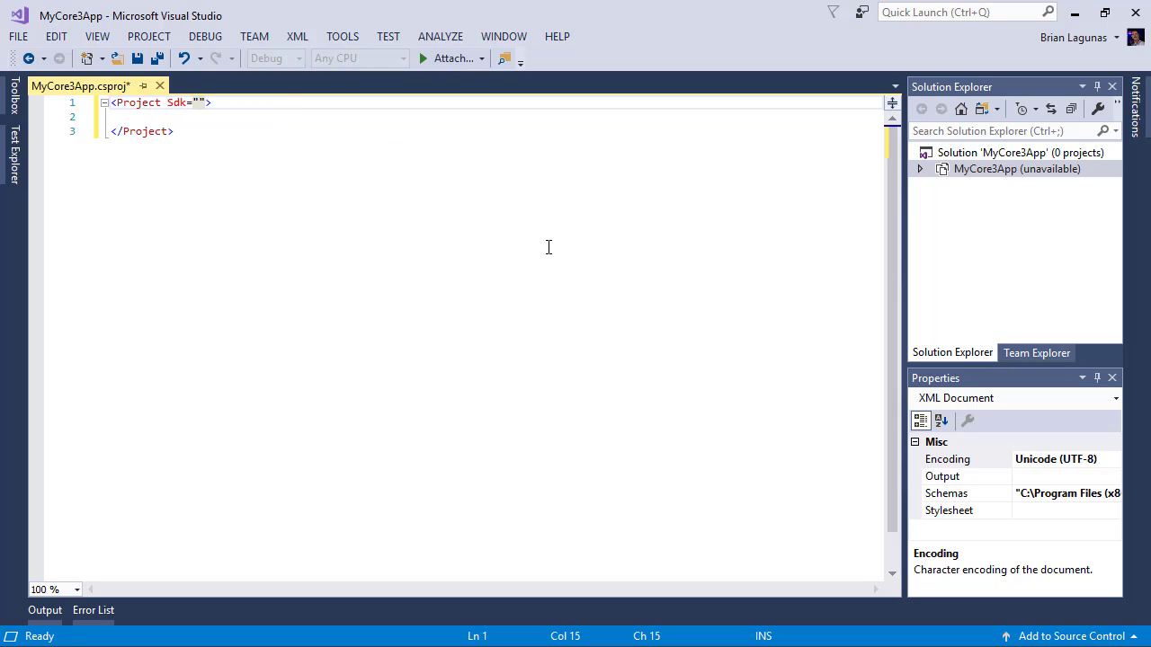
type("Microsof")
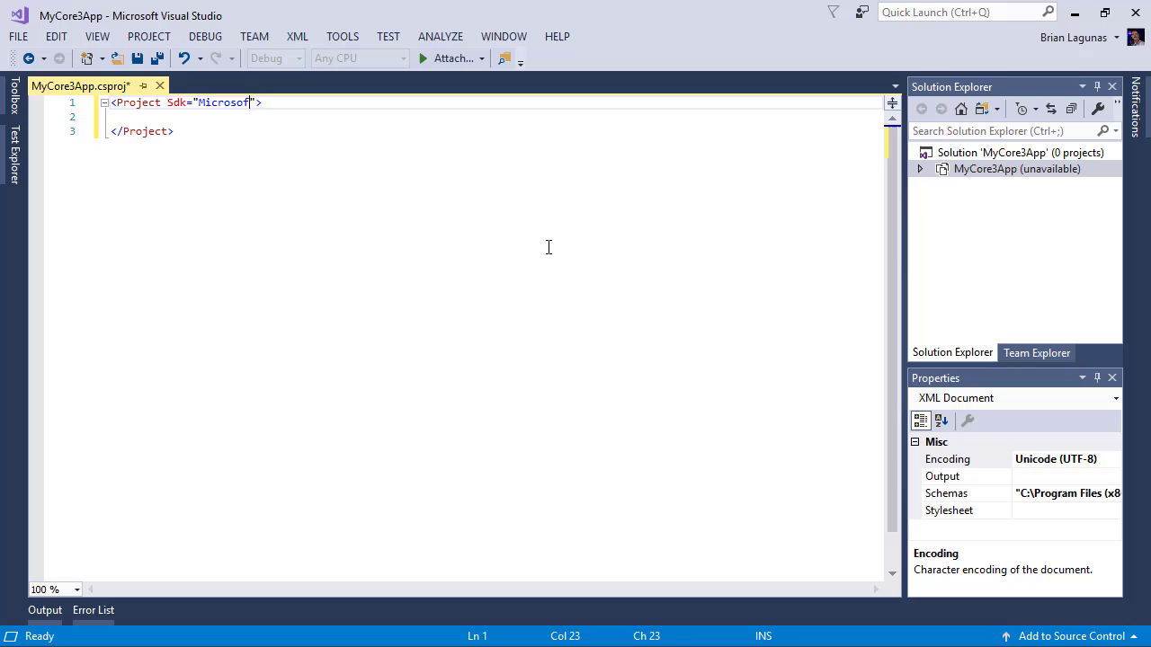
type(".NET")
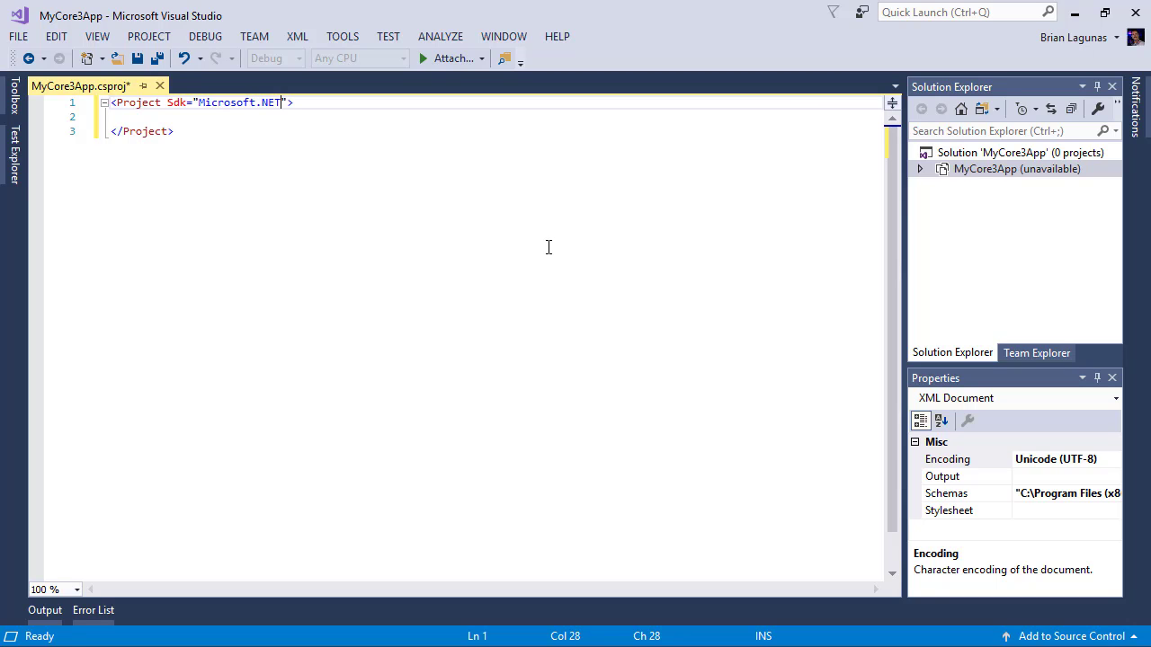
type(".Sdk")
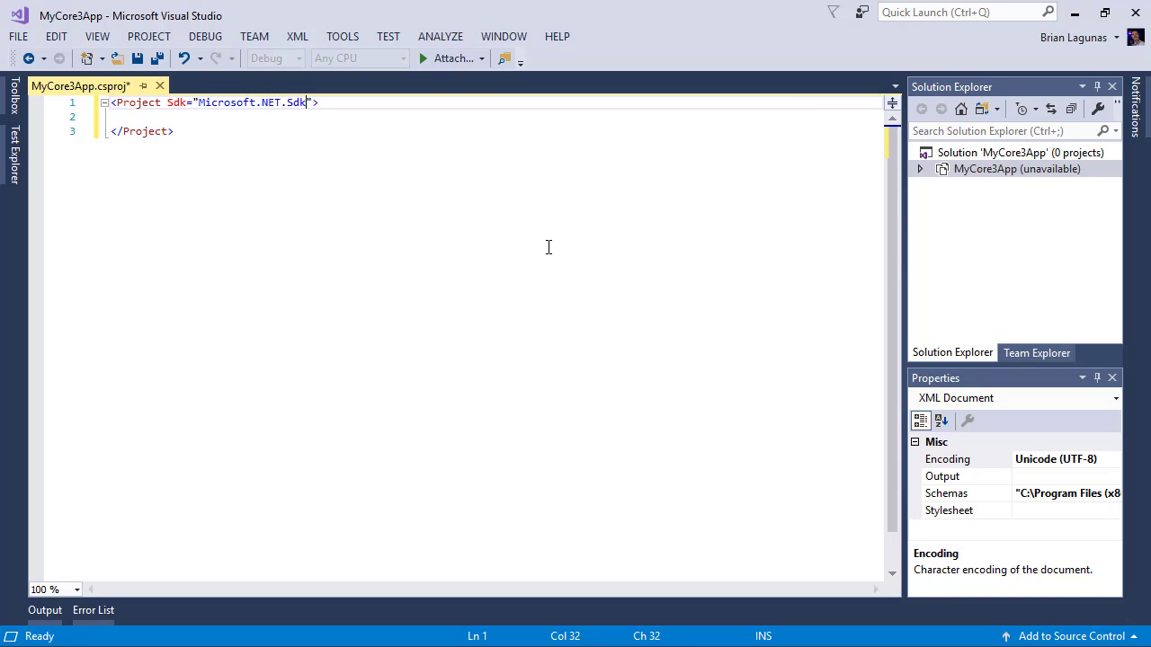
type(".Wpf")
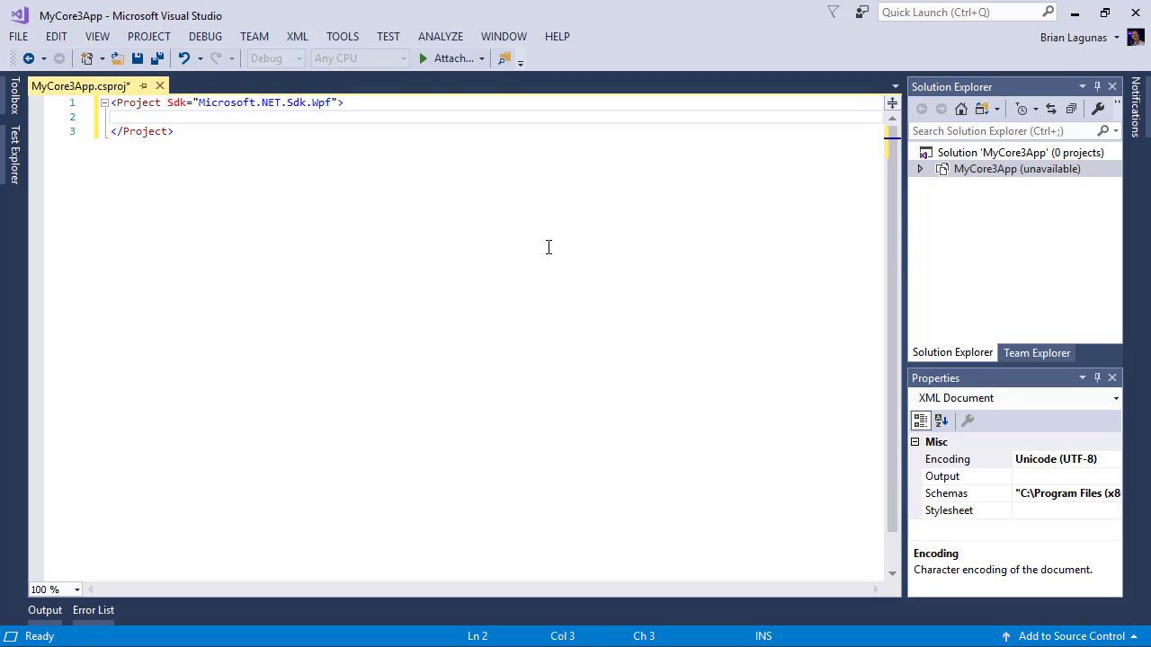
Step: Add a PropertyGroup with OutputType WinExe and TargetFramework netcoreapp3.0
type("<")
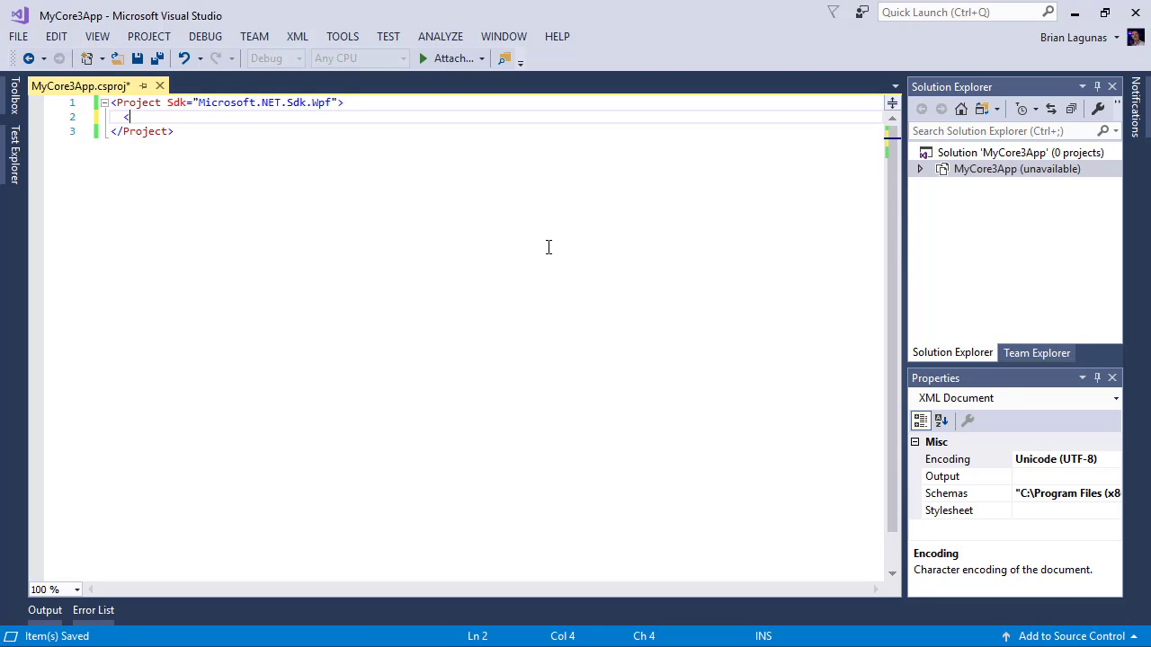
type("PropertyGroup")
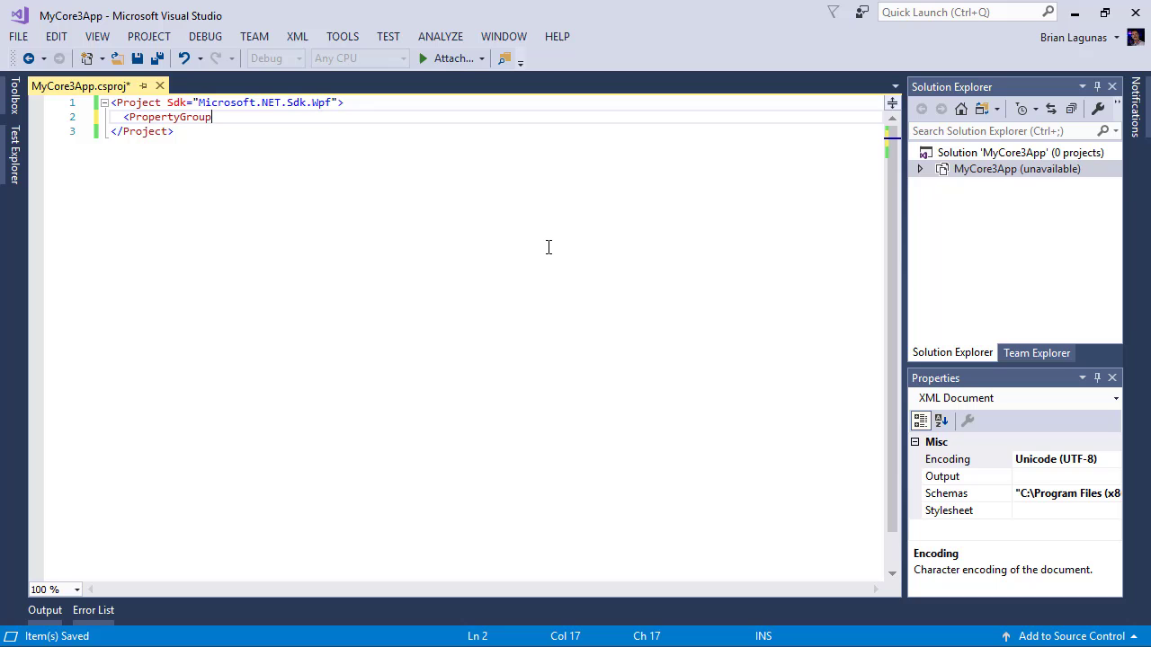
key("enter")
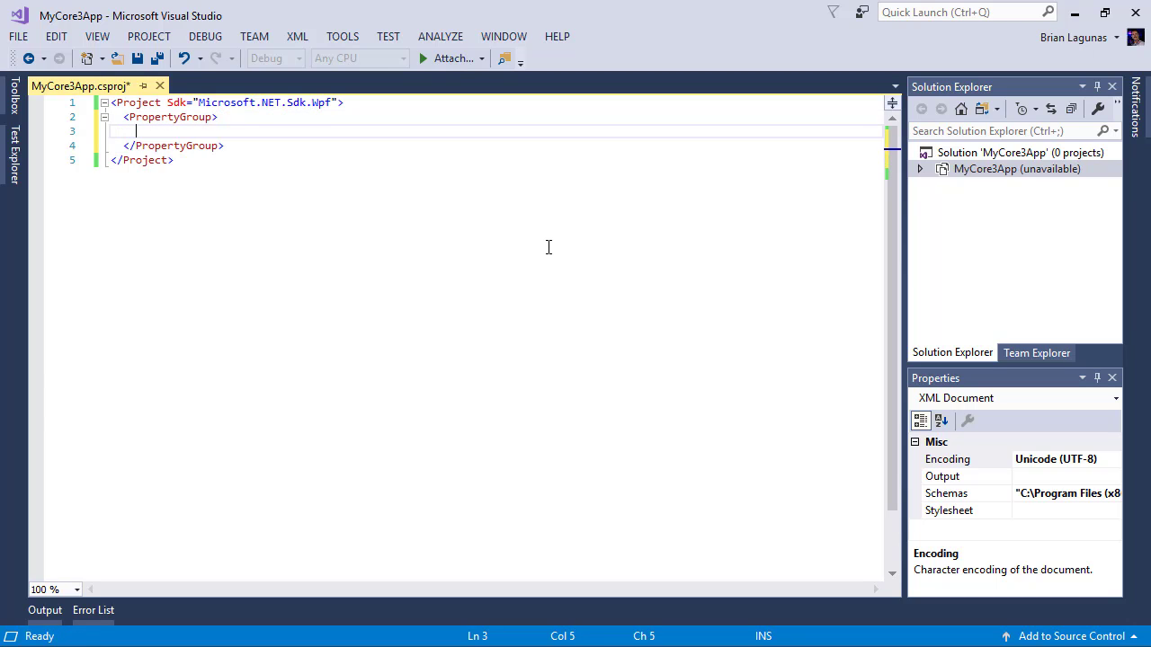
type("out")
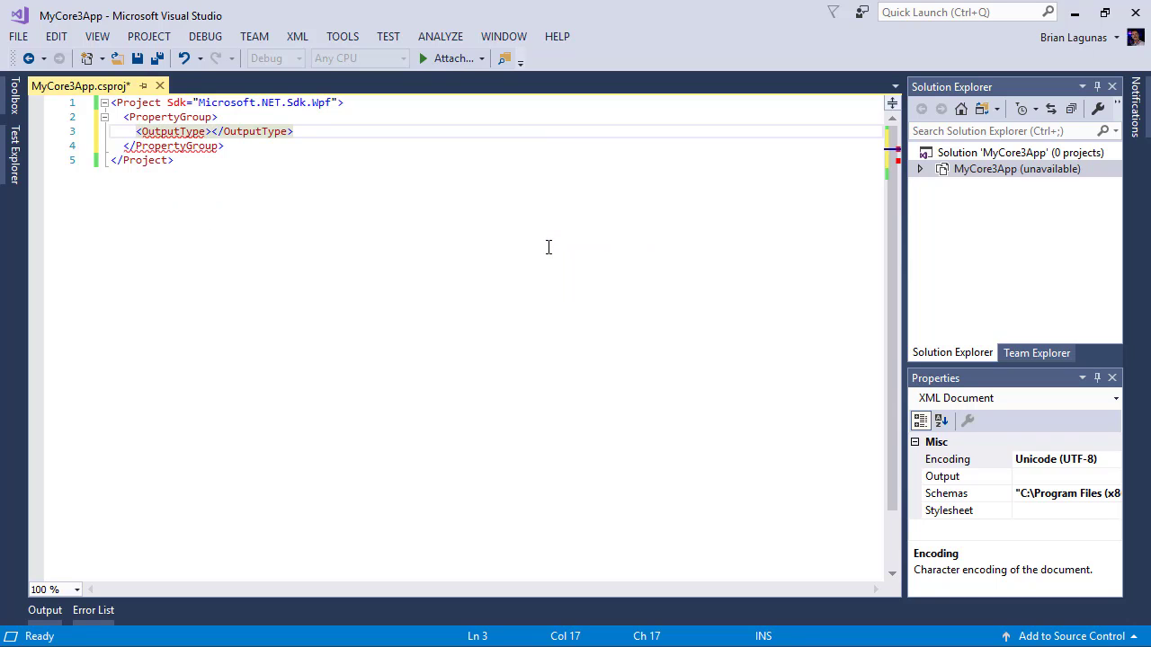
type("WinExe")
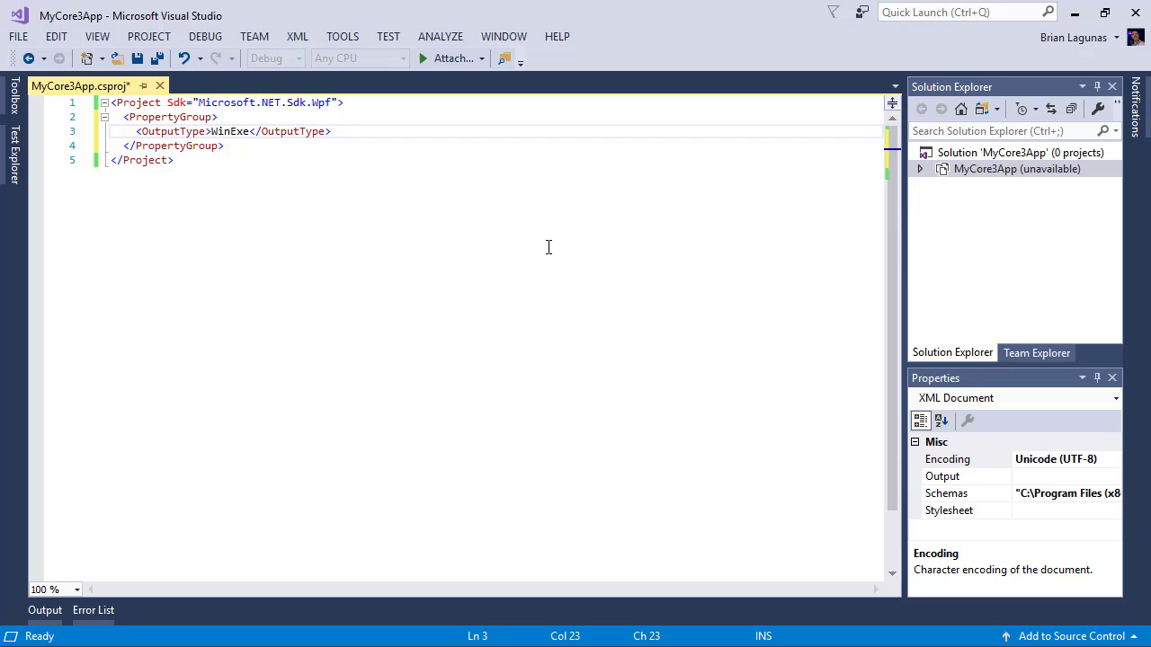
key("enter")
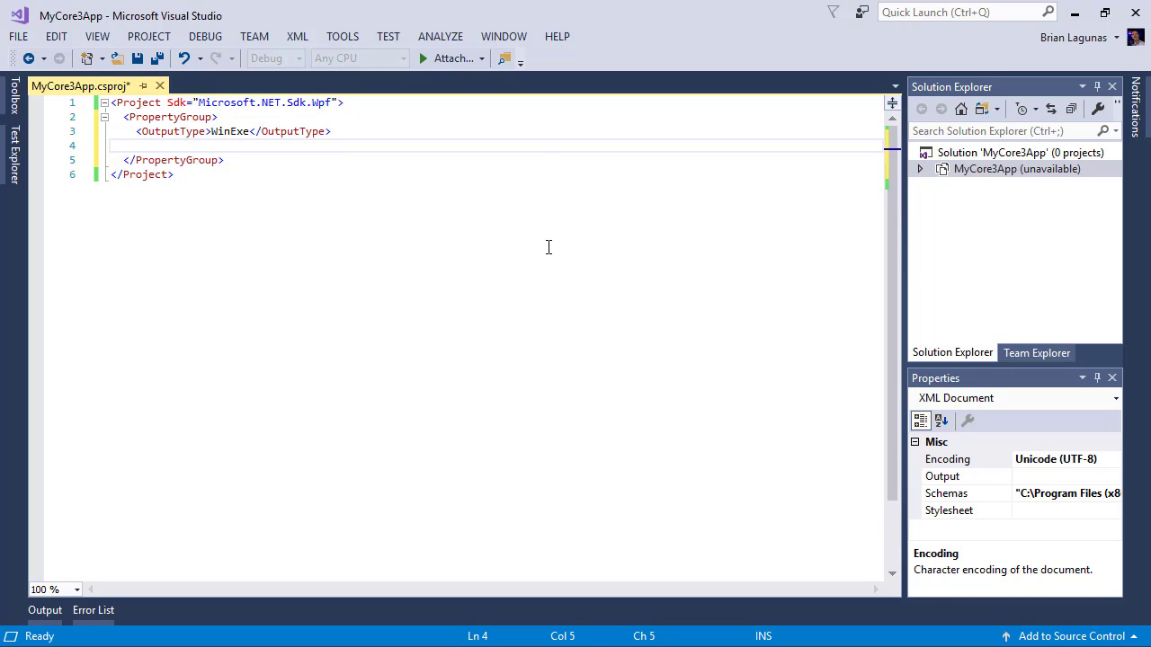
type("TargetFramework></TargetFramework>")
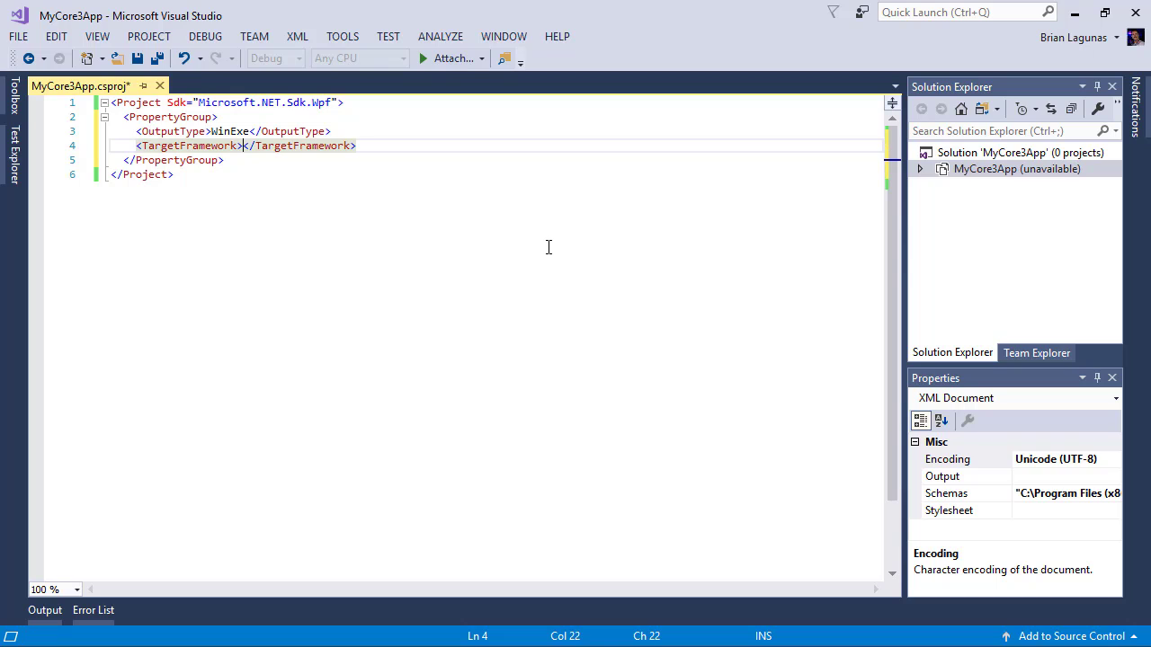
type("netcor")
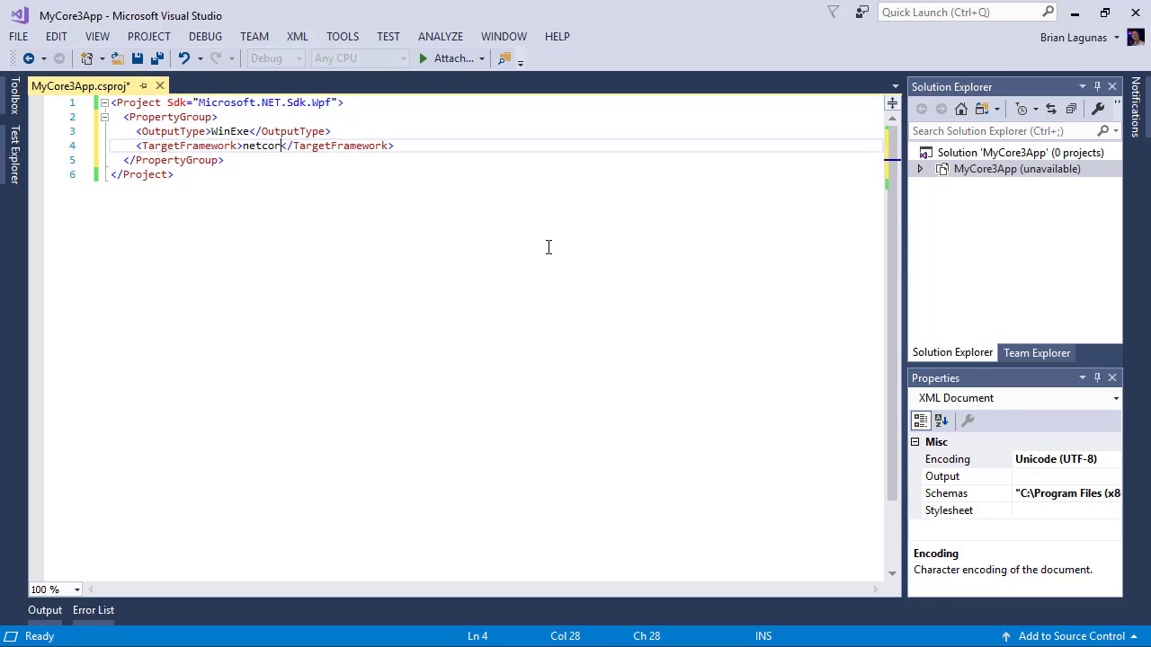
type("eapp")
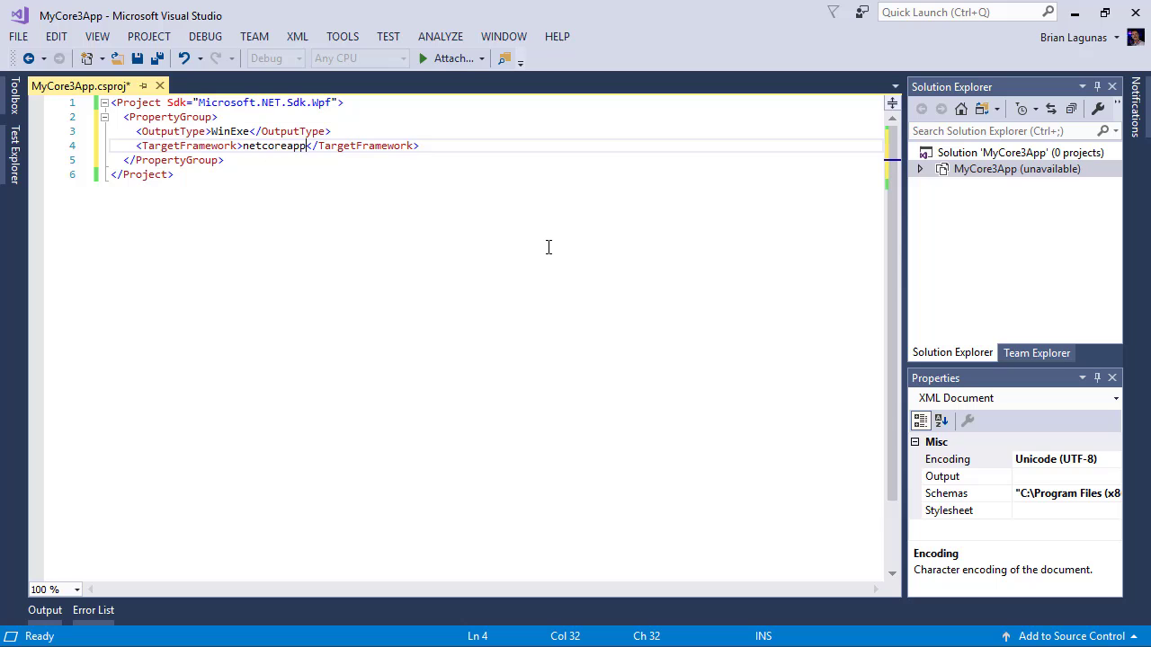
type("3.0")
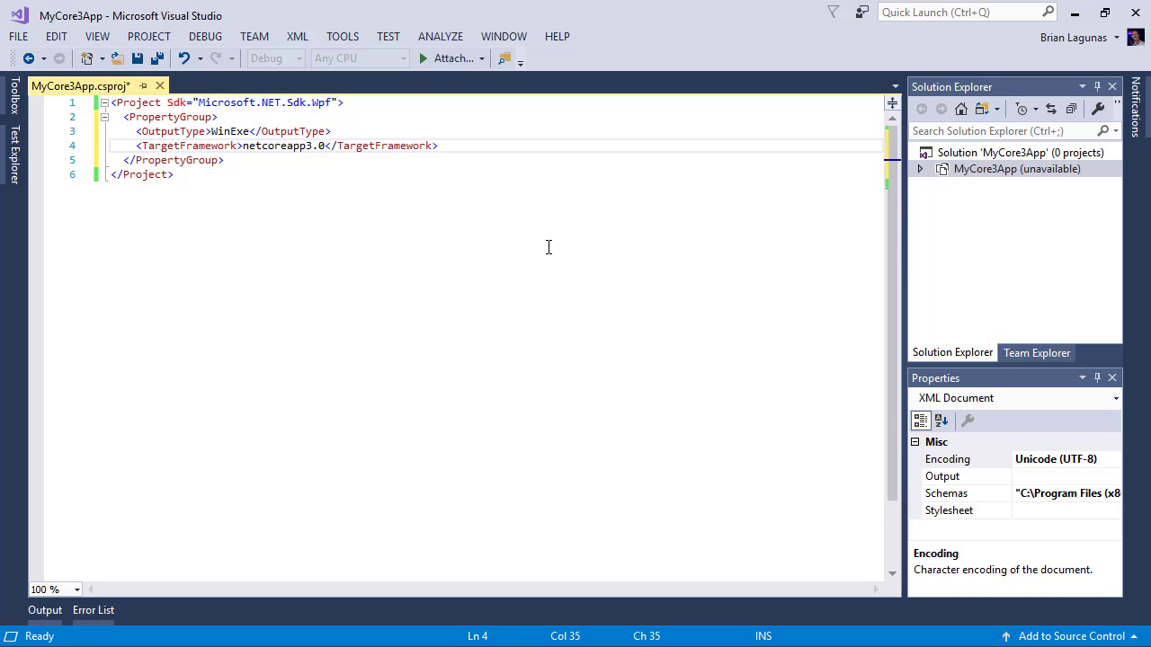
Step: Add an AssemblyName property set to MyCore3App
key("Return")
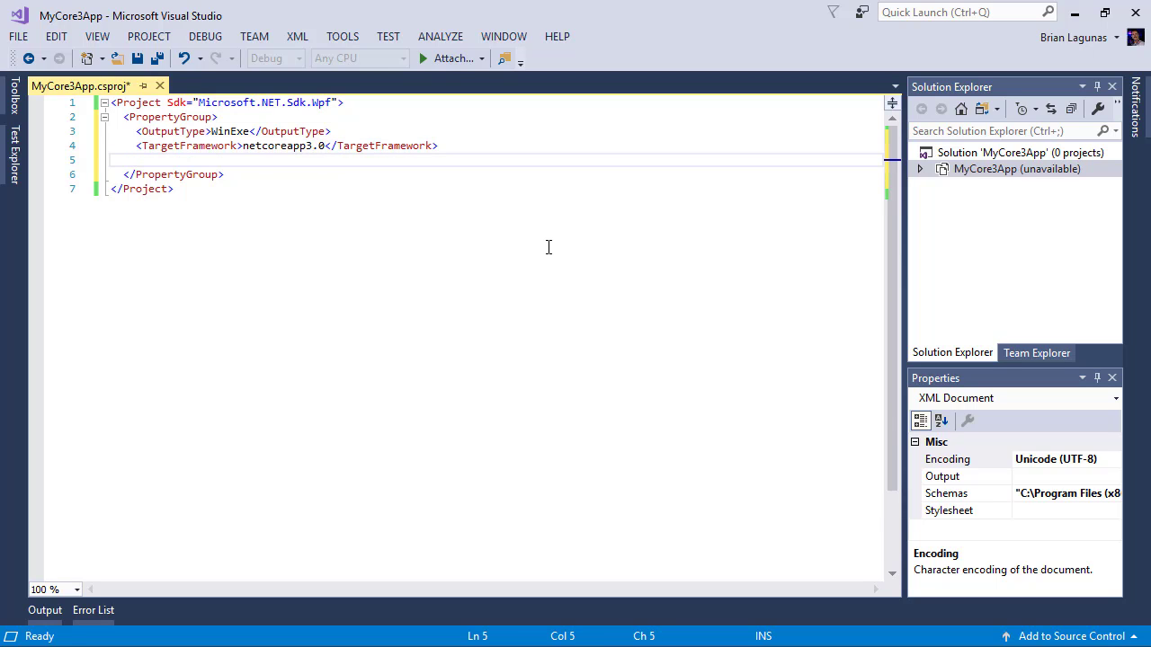
type("<AssemblyName></AssemblyName>")
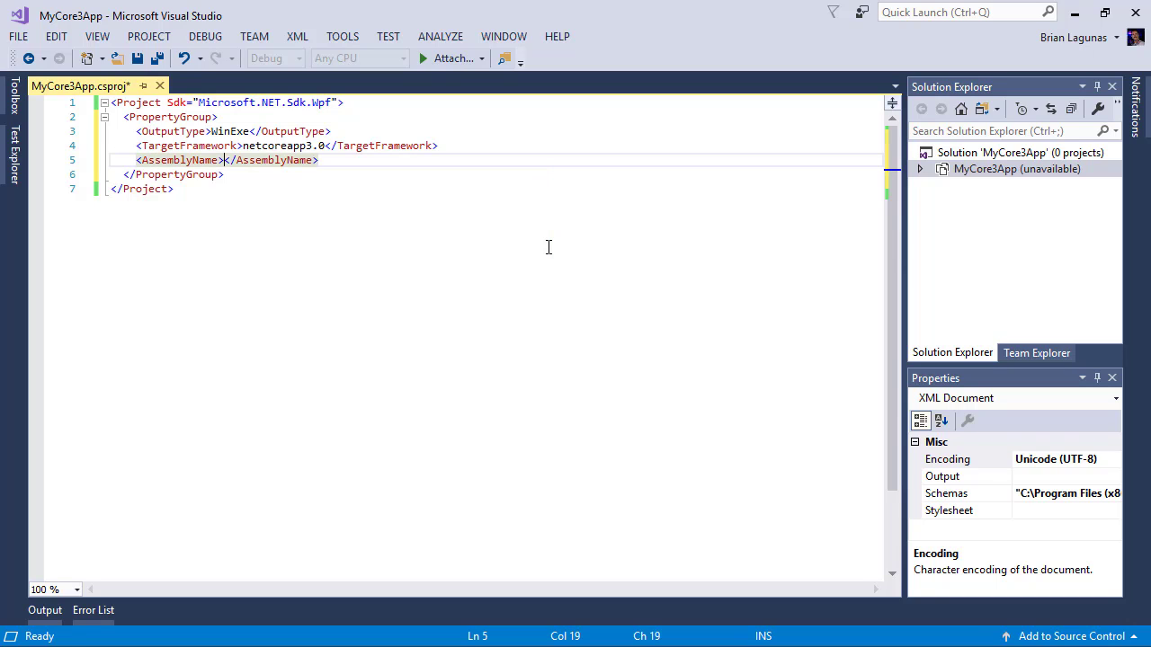
type("MyCore")
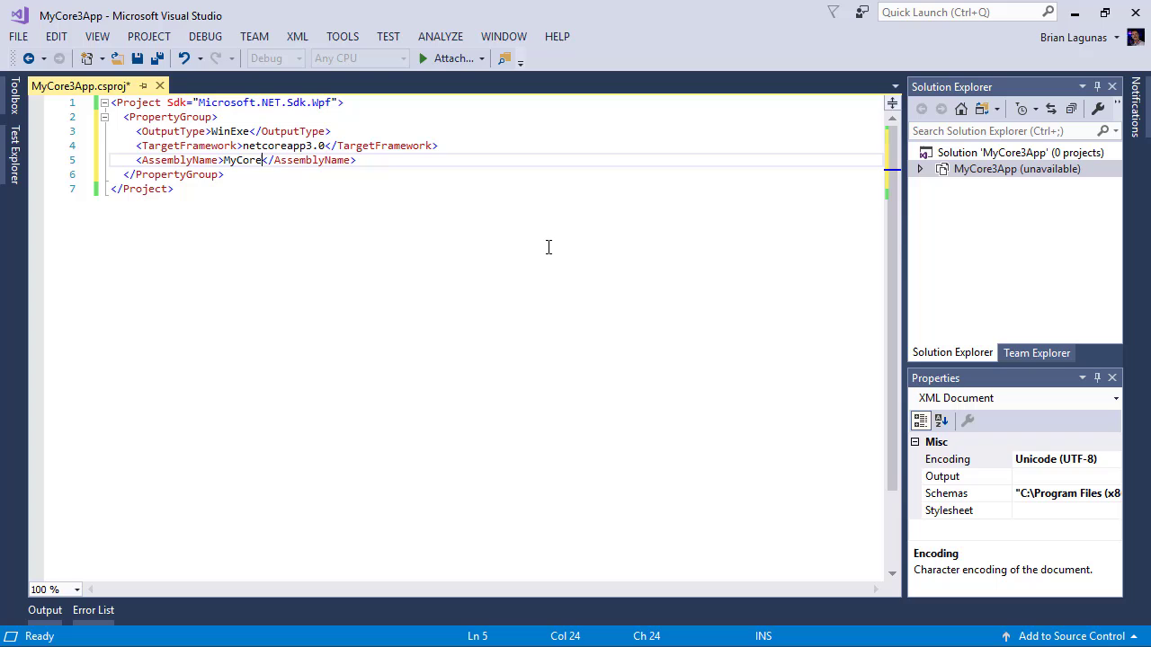
type("3App")
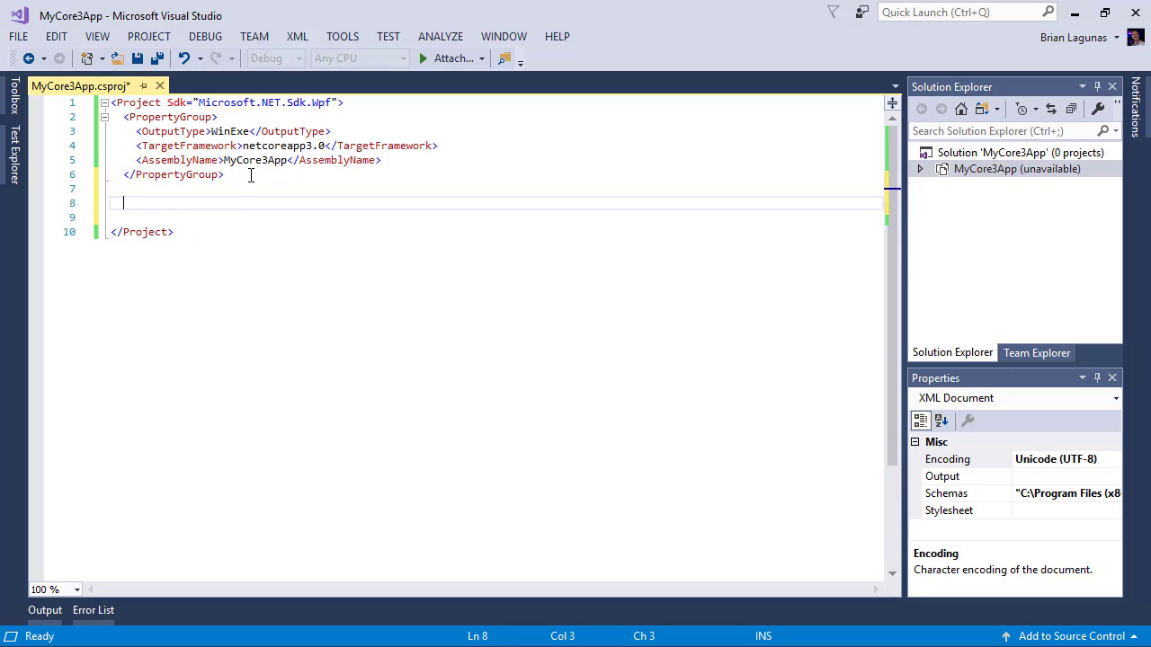
Step: Add an ItemGroup with ApplicationDefinition Include="App.xaml"
type("<ItemGroup>")
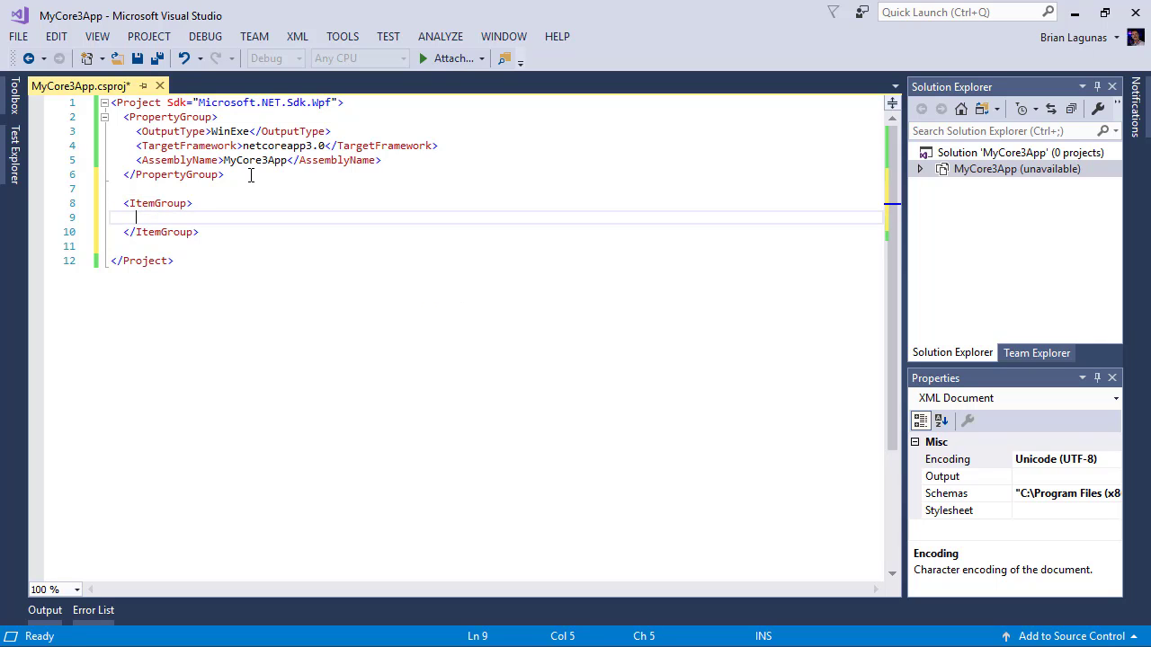
type("<App1")
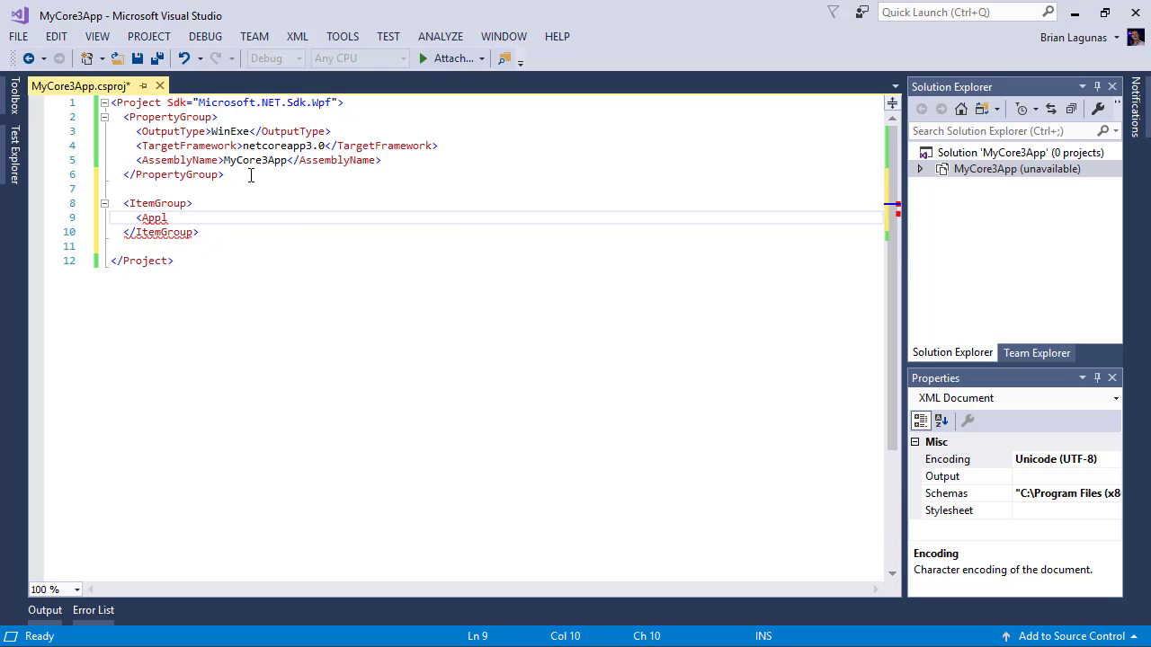
type("icationD")
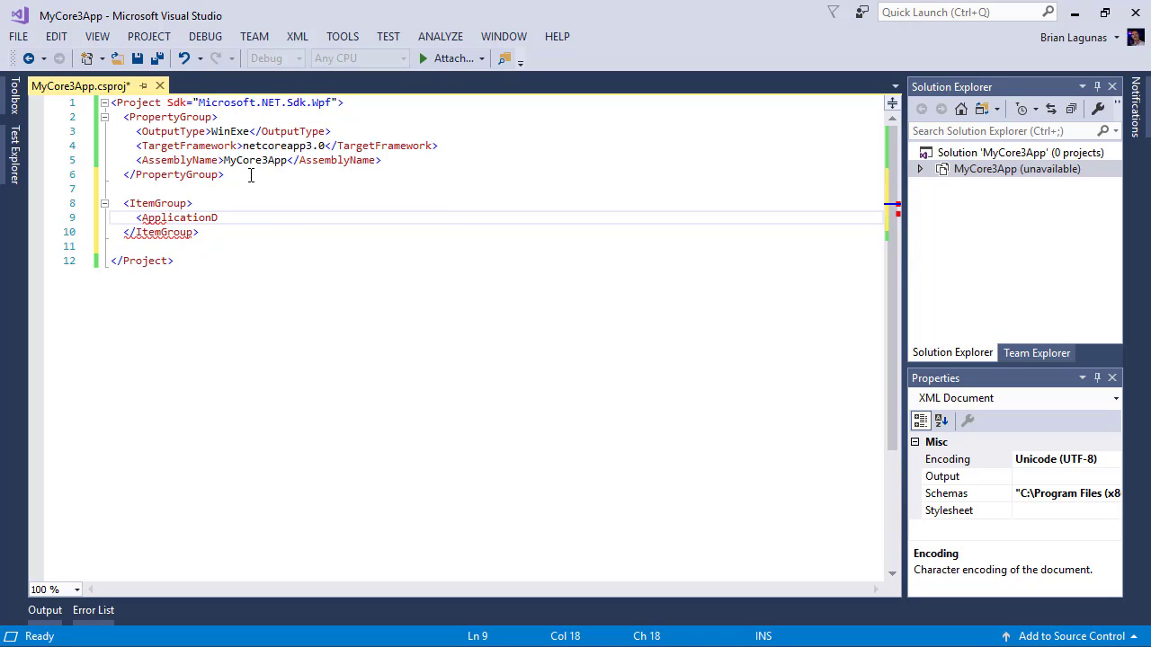
type("efinition Include=\"\" />")
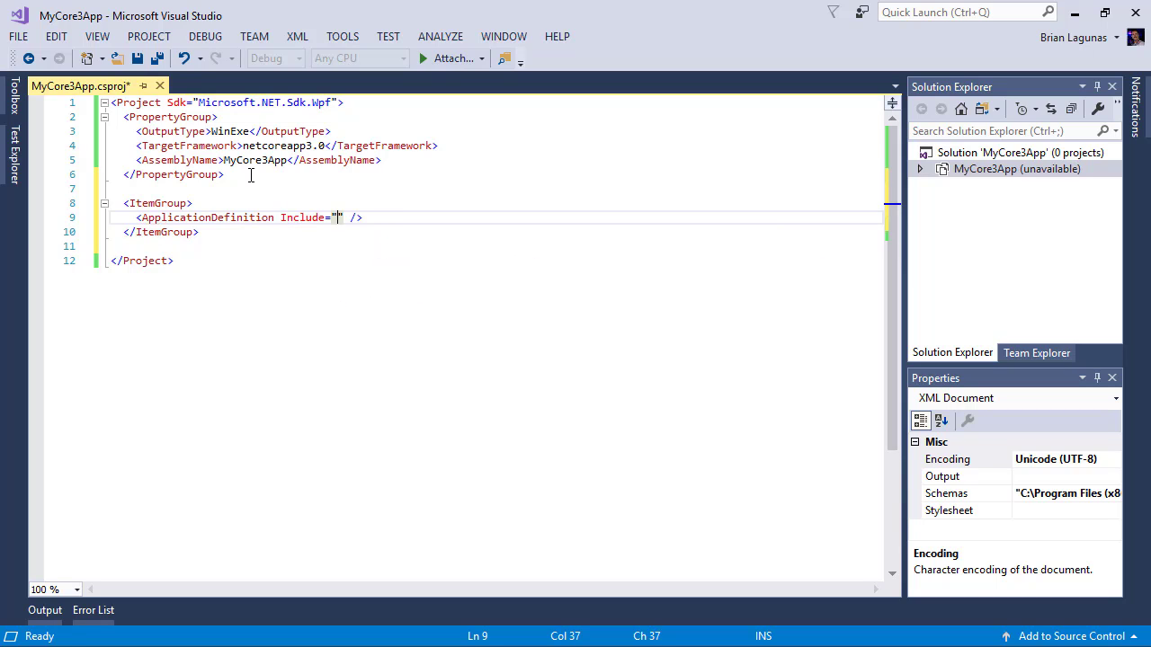
type("App.xml")
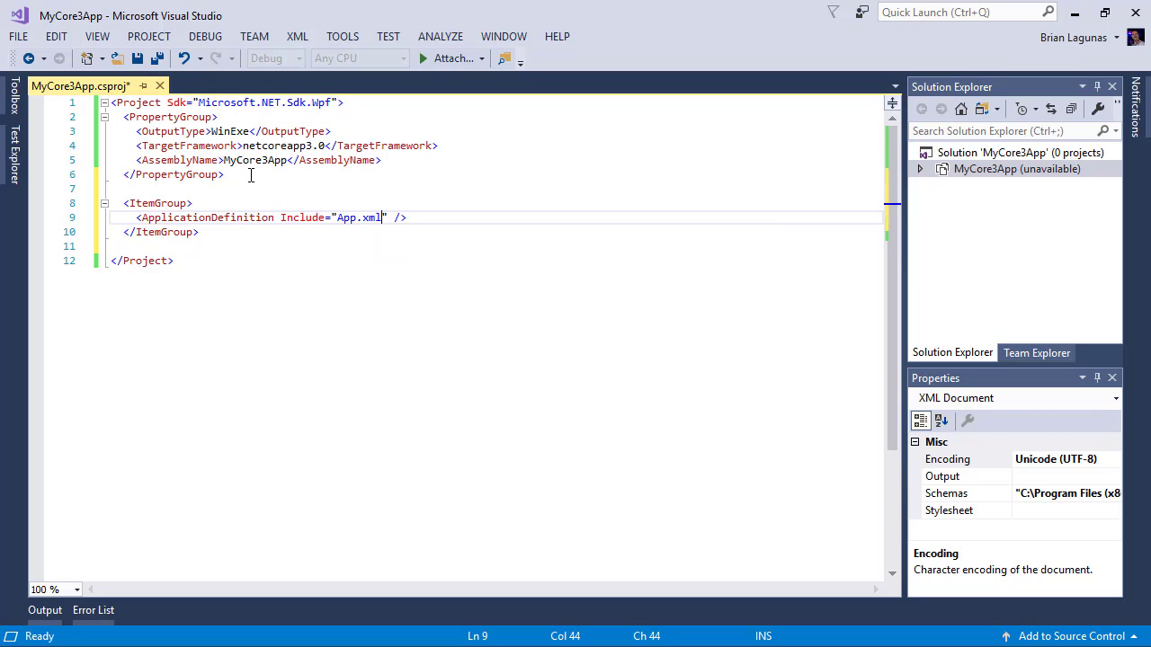
Step: Add a Page Include="MainWindow.xaml" item and blank lines below the item group
type("Page Include=\"MainWindow.xaml")
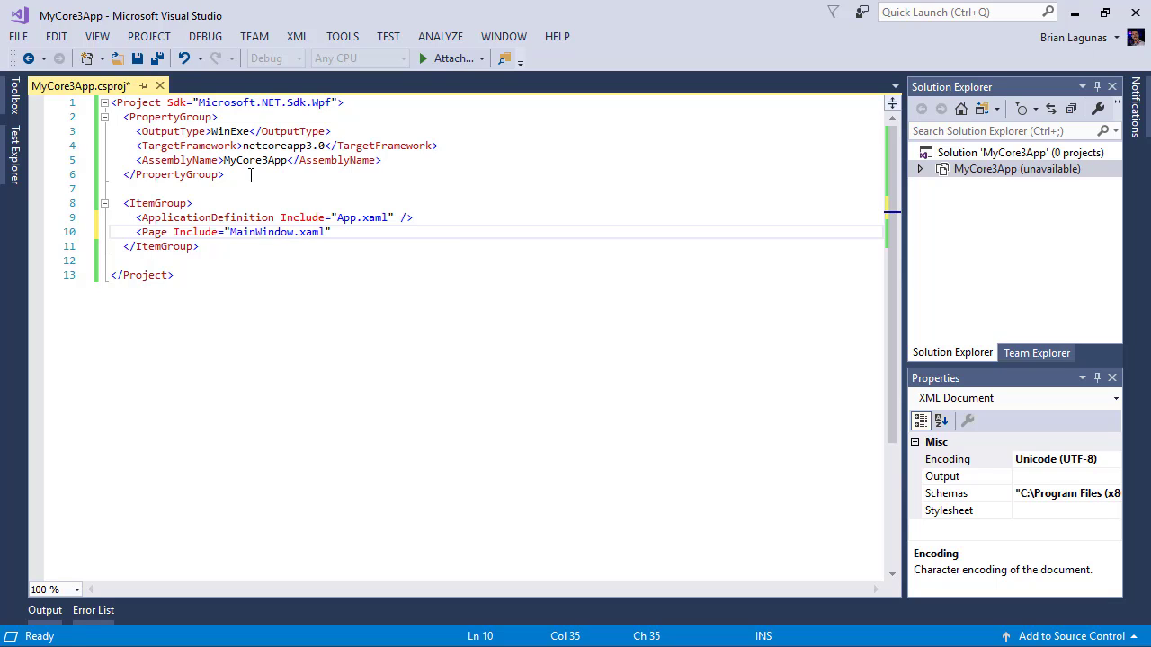
type("/>")
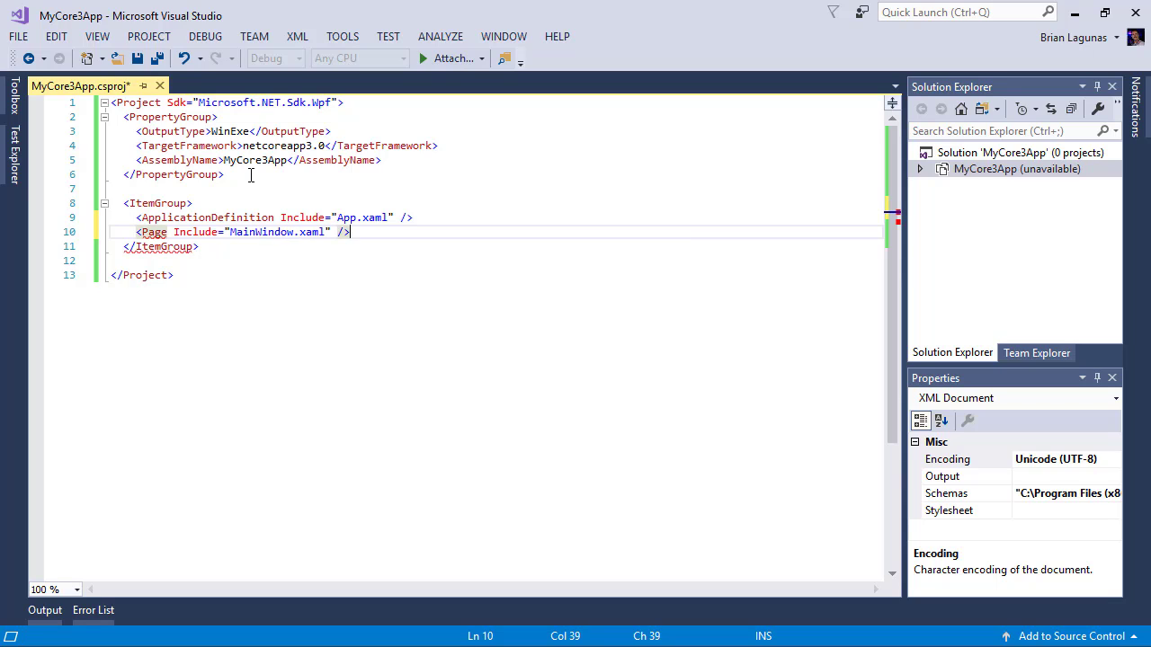
key("ctrl+s")
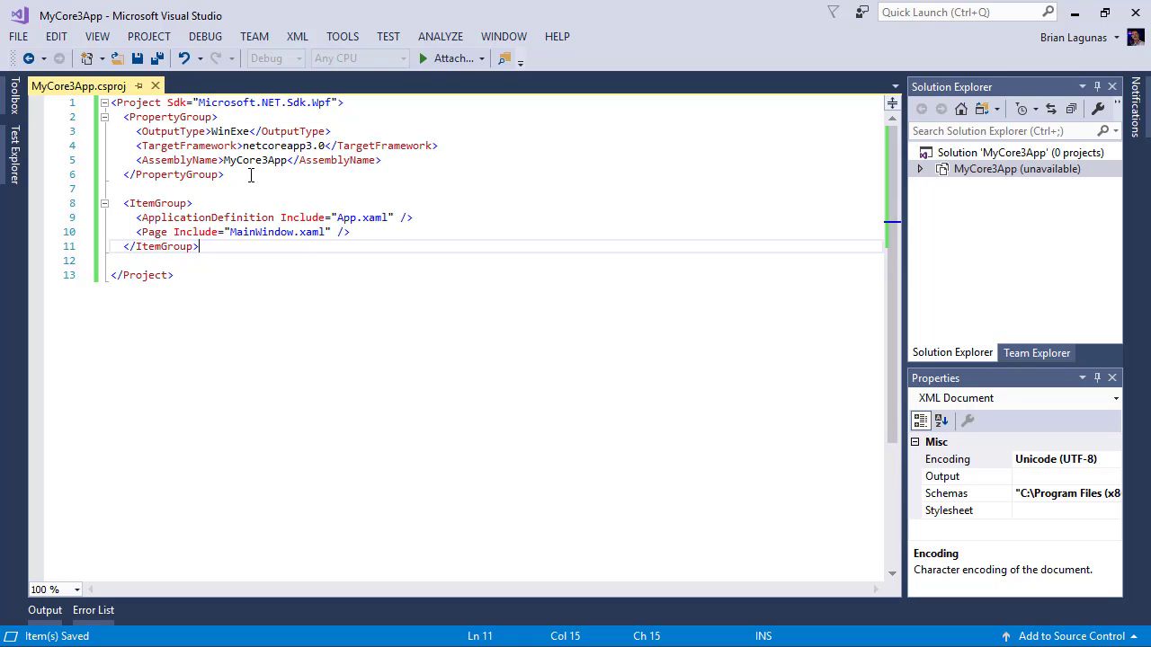
key("enter")
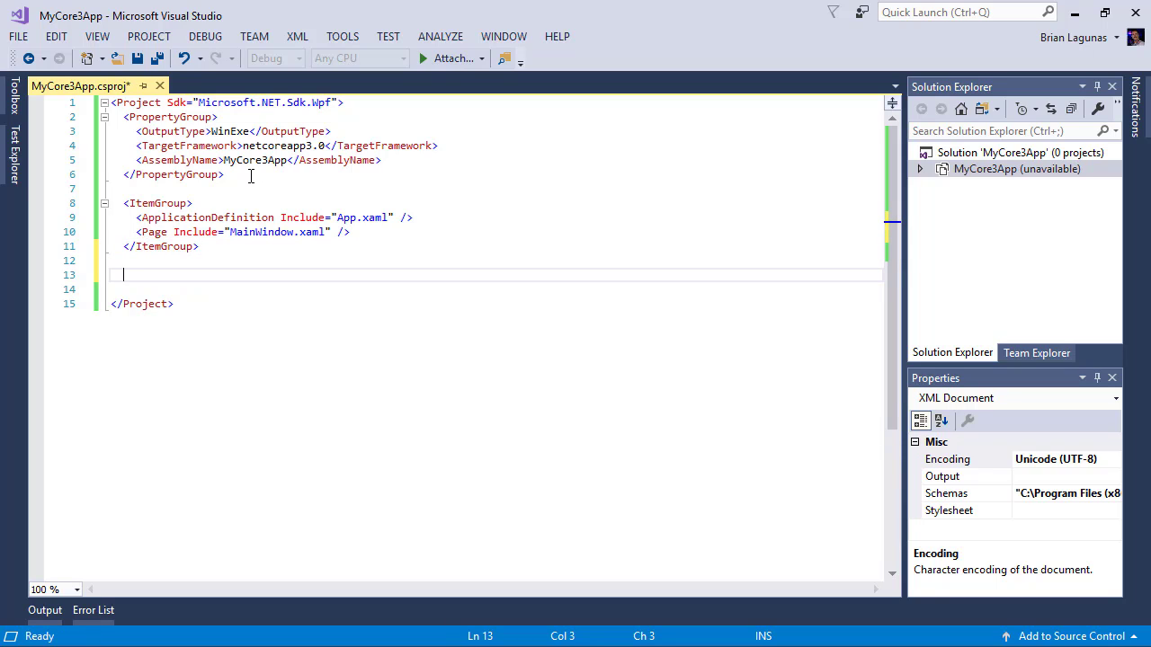
Step: Add a second ItemGroup with a FrameworkReference to Microsoft.DesktopUI and save the csproj
type("<ItemGroup>")
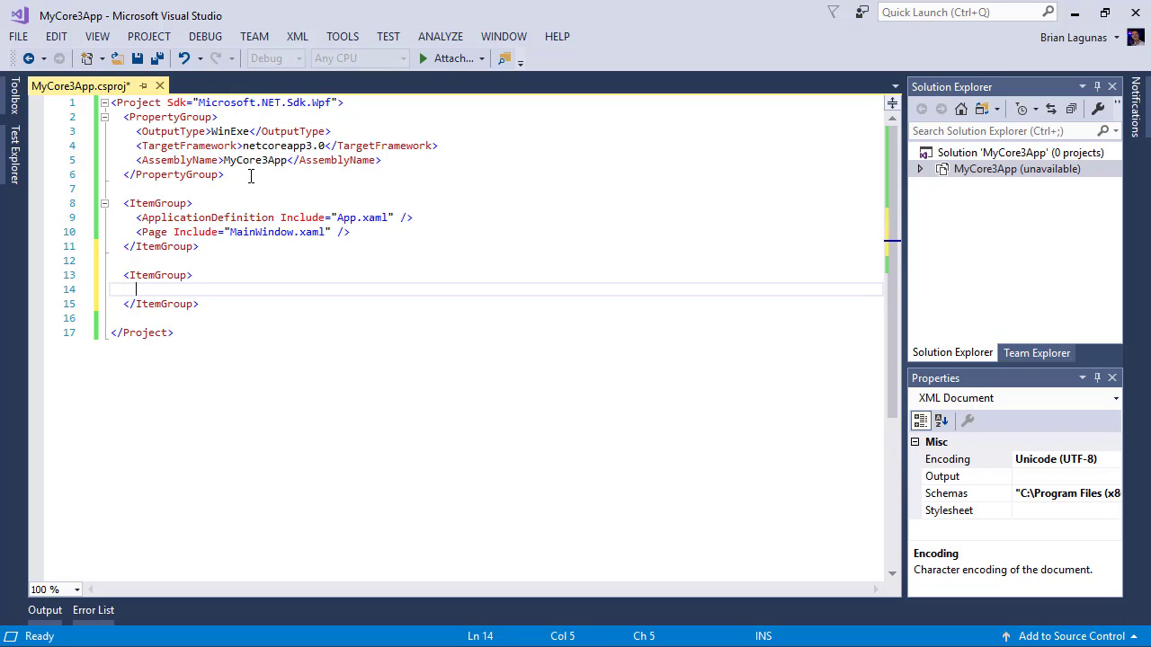
type("<FrameworkReference />")
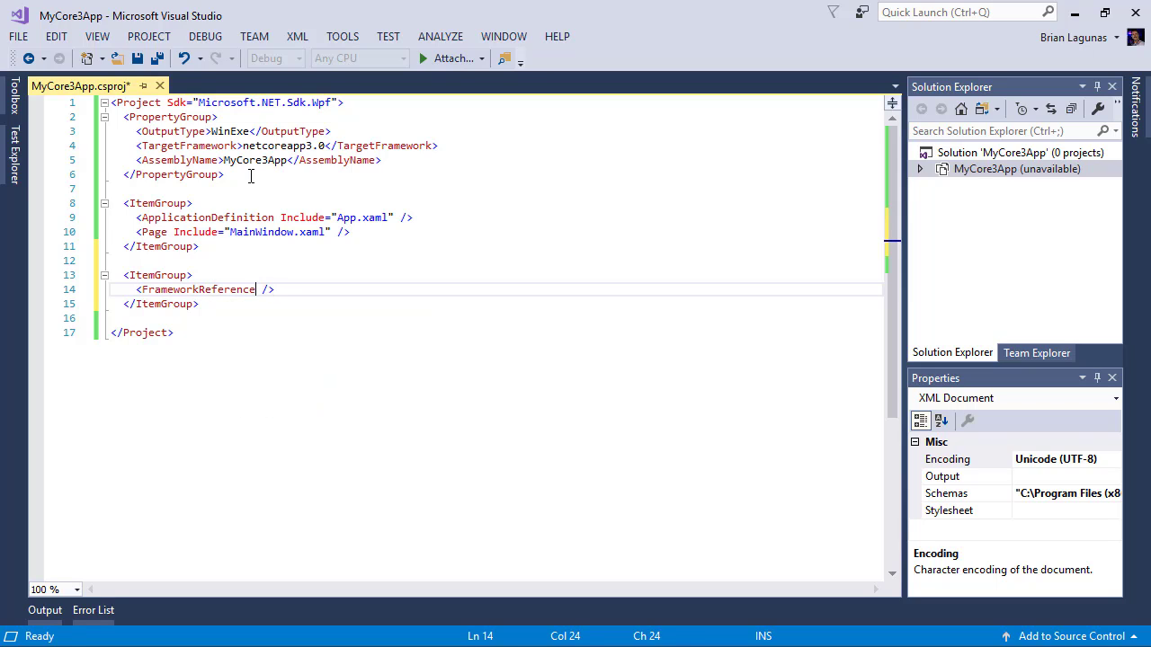
type("Include=\"")
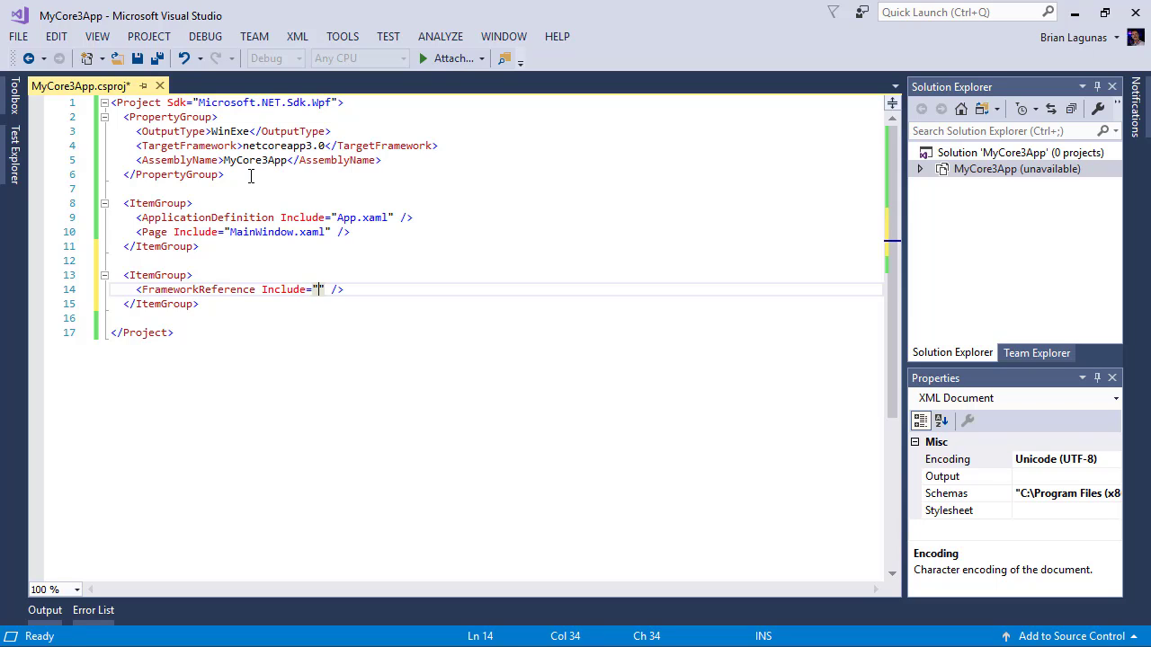
type("Microsoft")
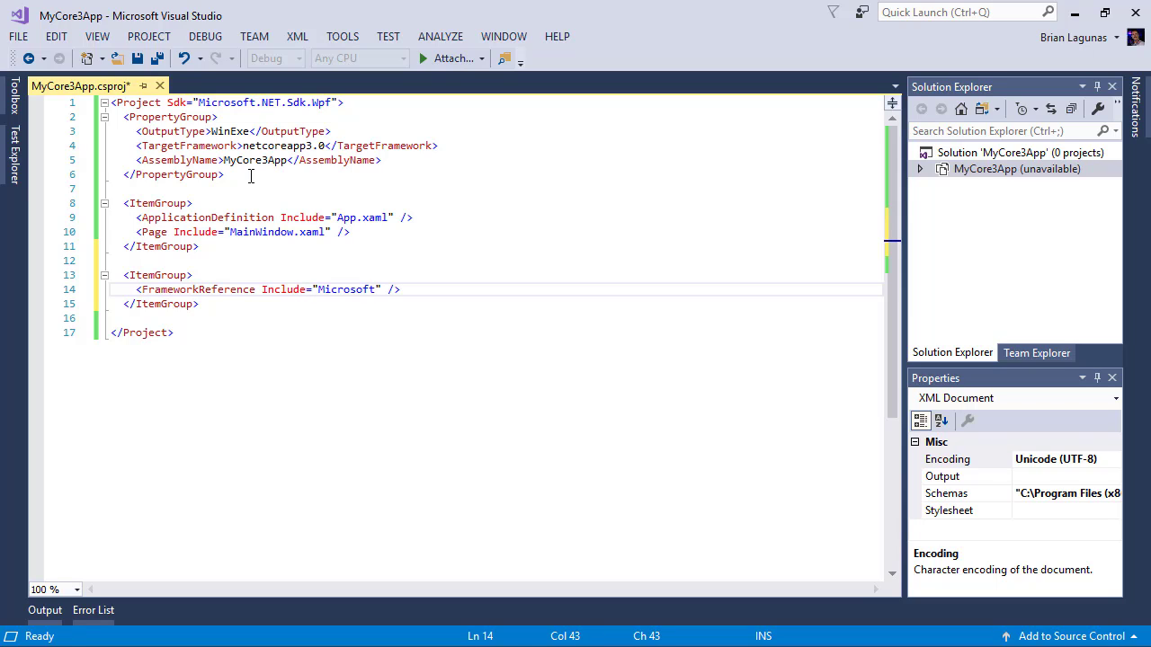
type(".Deskt")
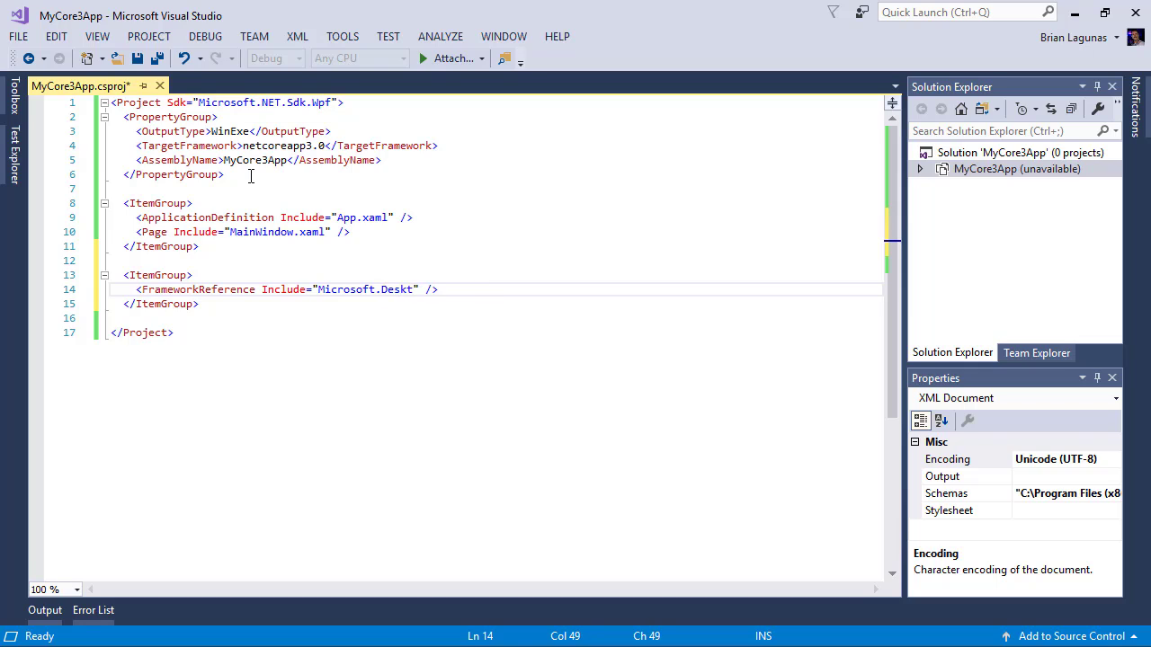
type("opUI")
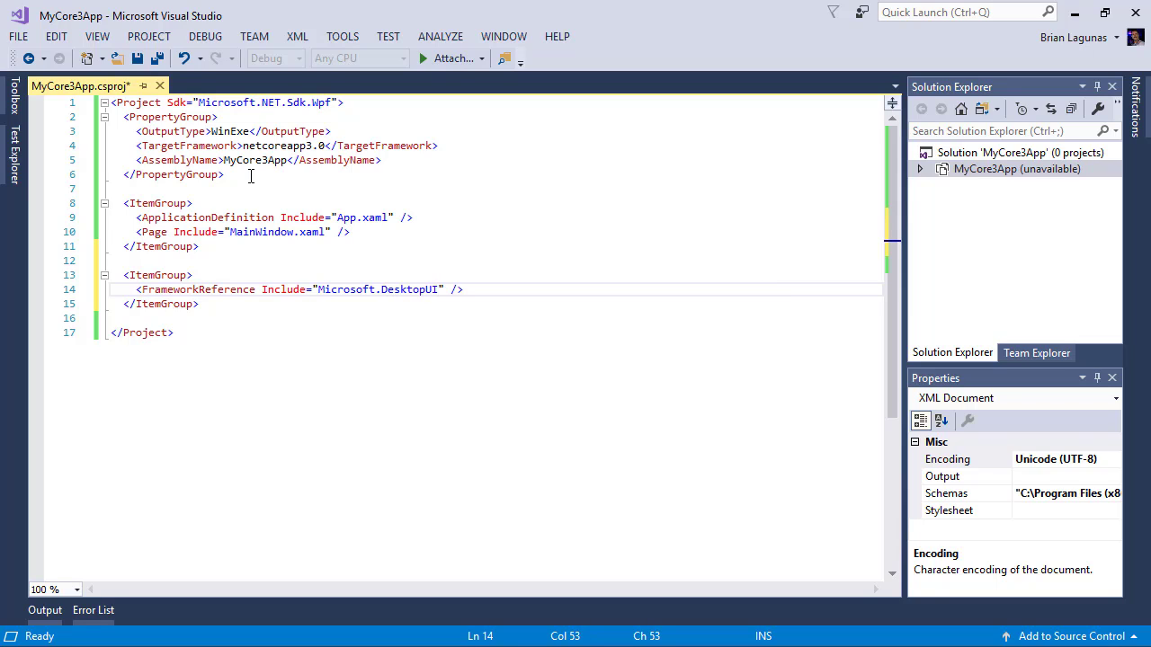
key("ctrl+s")
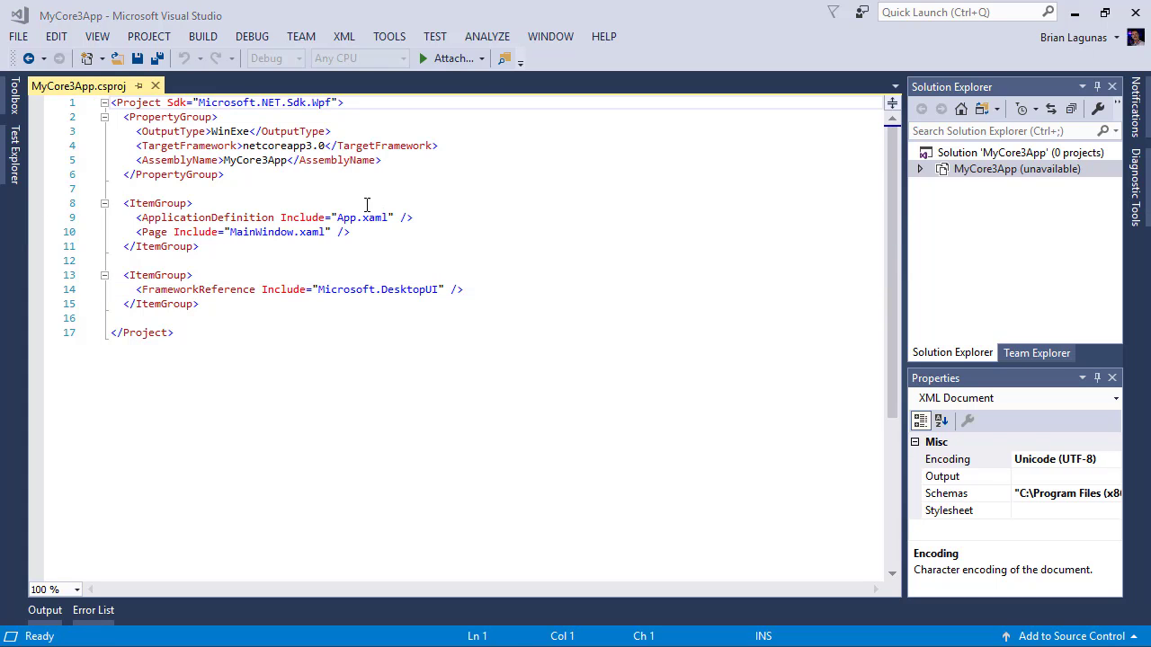
Step: Reload MyCore3App, closing the open csproj and dismissing the .NET Core version warning
right_click(1016, 169)
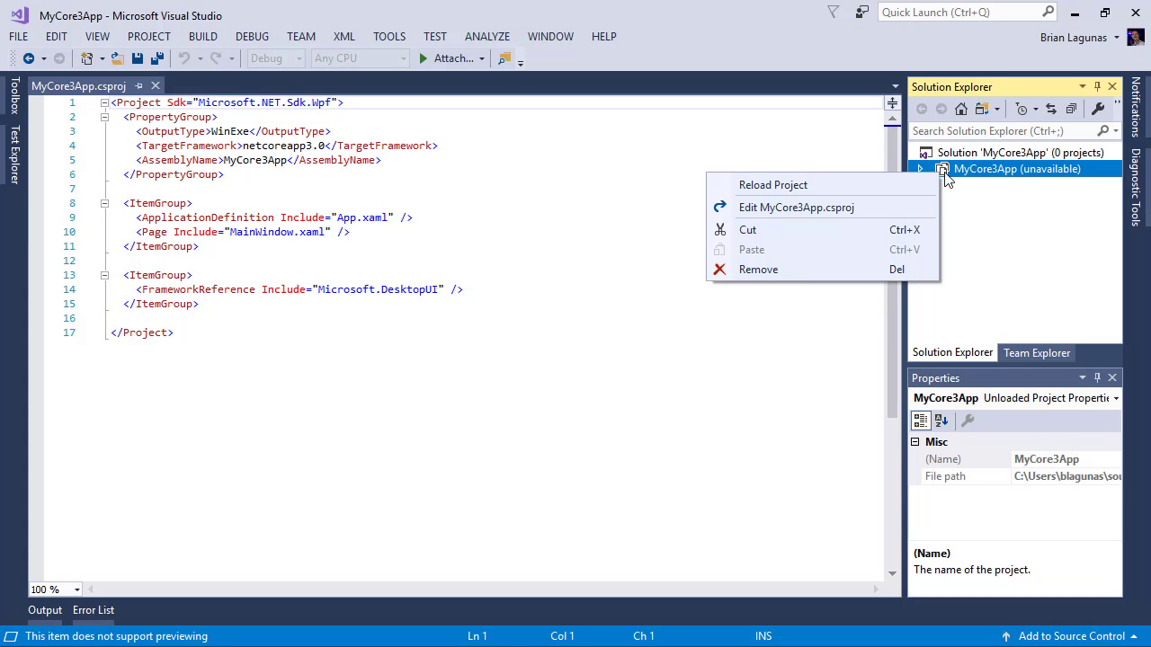
left_click(794, 207)
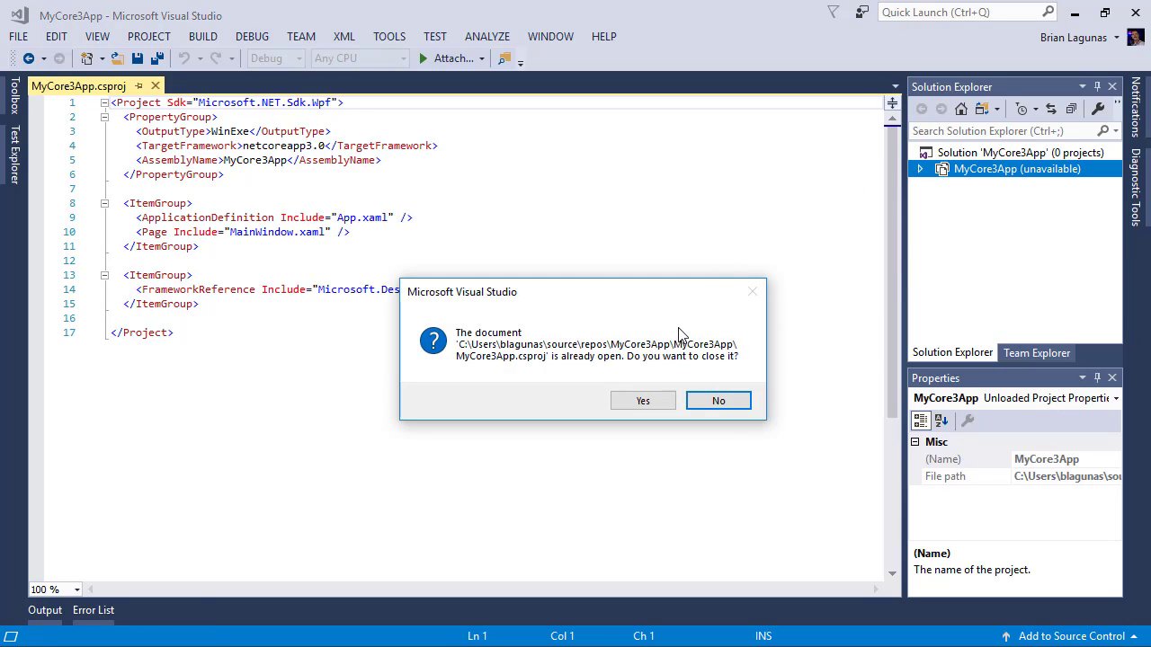
left_click(719, 399)
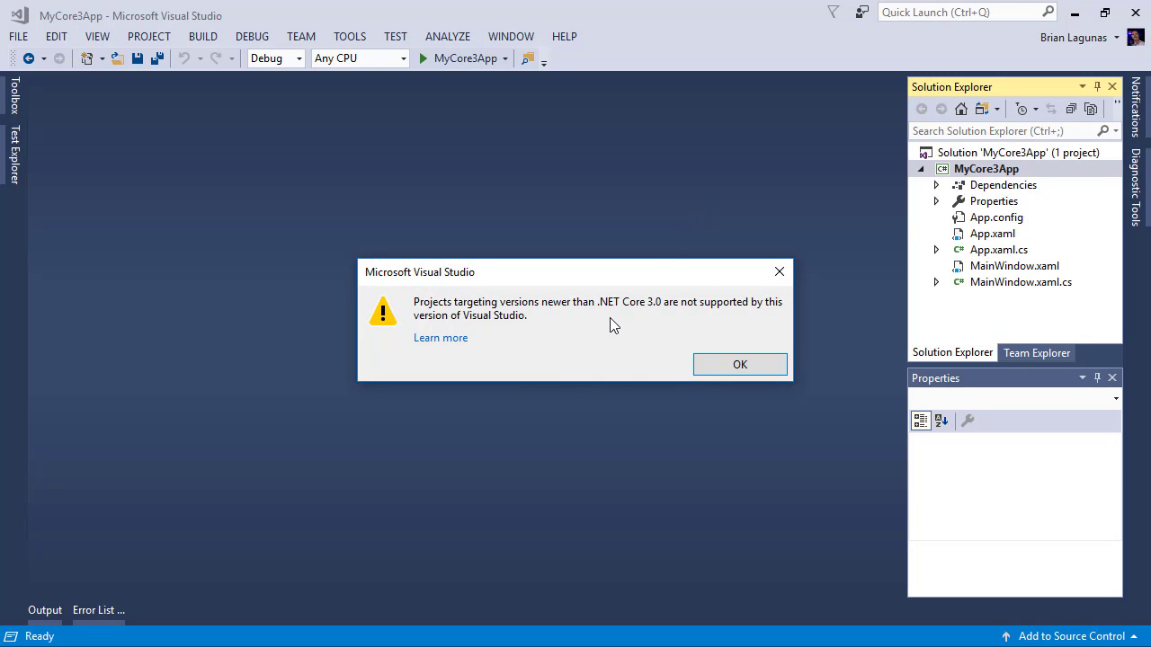
mouse_move(594, 336)
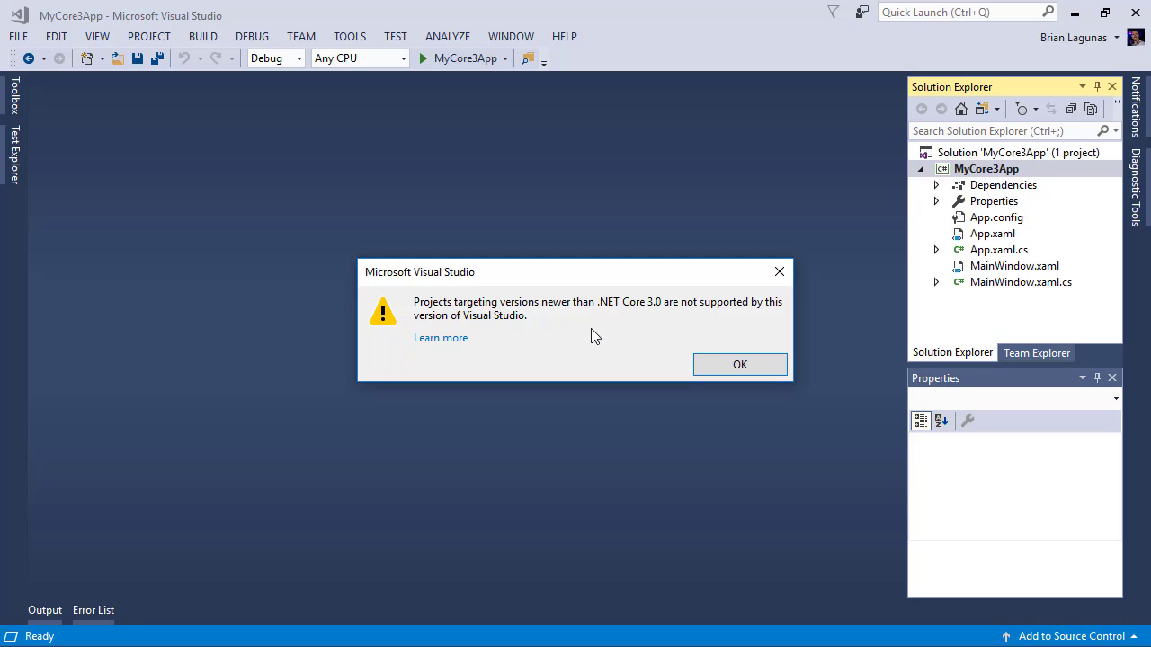
left_click(739, 363)
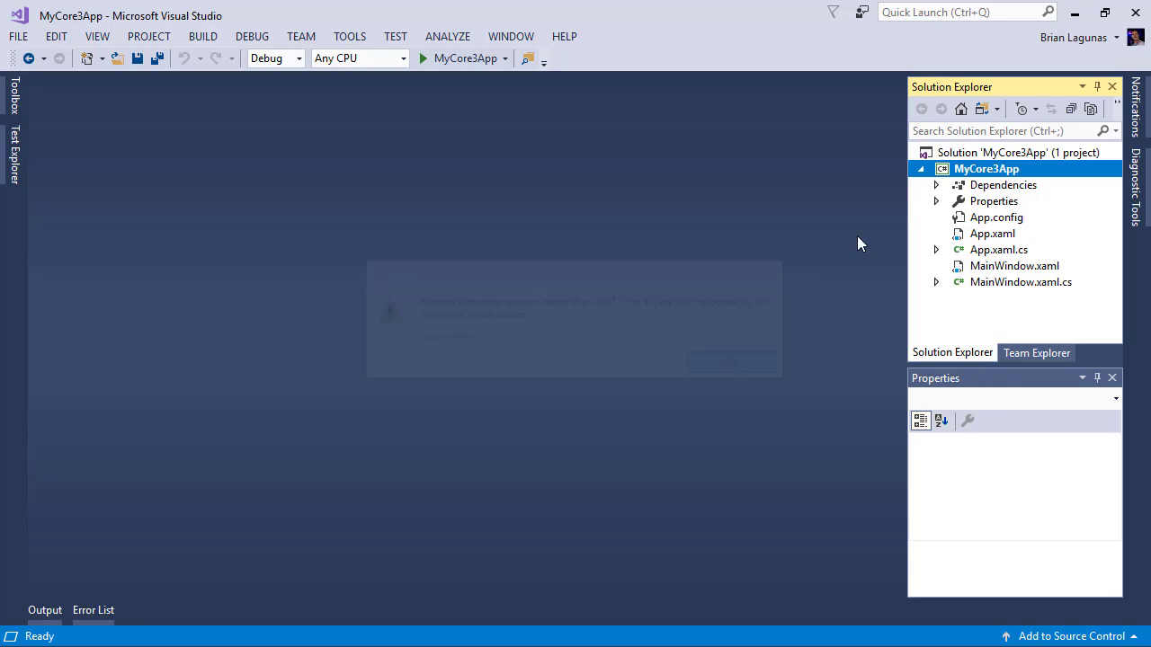
left_click(986, 169)
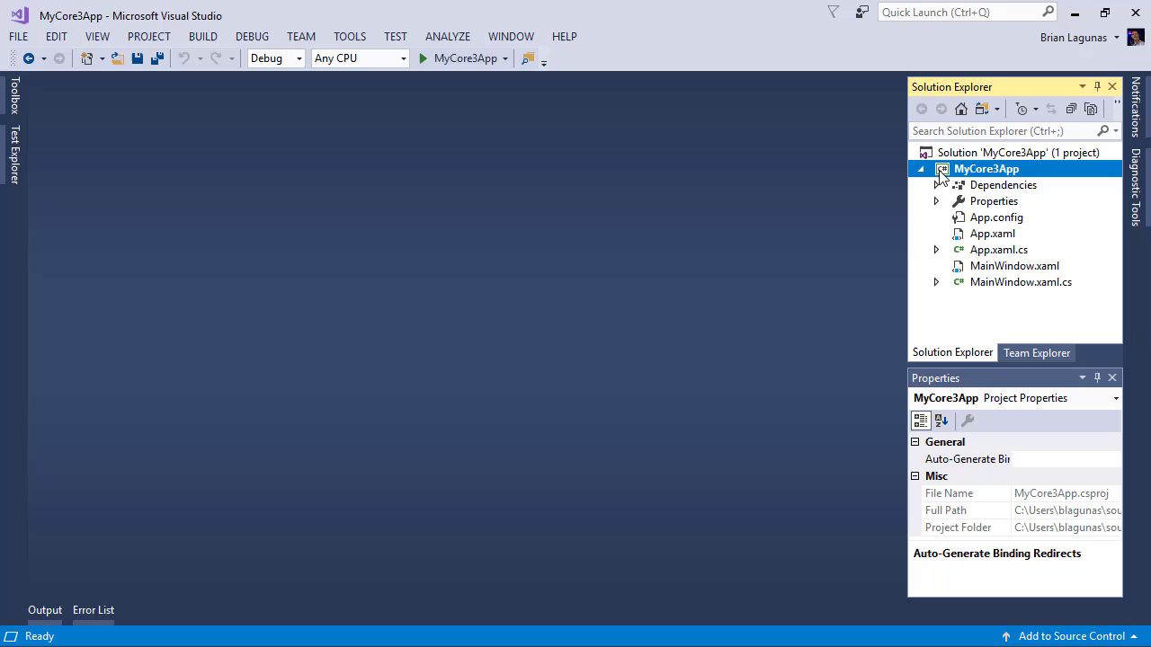
Step: Build MyCore3App and review the duplicate AssemblyInfo attribute errors in Error List and Output
right_click(986, 169)
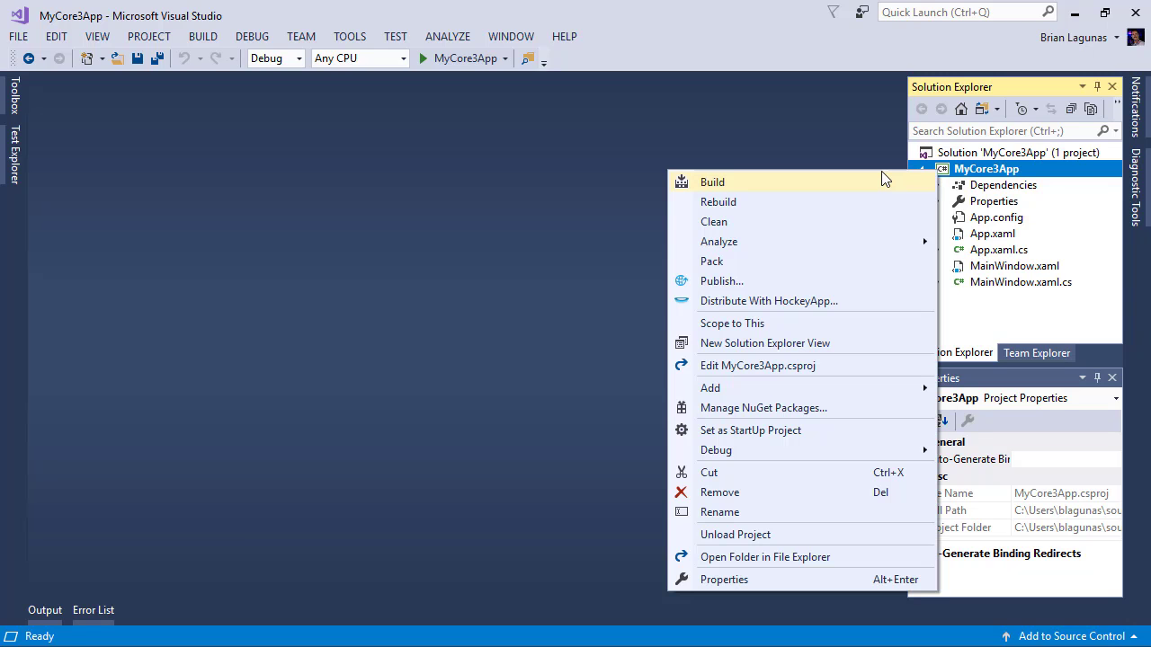
left_click(712, 182)
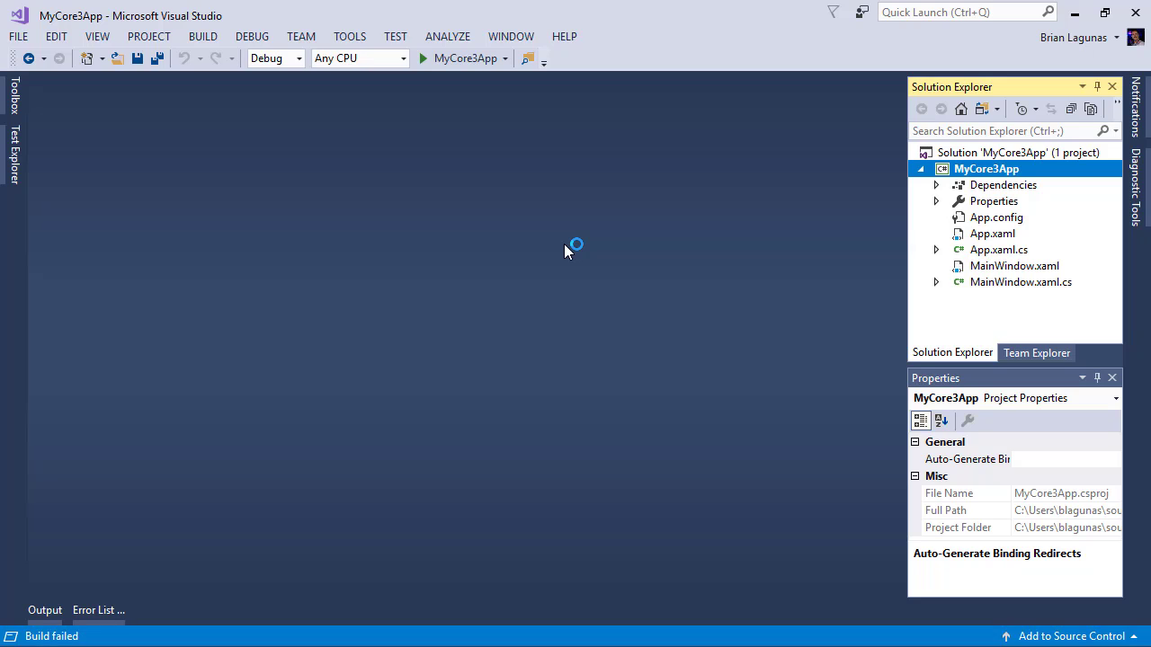
mouse_move(81, 478)
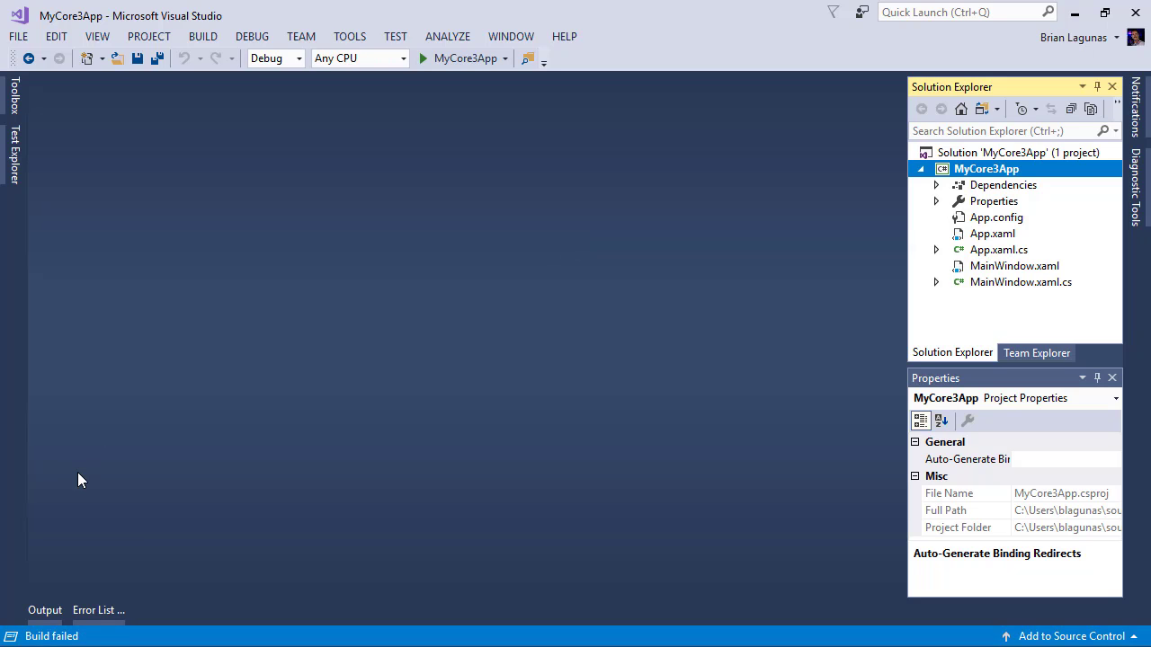
left_click(97, 610)
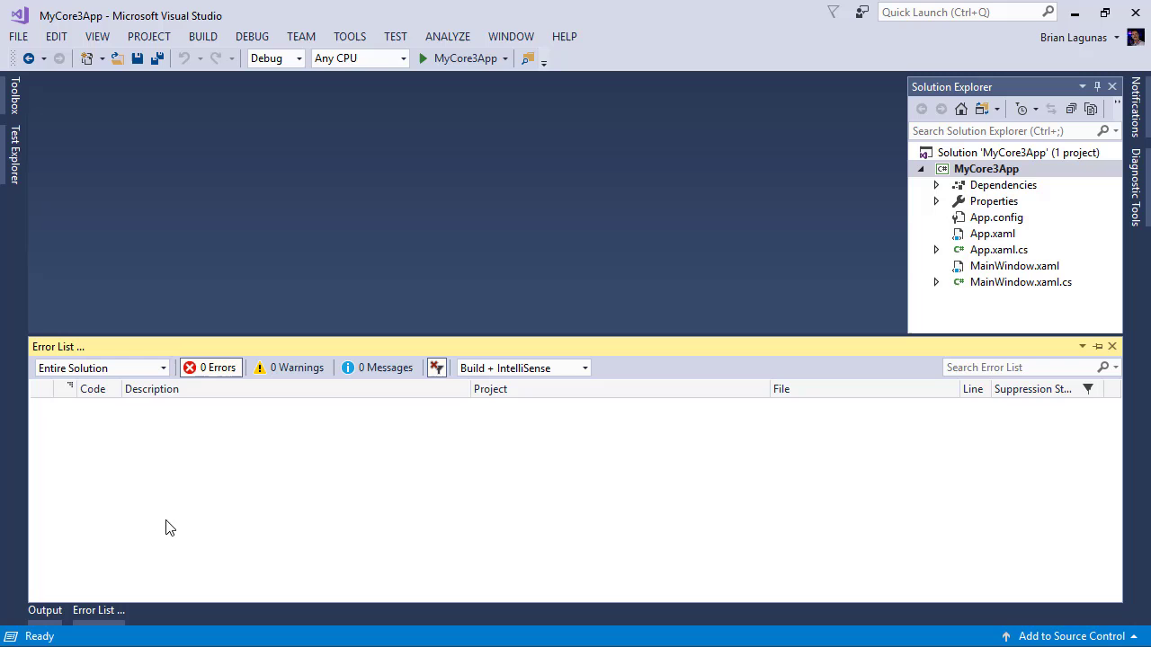
mouse_move(212, 367)
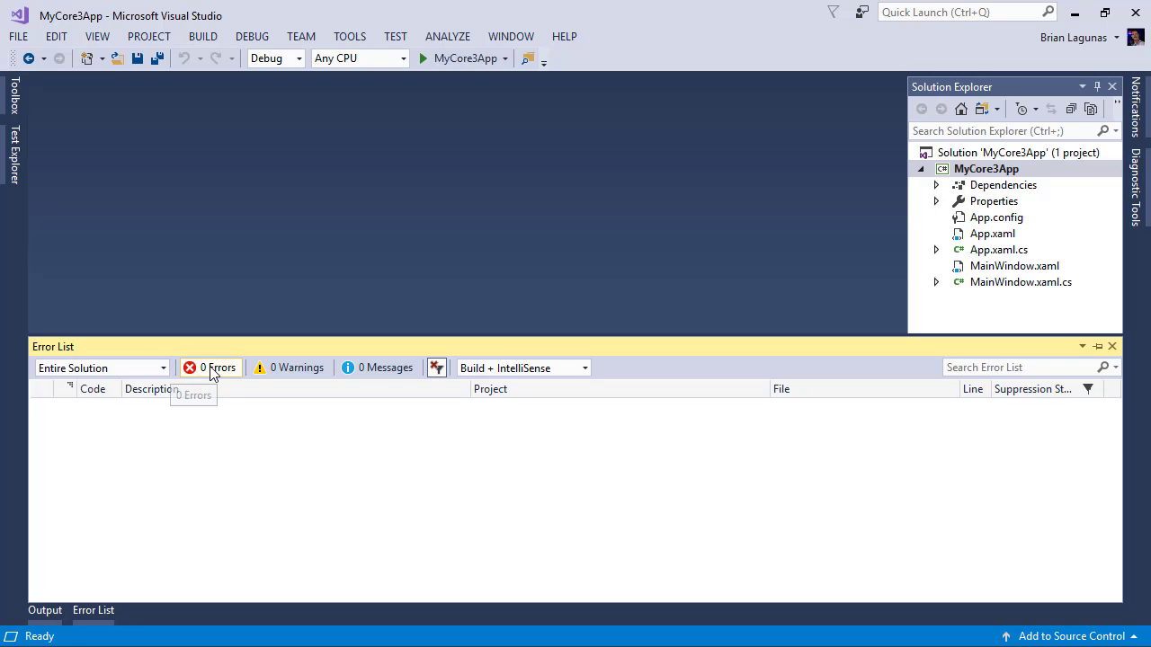
mouse_move(442, 250)
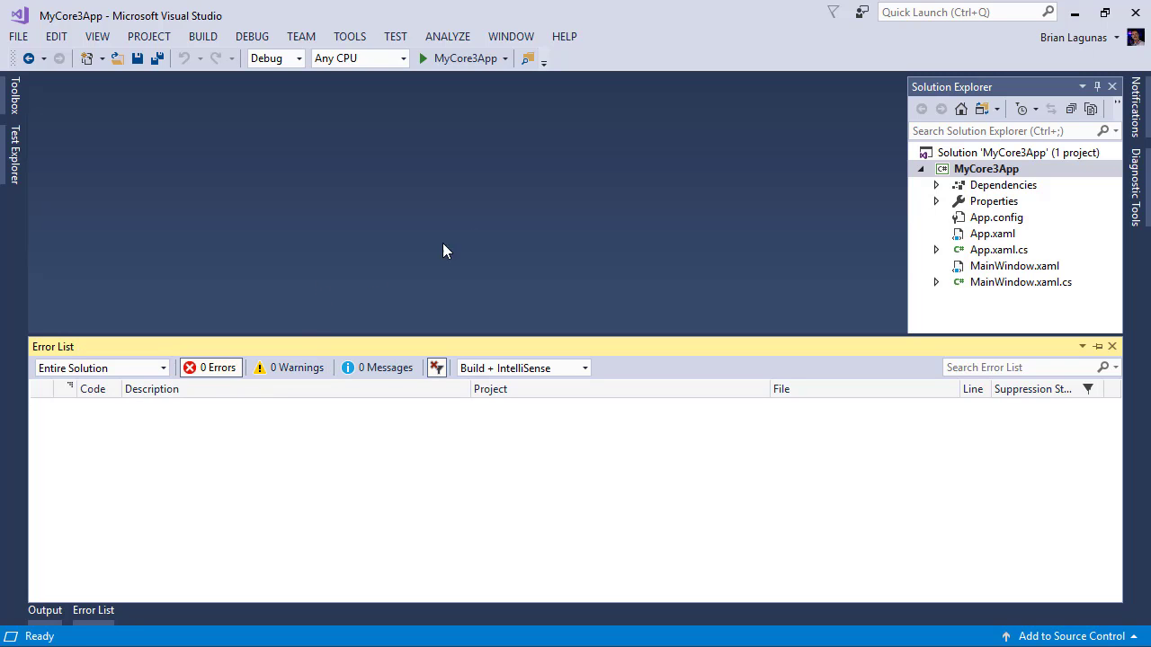
left_click(45, 611)
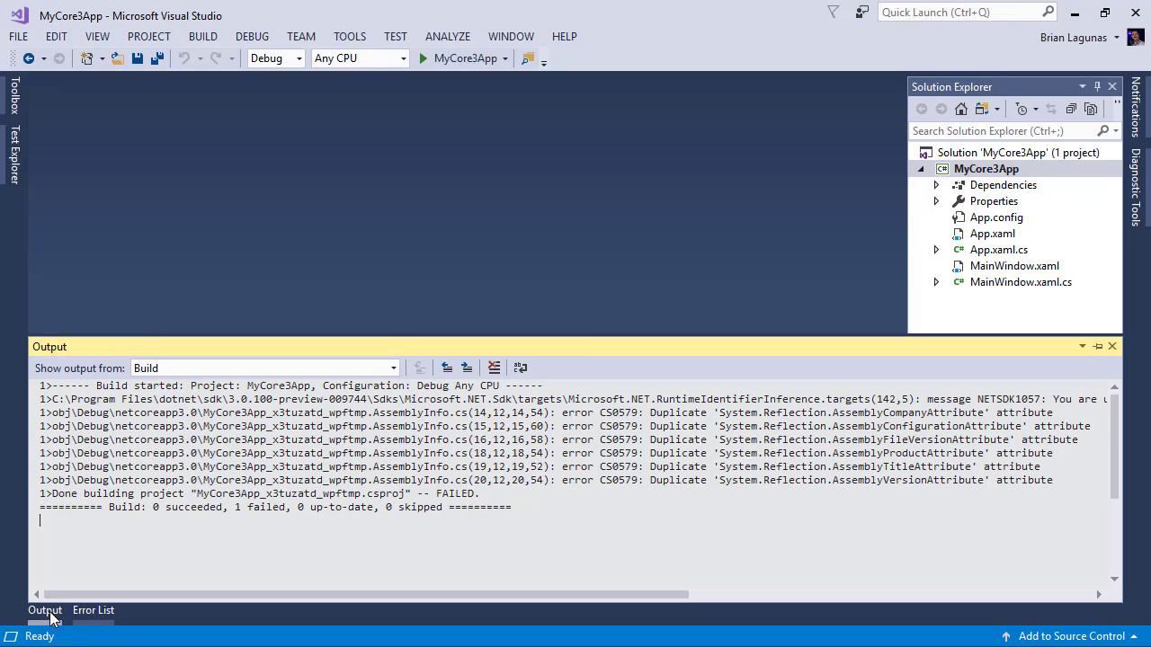
mouse_move(610, 434)
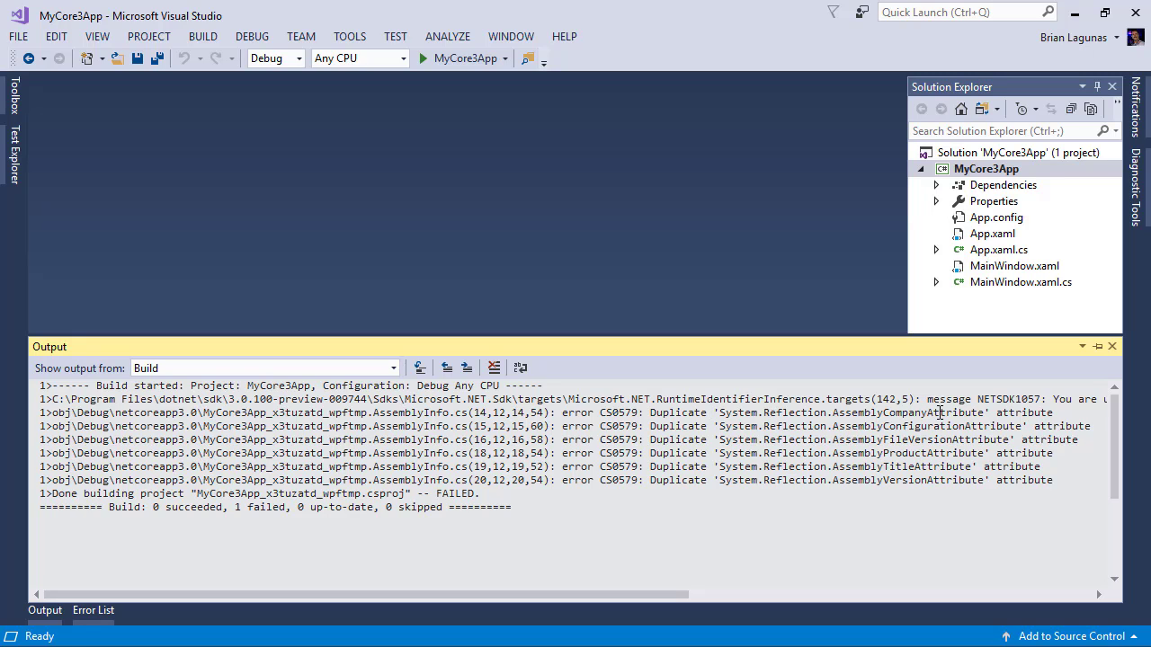
mouse_move(816, 329)
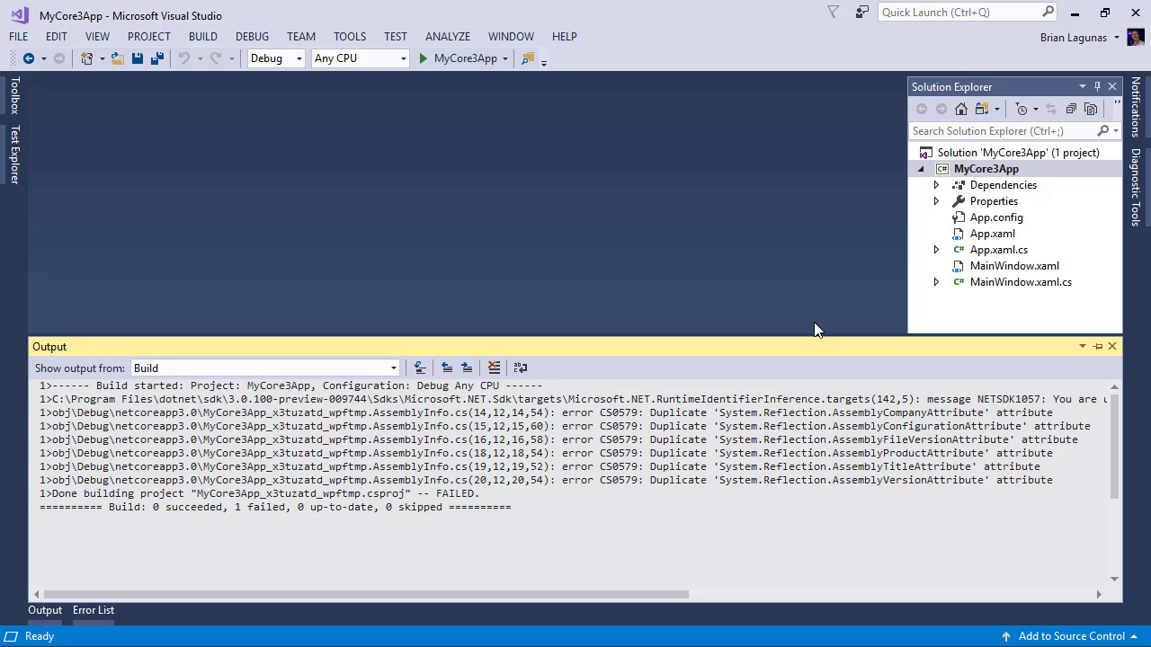
Step: Hide the output, delete the Properties folder and App.config from MyCore3App
left_click(992, 202)
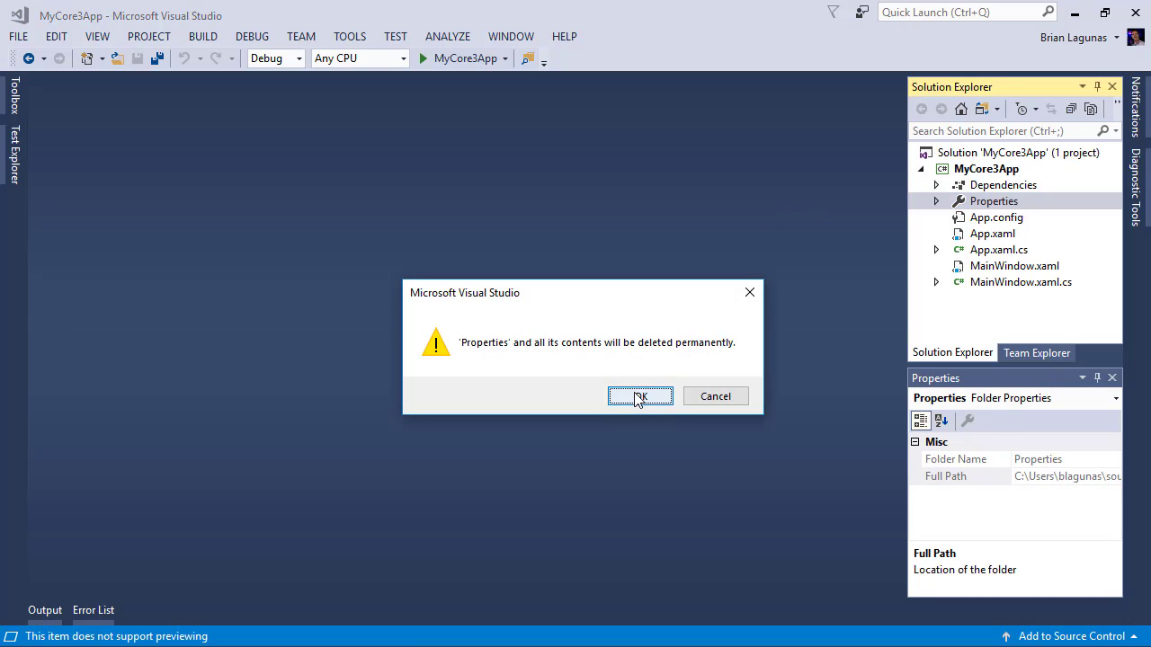
left_click(640, 398)
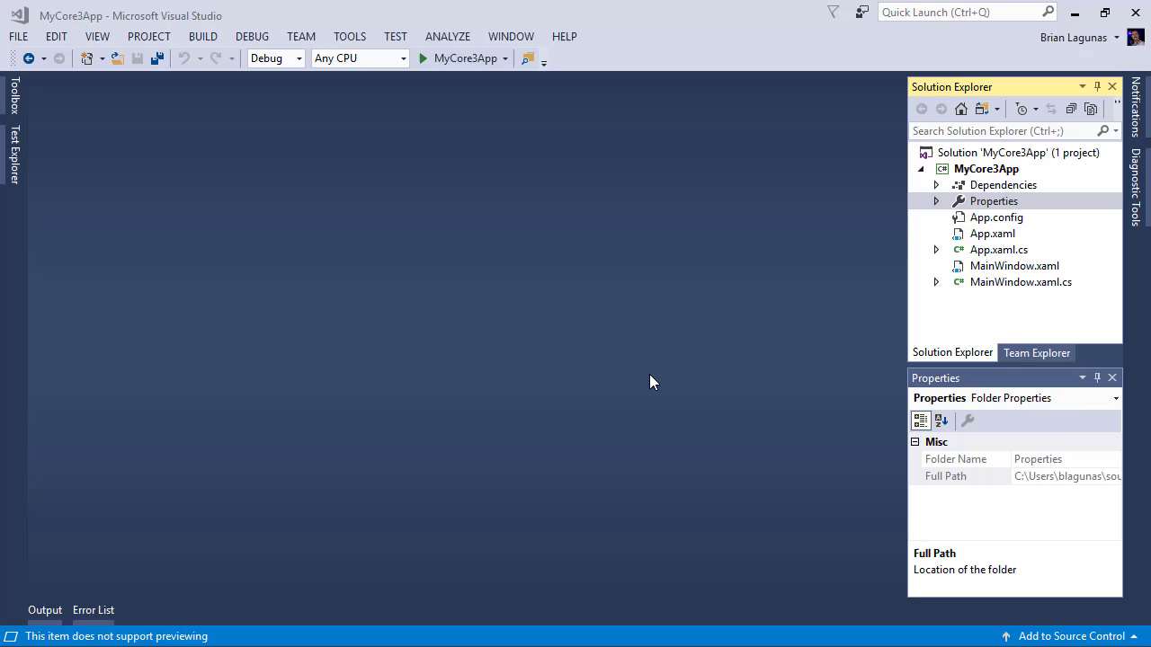
left_click(996, 202)
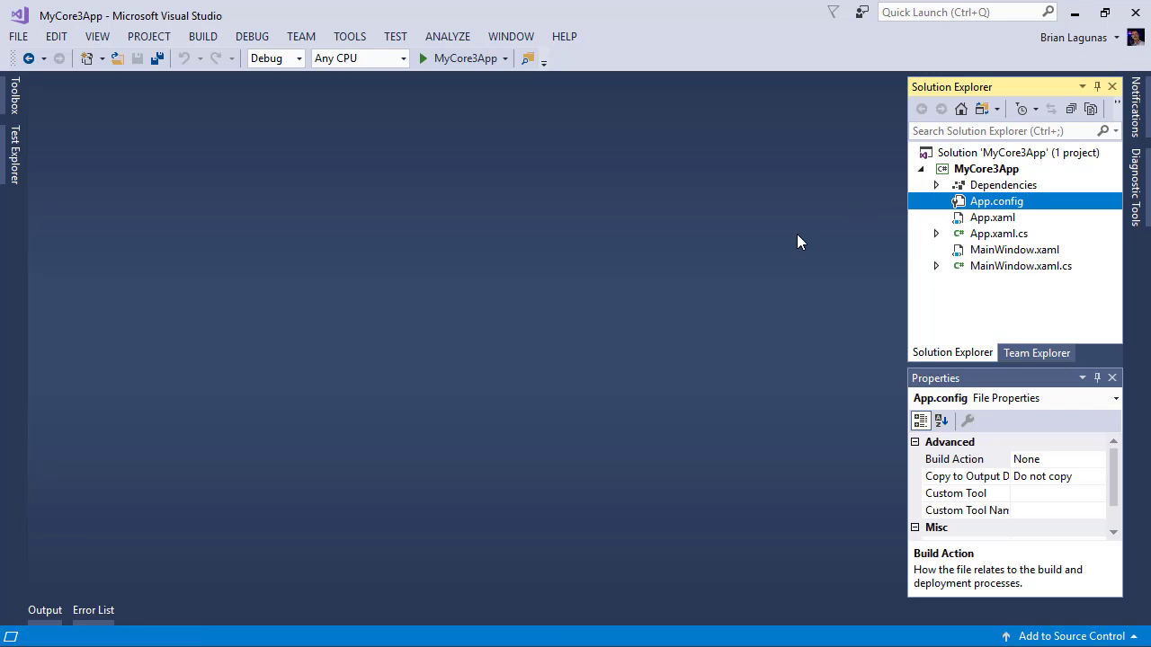
double_click(996, 202)
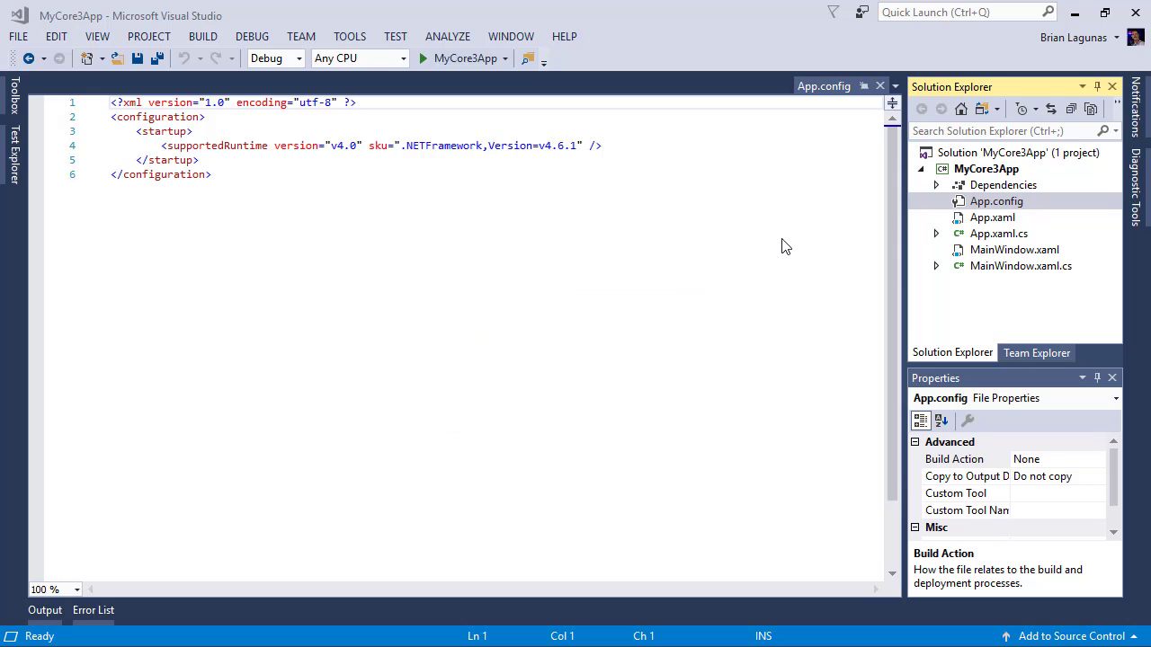
left_click(993, 201)
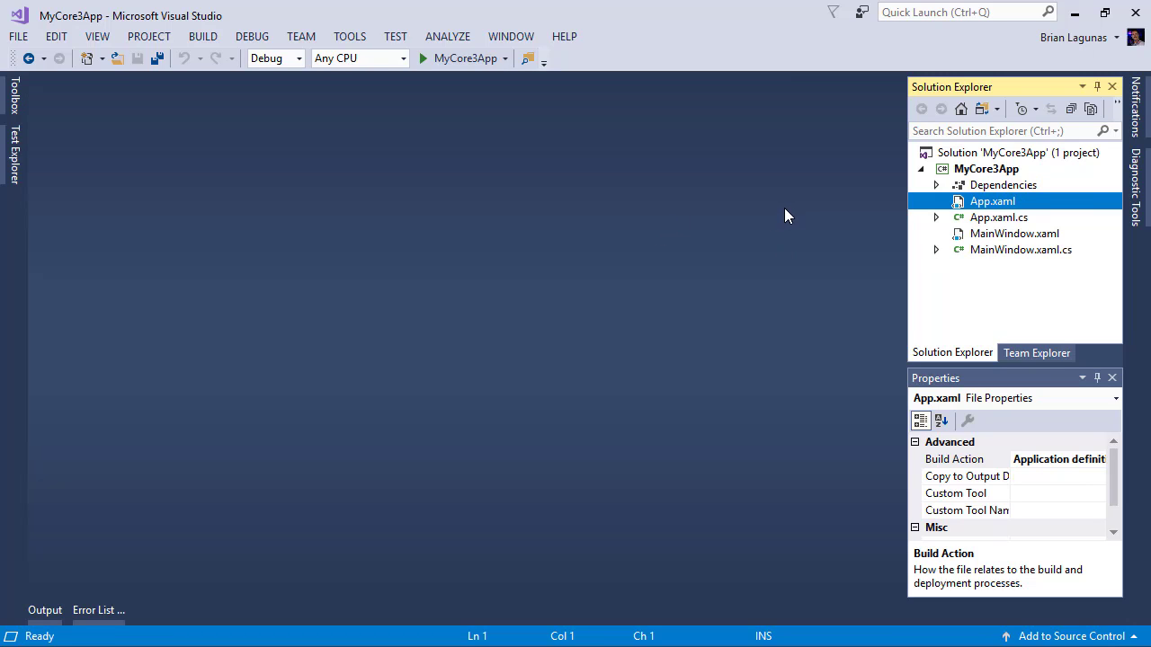
mouse_move(795, 215)
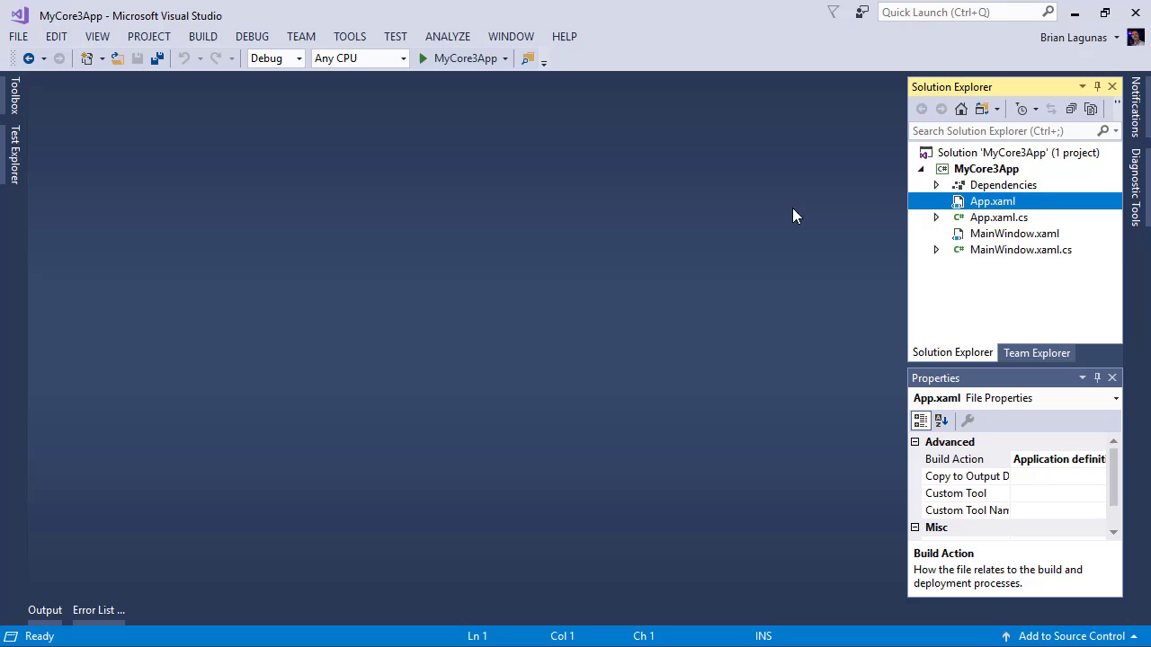
left_click(986, 169)
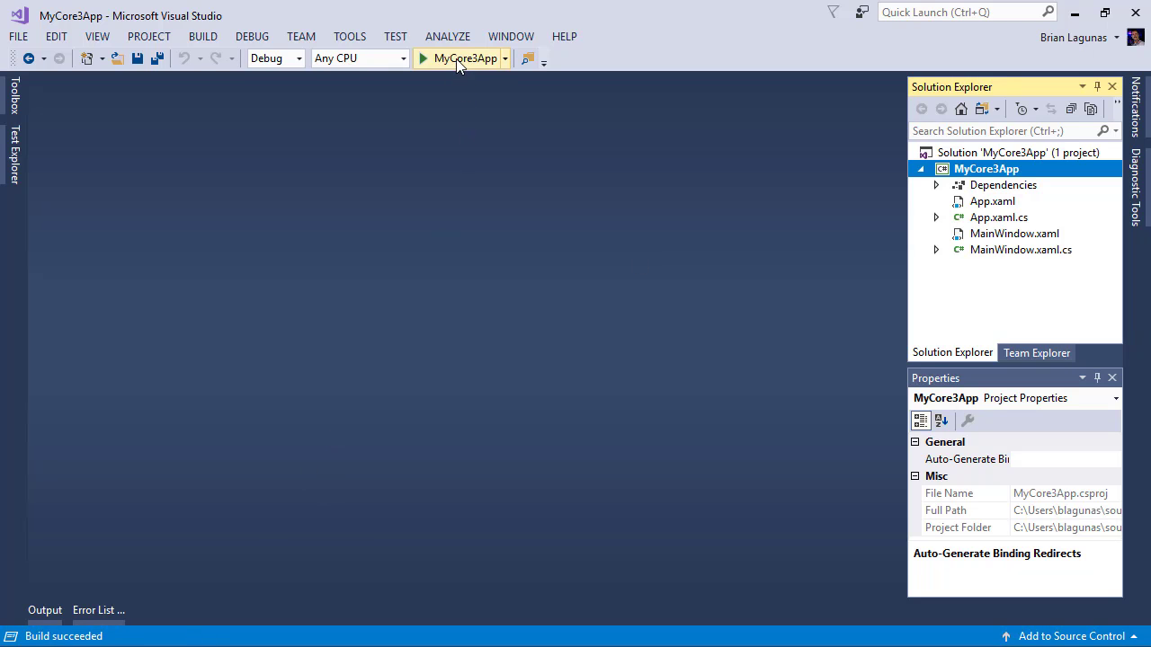
Step: Run MyCore3App with debugging, view the empty MainWindow, then stop the session
left_click(460, 57)
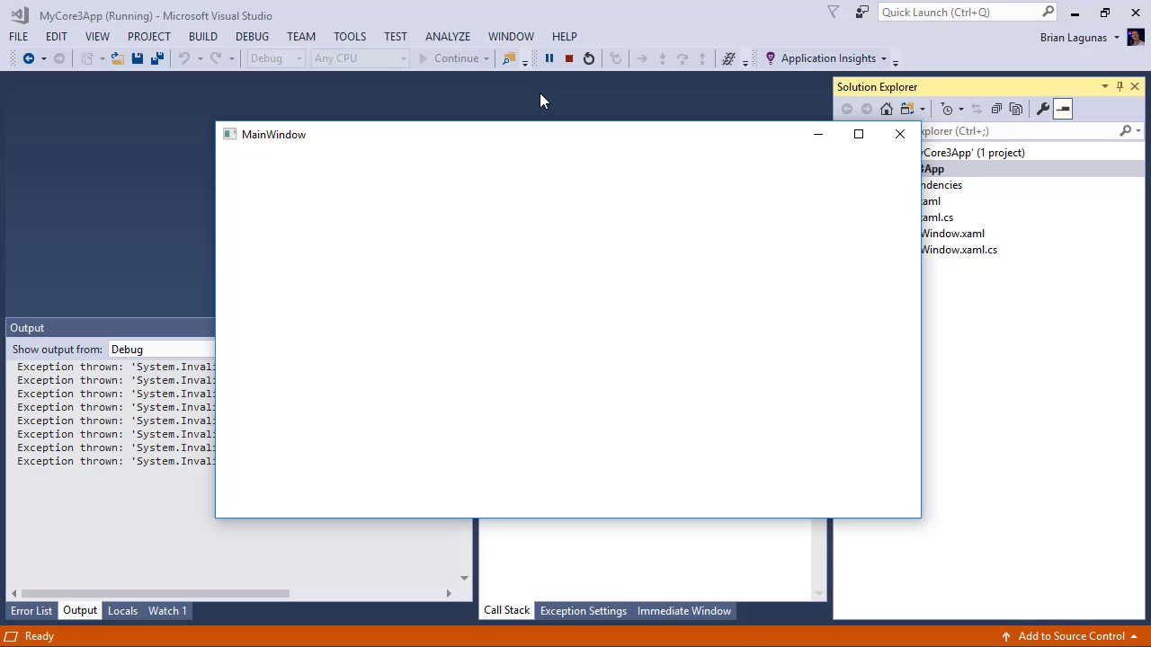
mouse_move(745, 138)
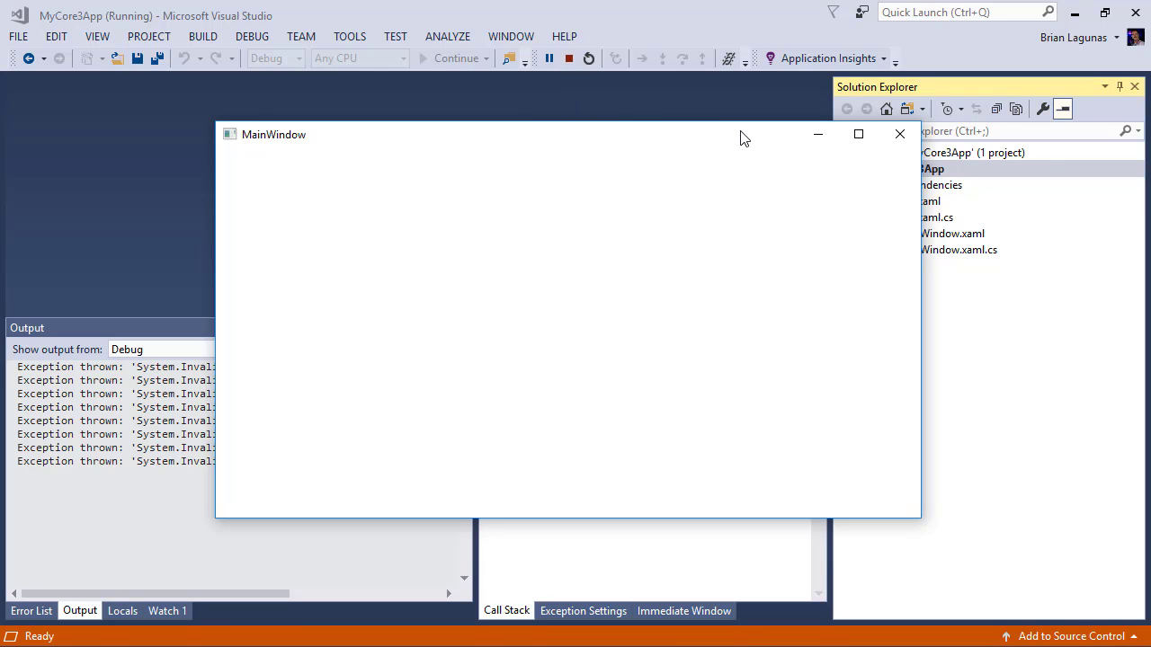
mouse_move(863, 149)
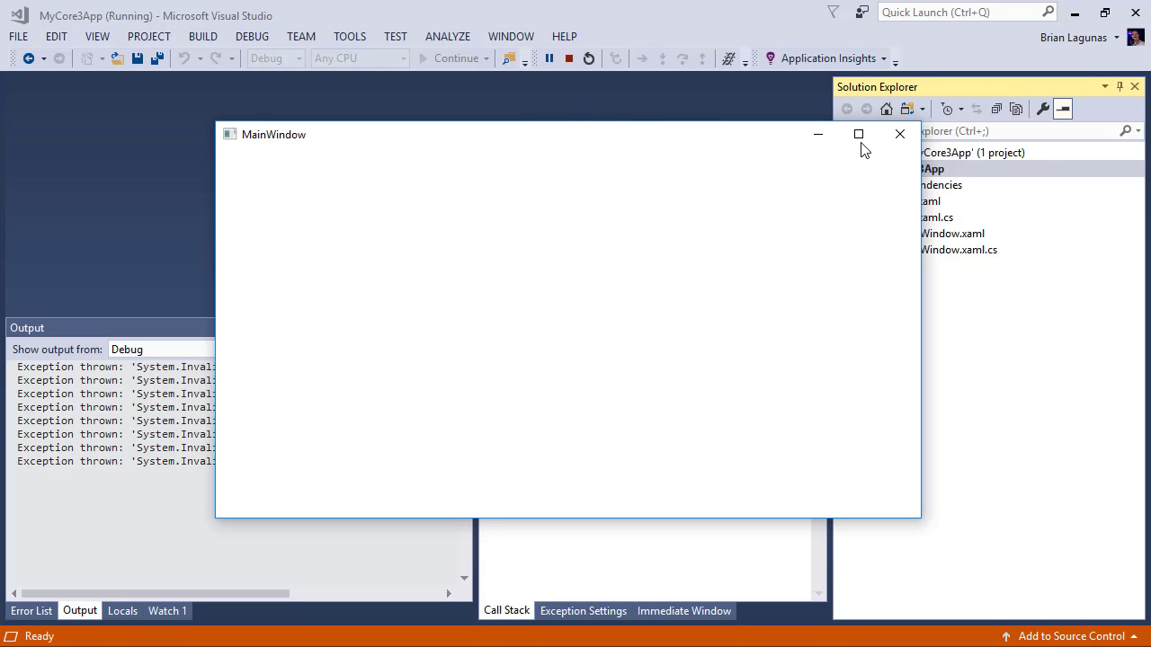
left_click(899, 133)
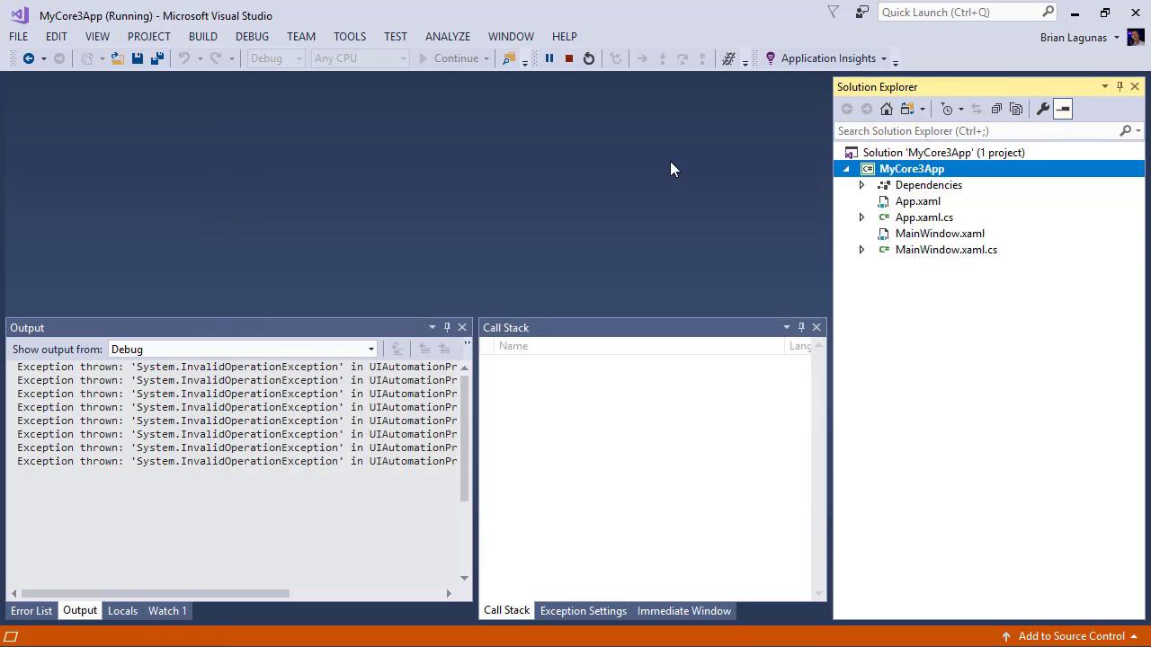
left_click(568, 58)
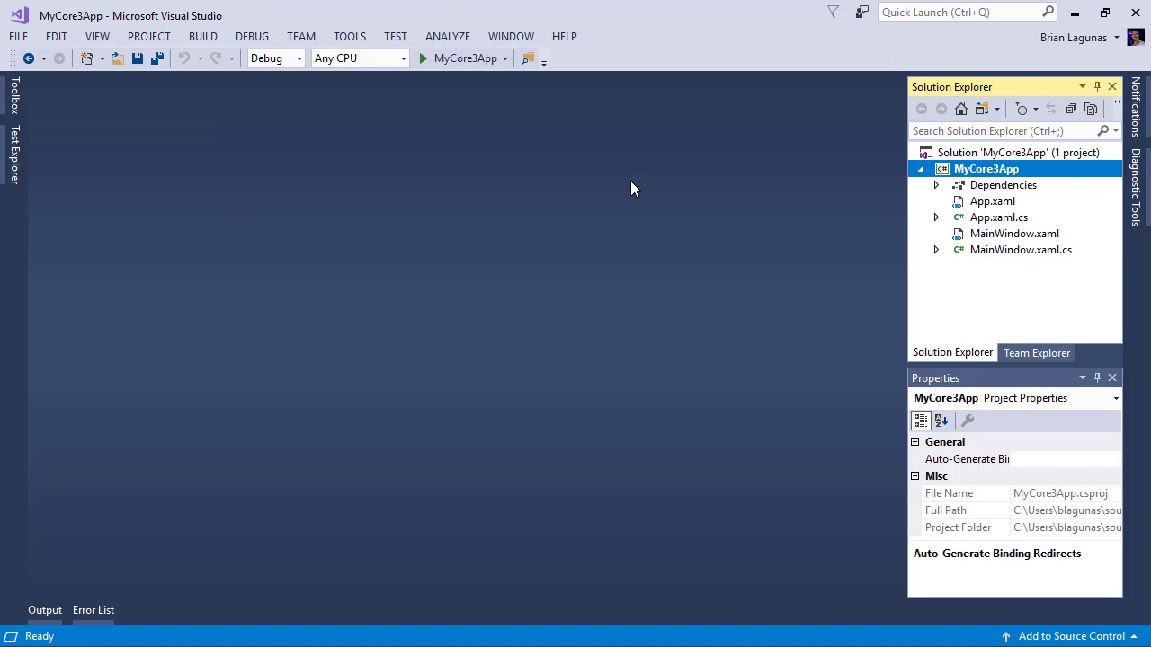
mouse_move(1003, 270)
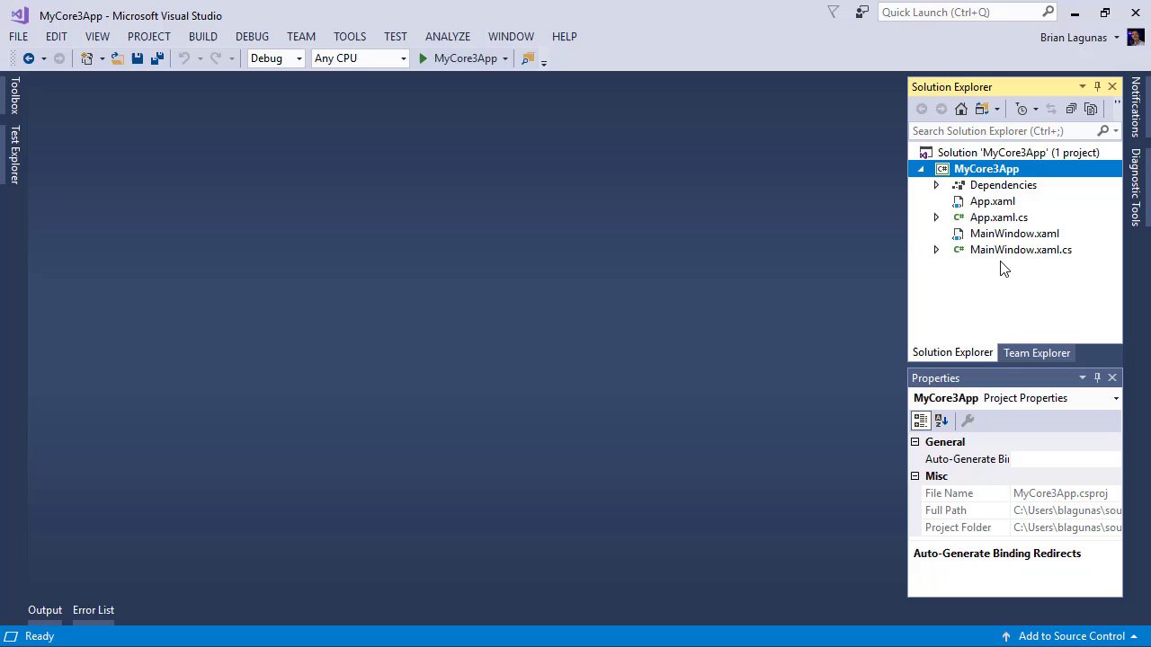
mouse_move(1003, 259)
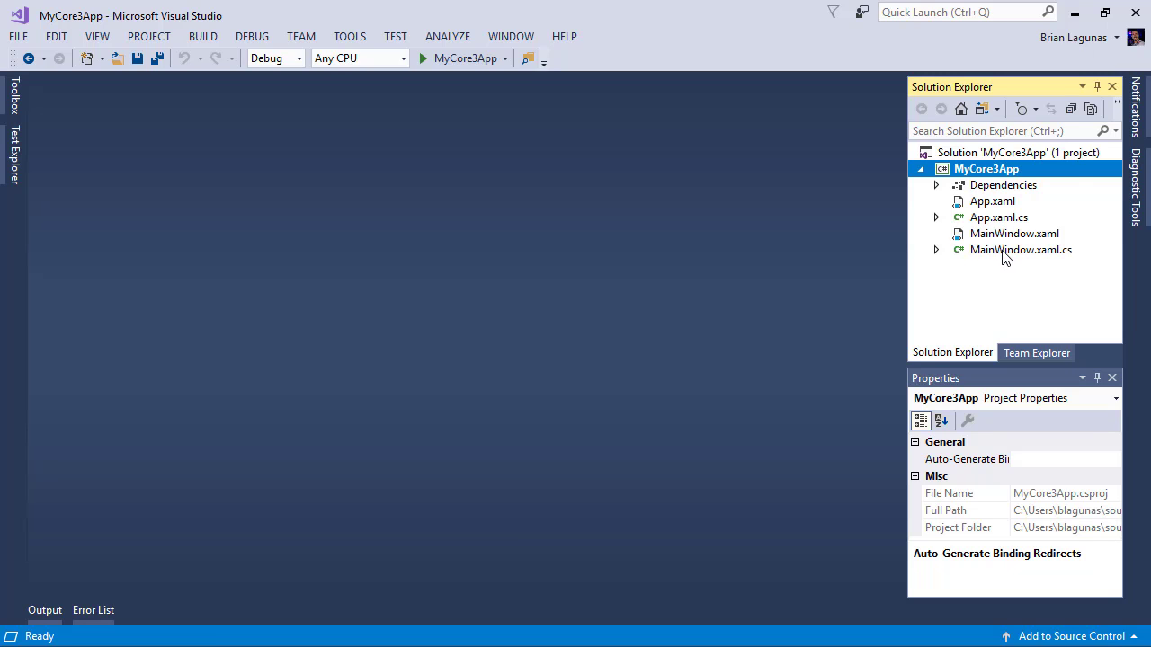
double_click(1022, 248)
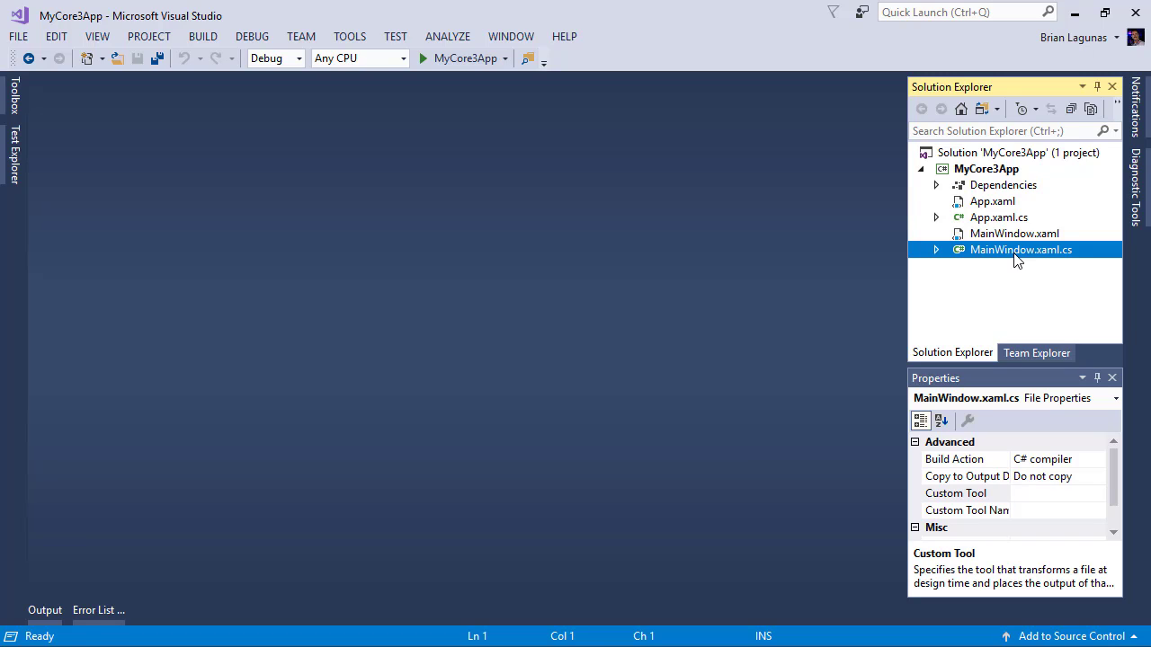
mouse_move(1012, 236)
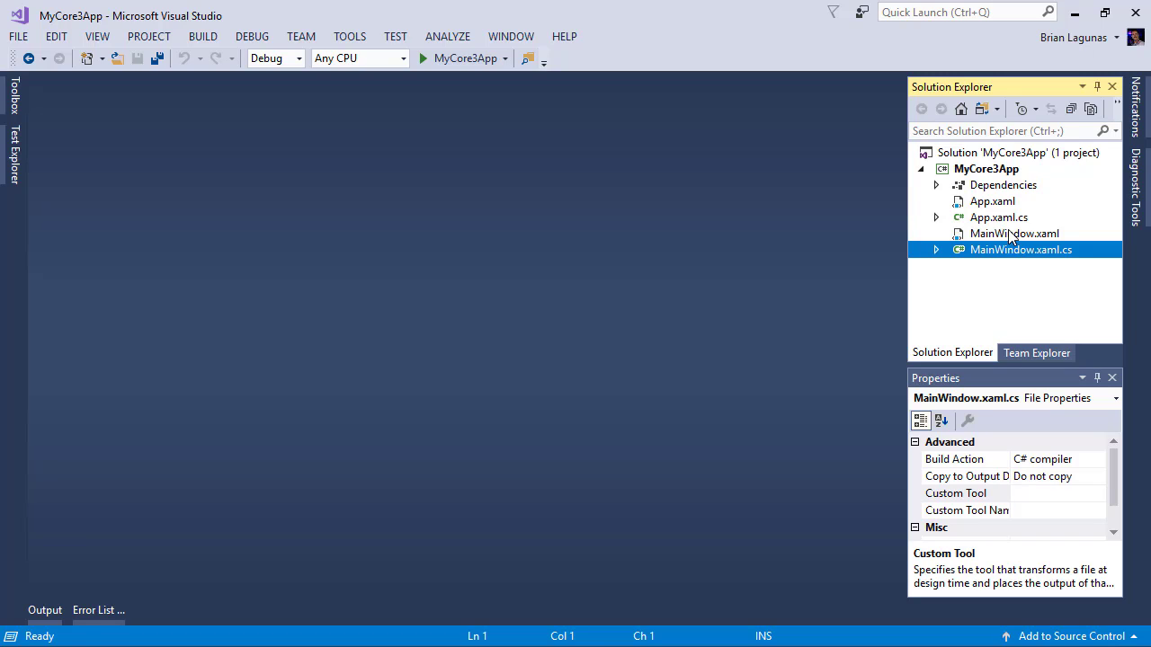
mouse_move(1041, 278)
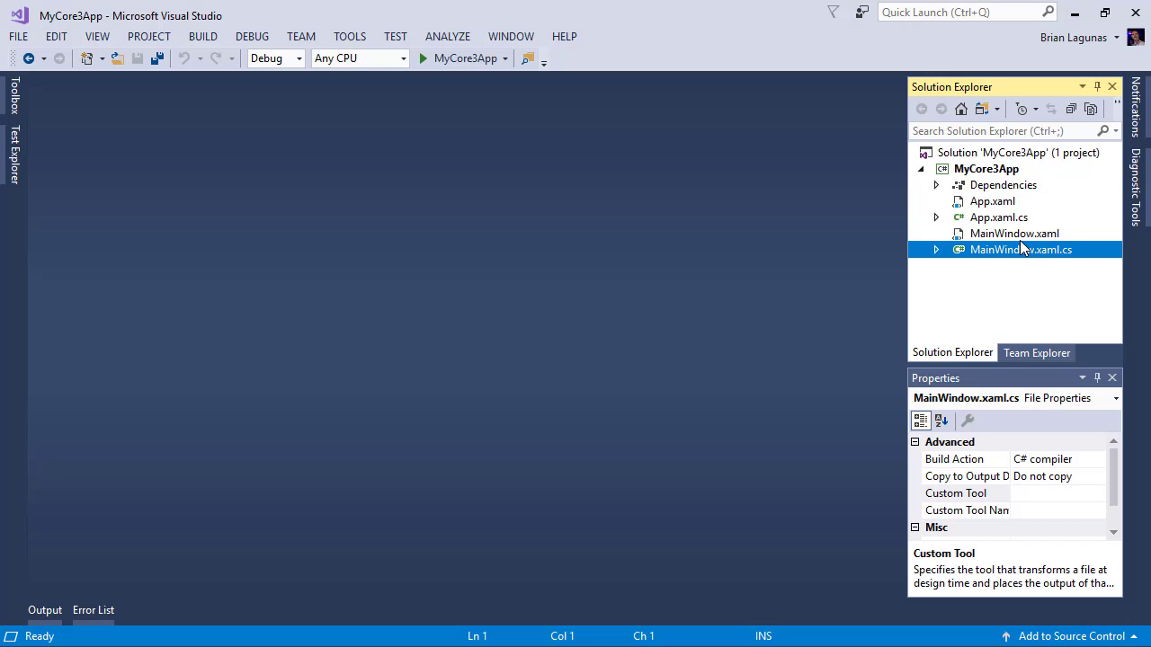
left_click(1014, 234)
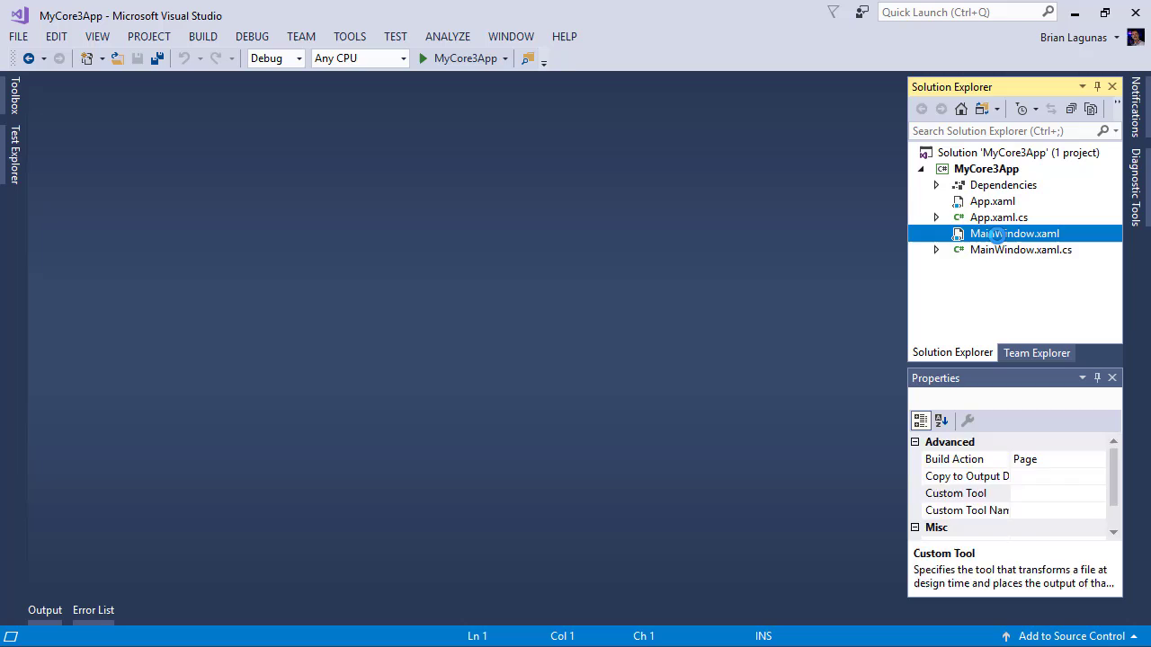
Step: Add a TextBlock with Text="Hello World" inside the Grid of MainWindow.xaml
double_click(1014, 234)
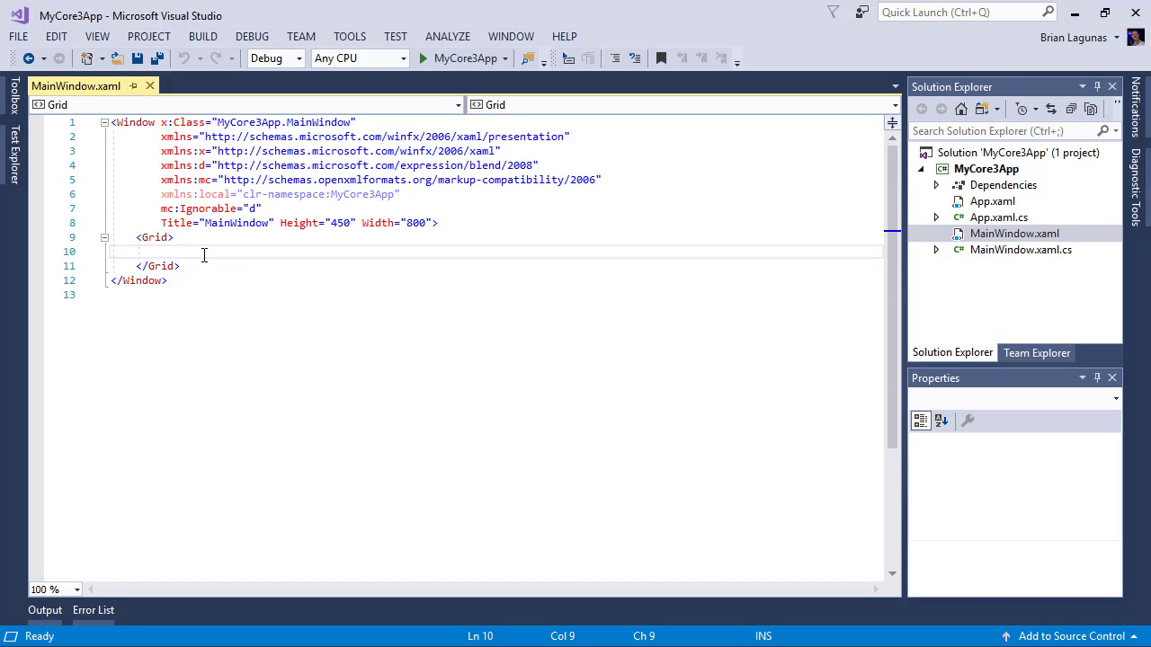
type("<Te")
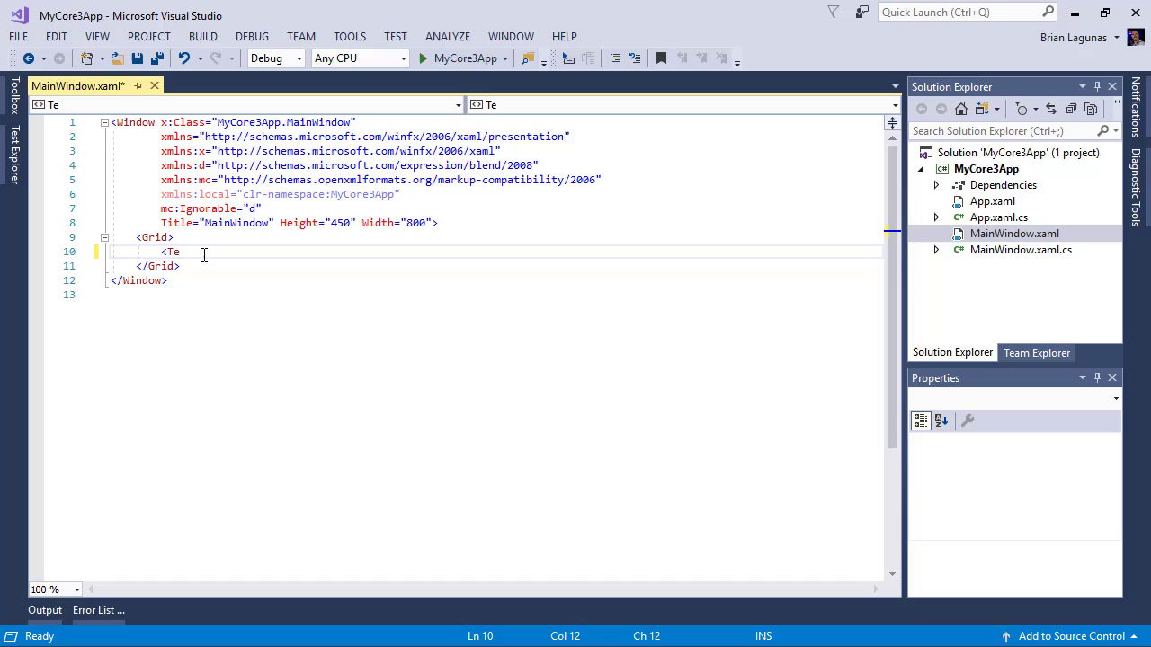
type("xtBlock")
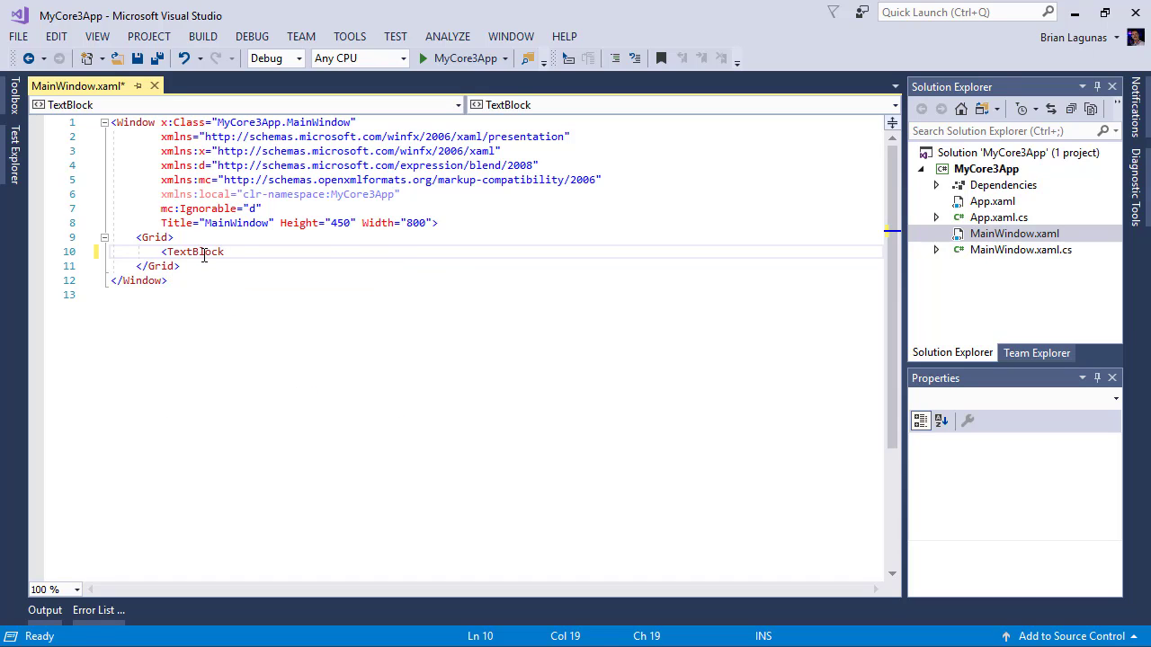
type("Text=\"")
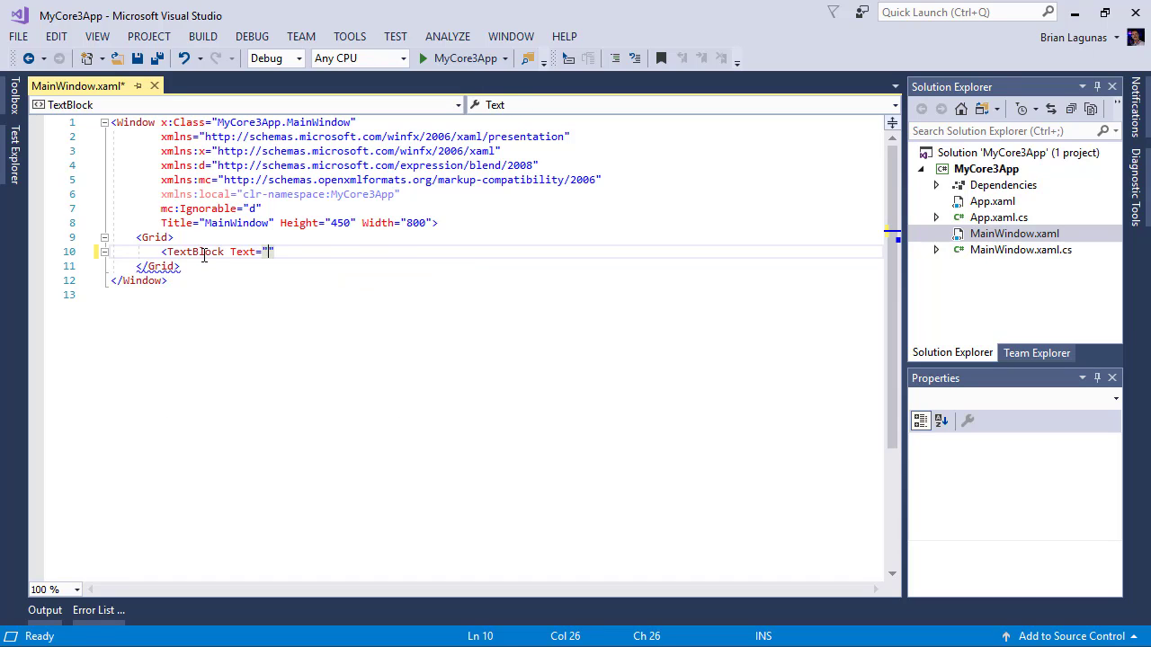
type("Hello WOr")
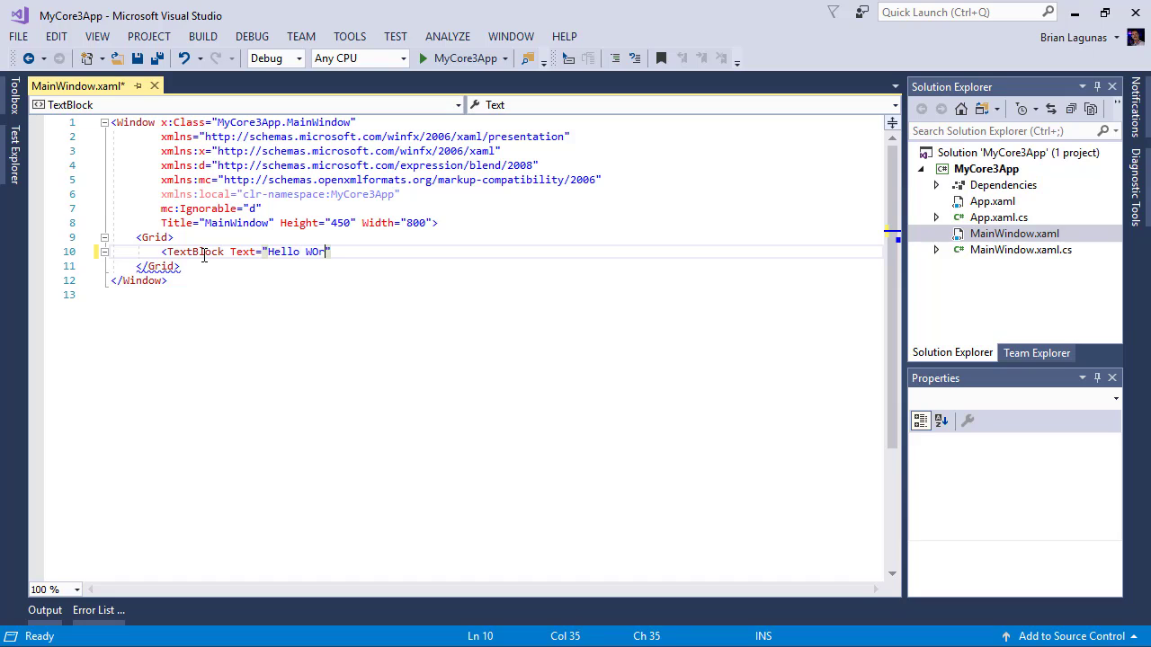
type("ld")
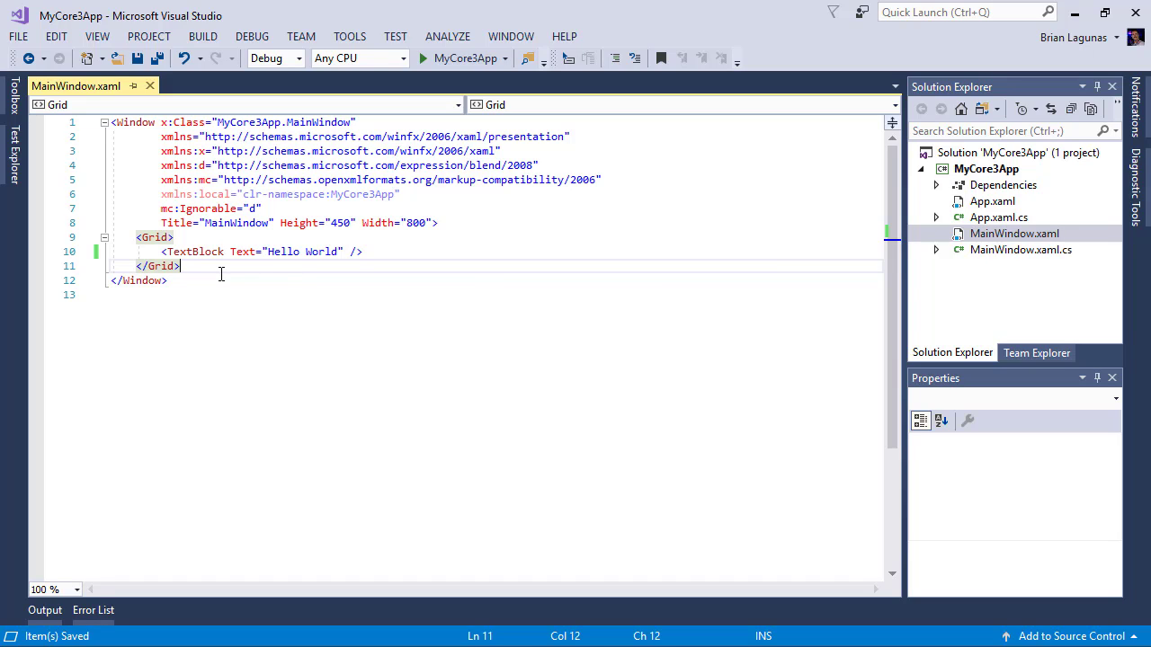
mouse_move(464, 58)
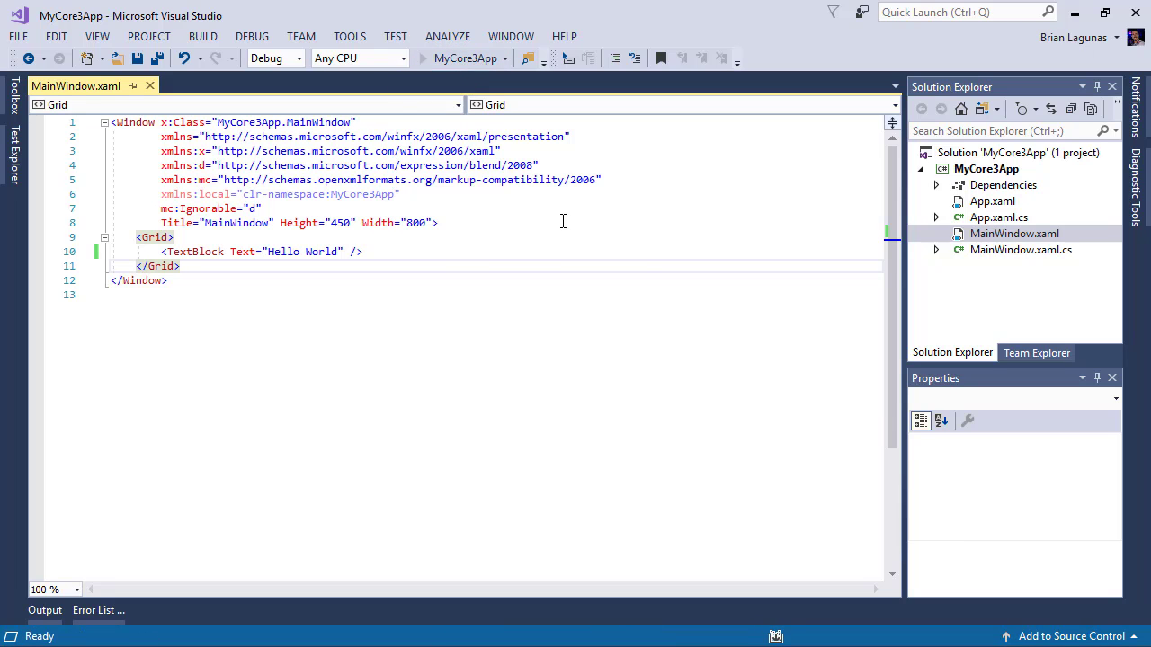
left_click(420, 58)
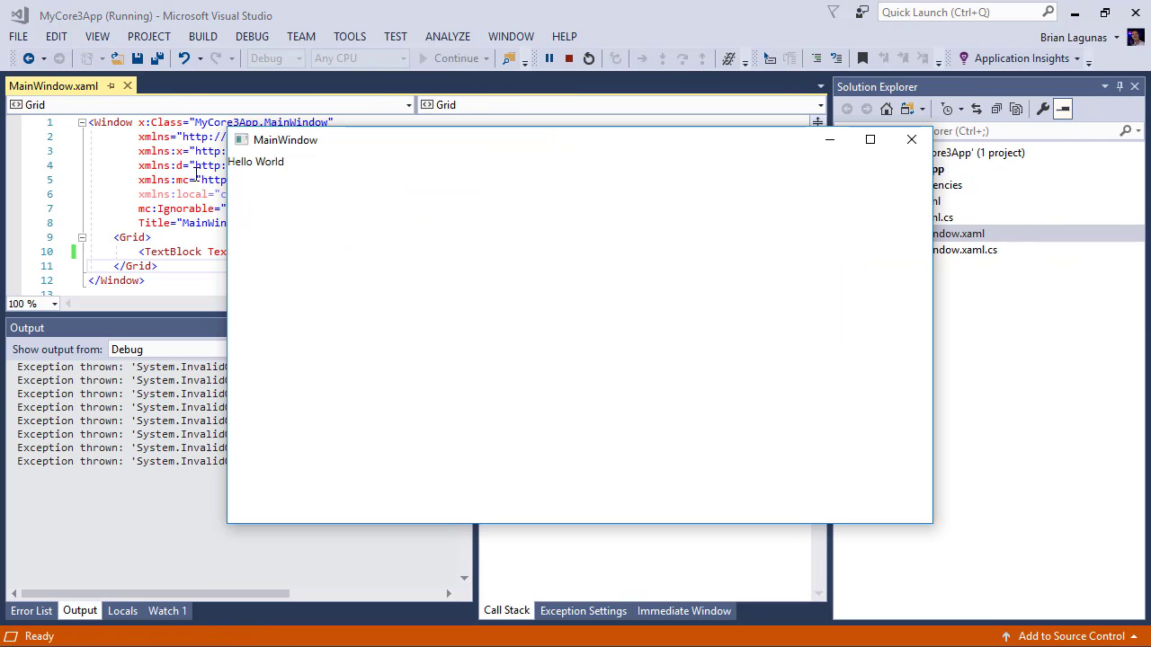
mouse_move(906, 167)
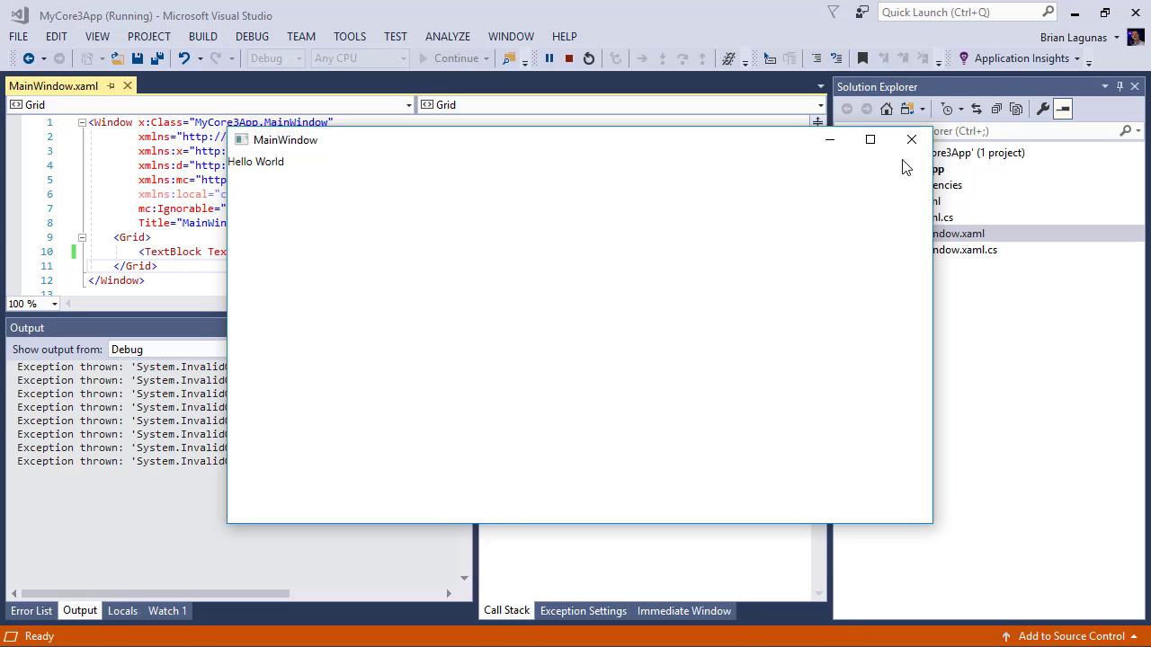
left_click(910, 140)
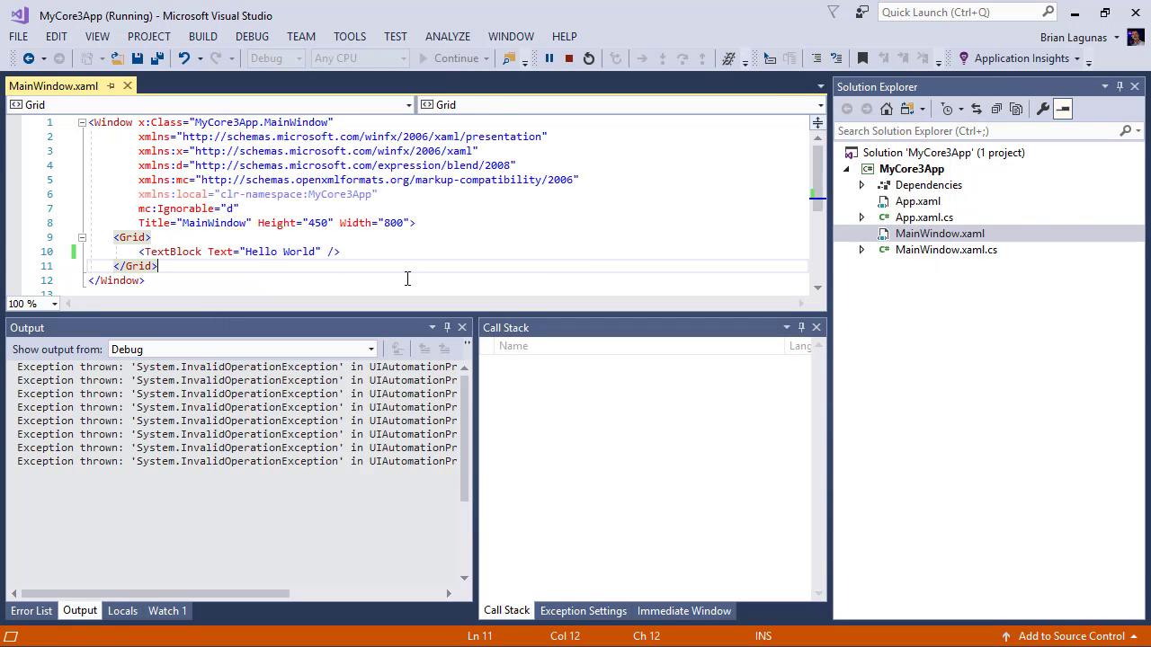
left_click(568, 57)
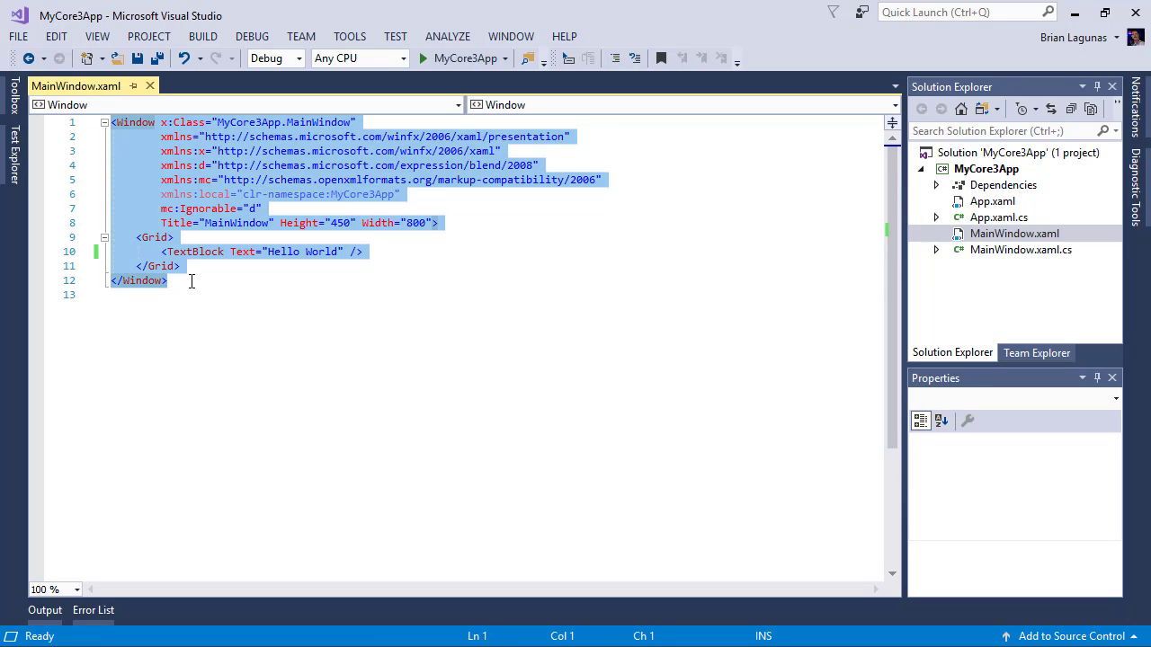
left_click(179, 266)
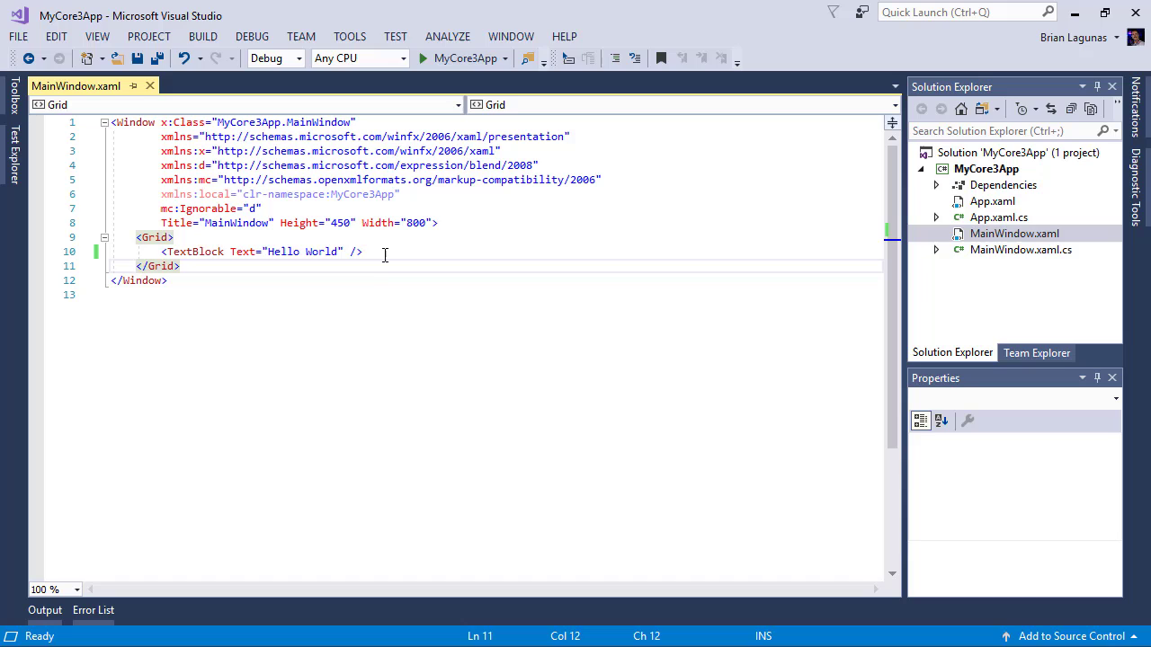
Step: Give the Hello World TextBlock HorizontalAlignment="Center" and save MainWindow.xaml
left_click(349, 252)
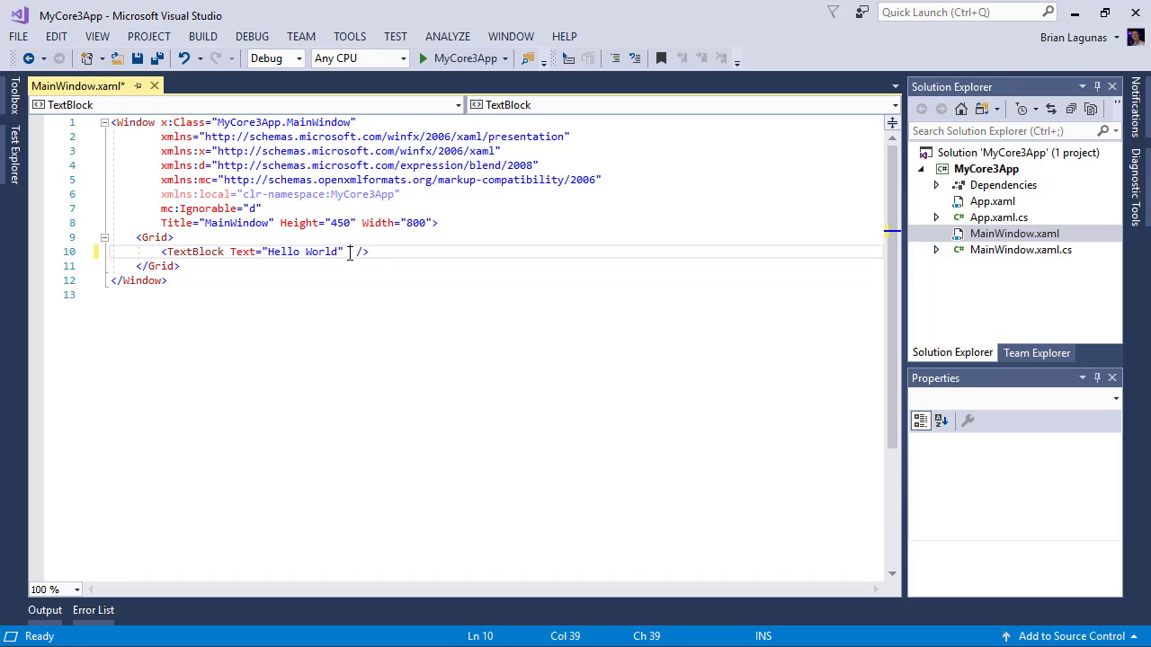
type("hjor")
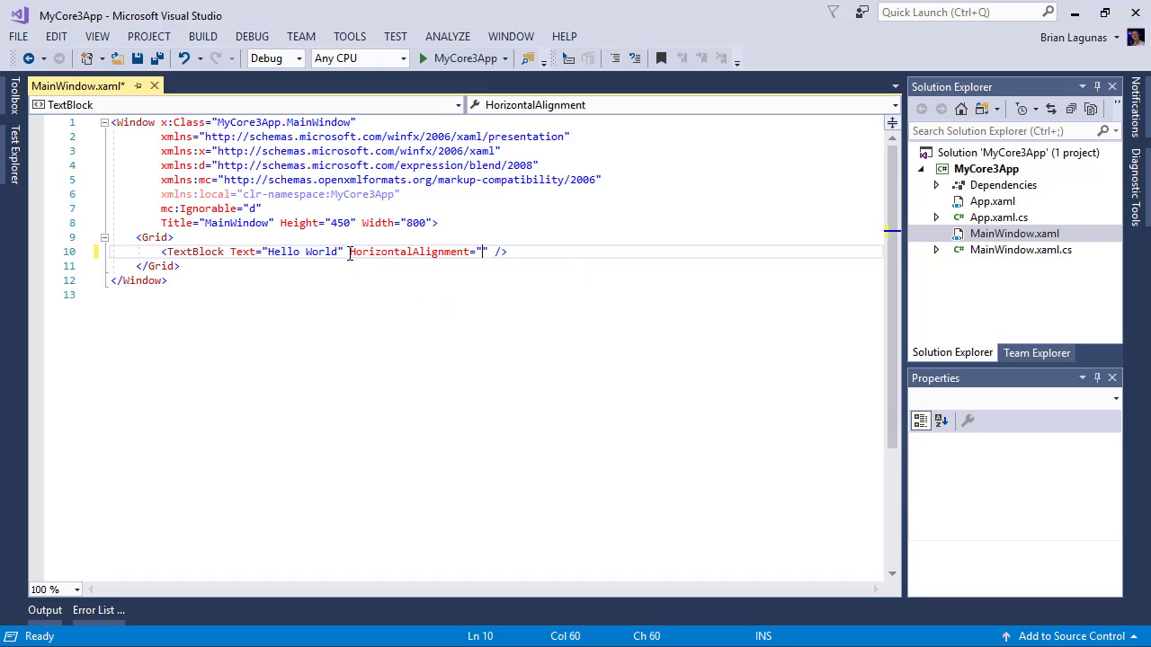
type("Center")
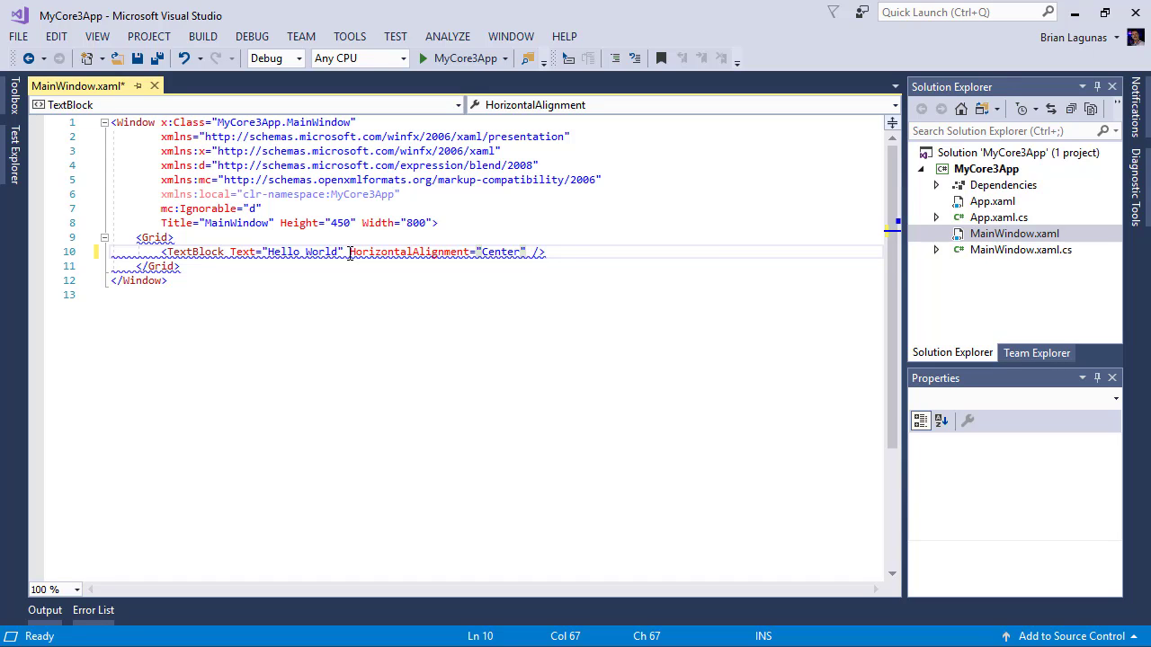
key("ctrl+s")
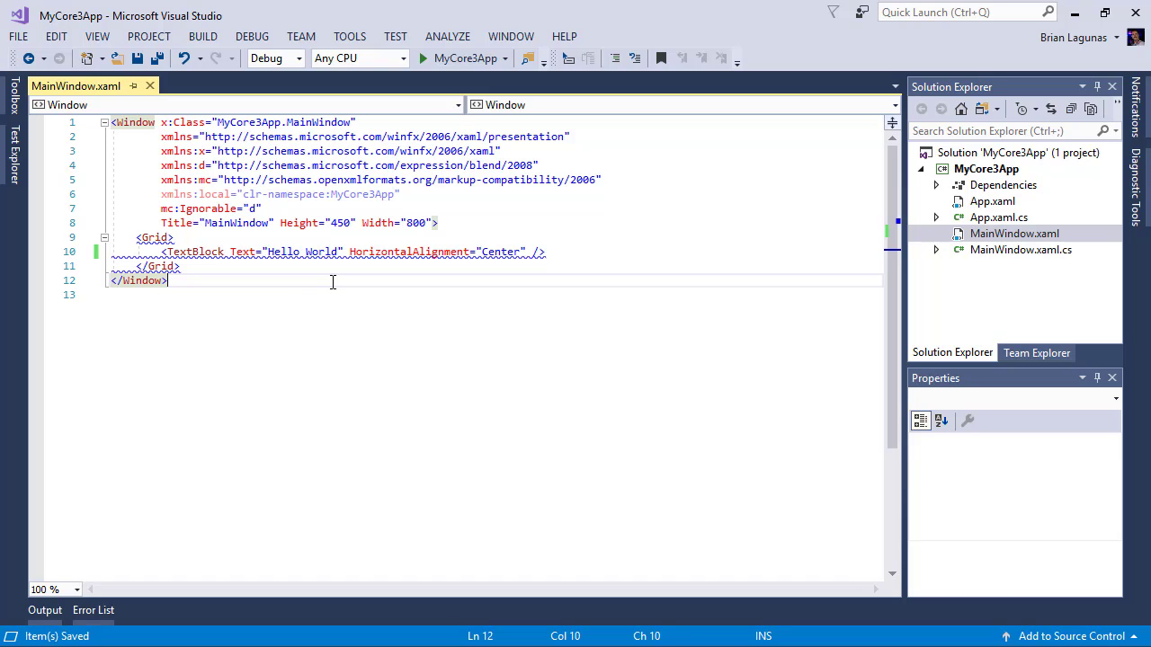
mouse_move(471, 295)
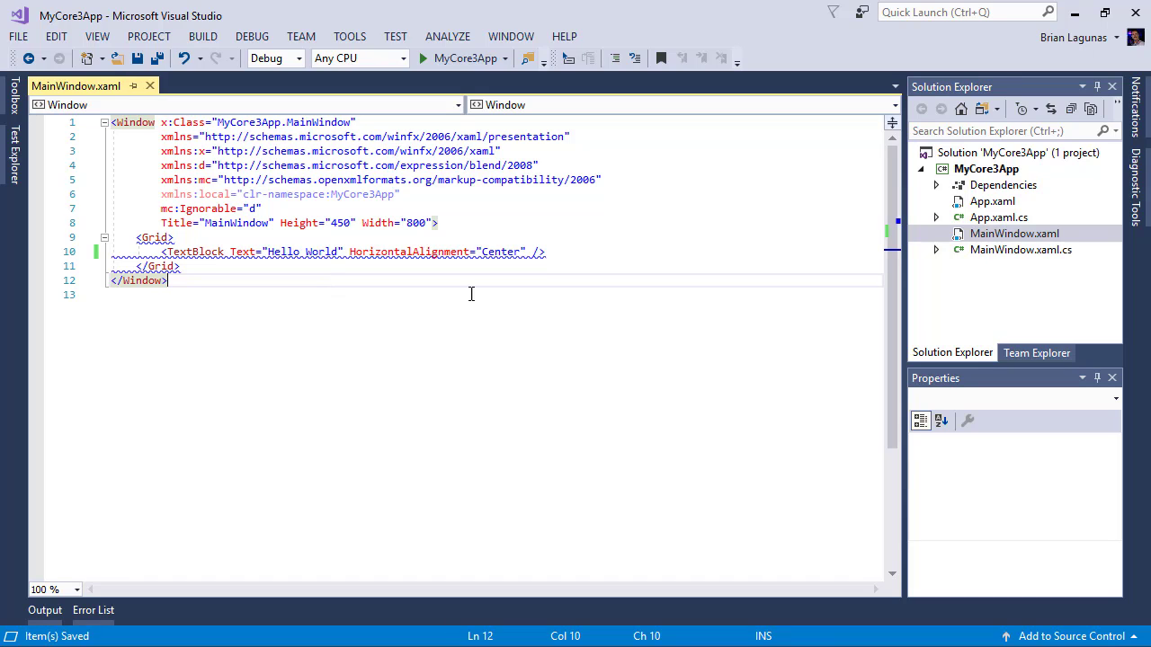
Step: Rebuild the MyCore3App project from its Solution Explorer context menu
right_click(985, 169)
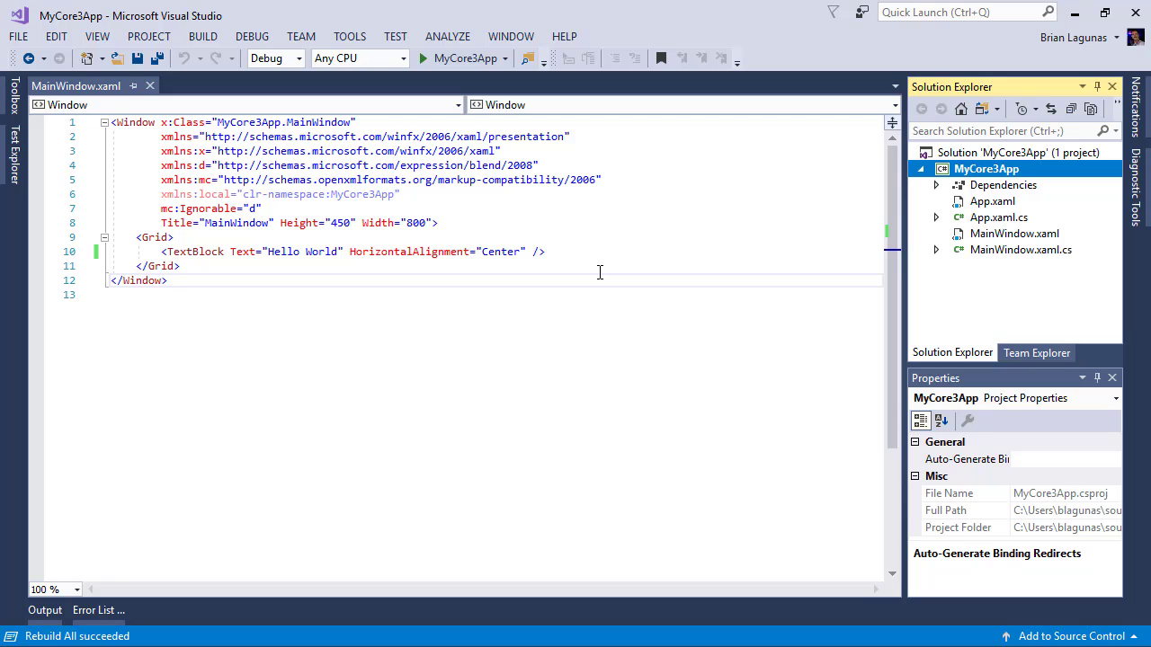
mouse_move(464, 311)
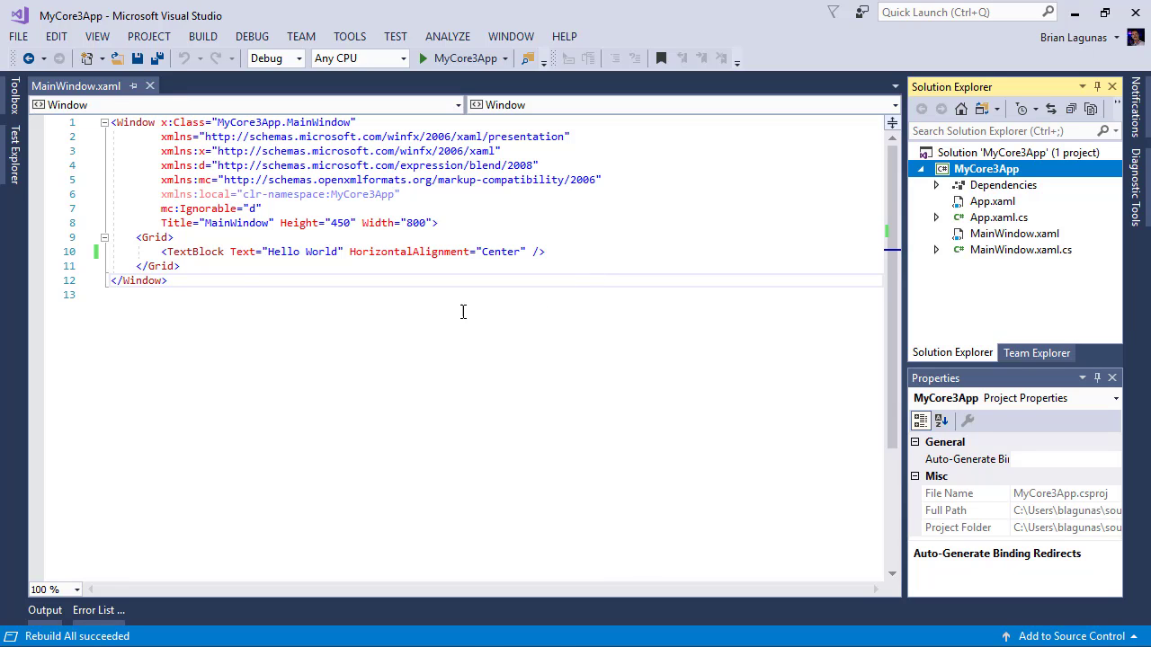